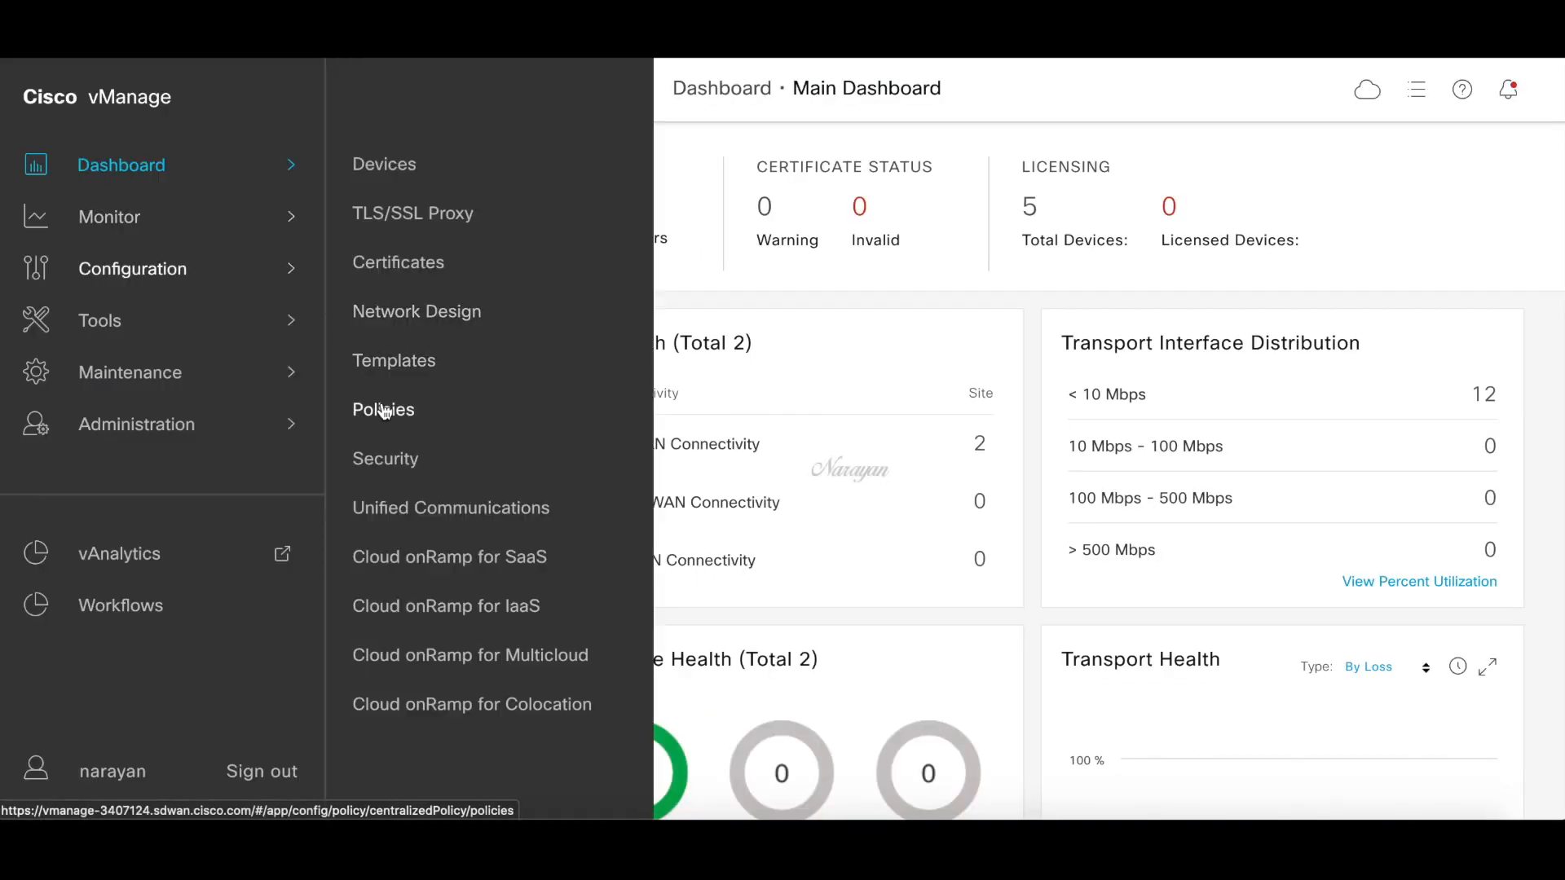
# Begin a new localized policy from Configuration > Policies > Localized Policy
pyautogui.click(382, 409)
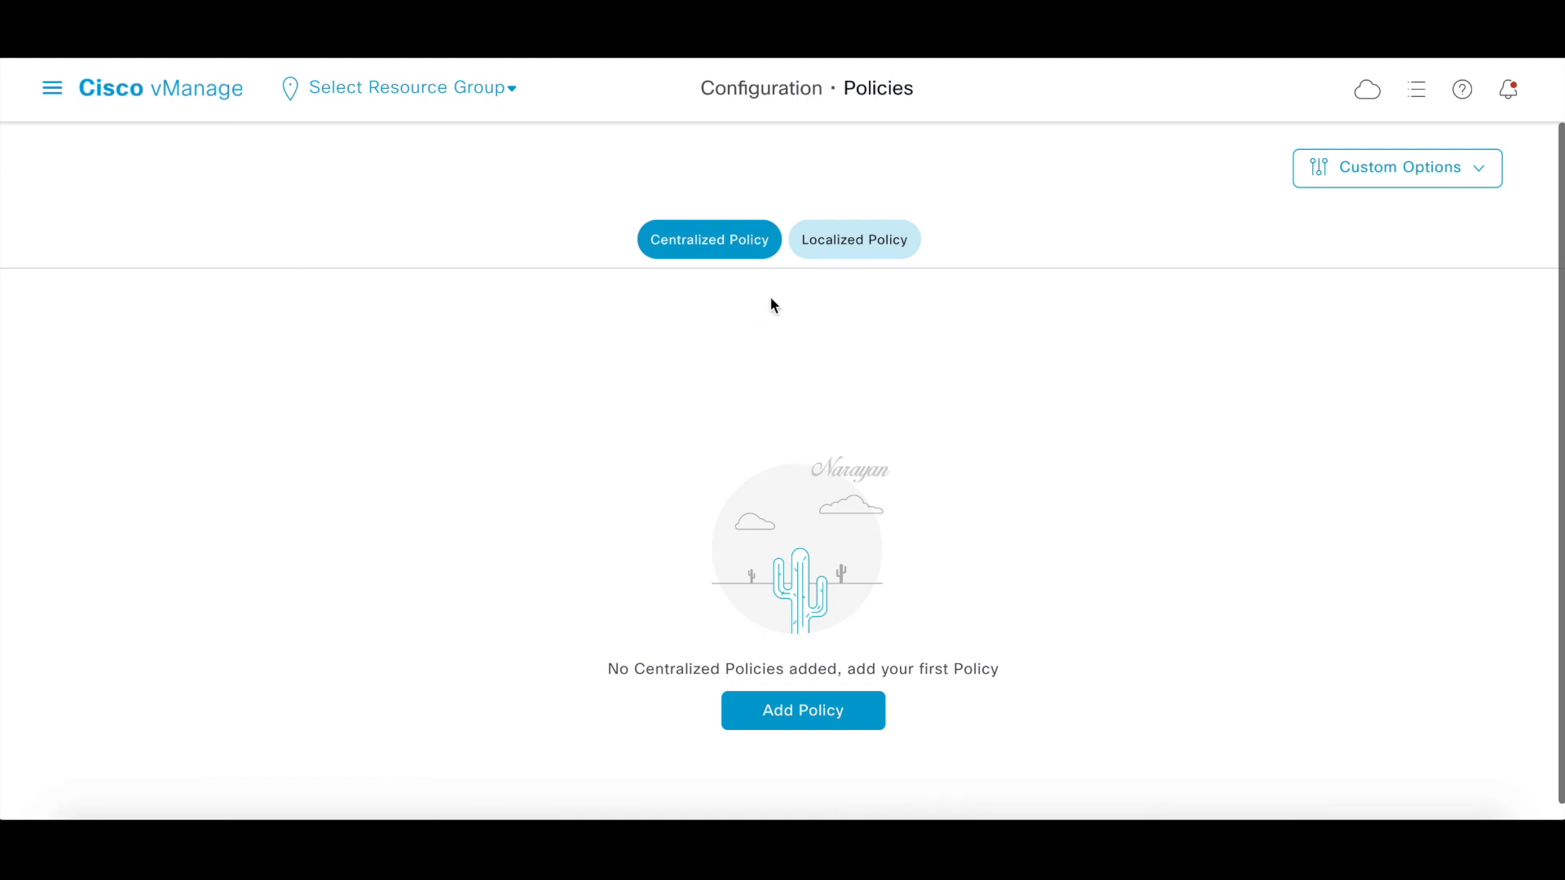
pyautogui.click(852, 239)
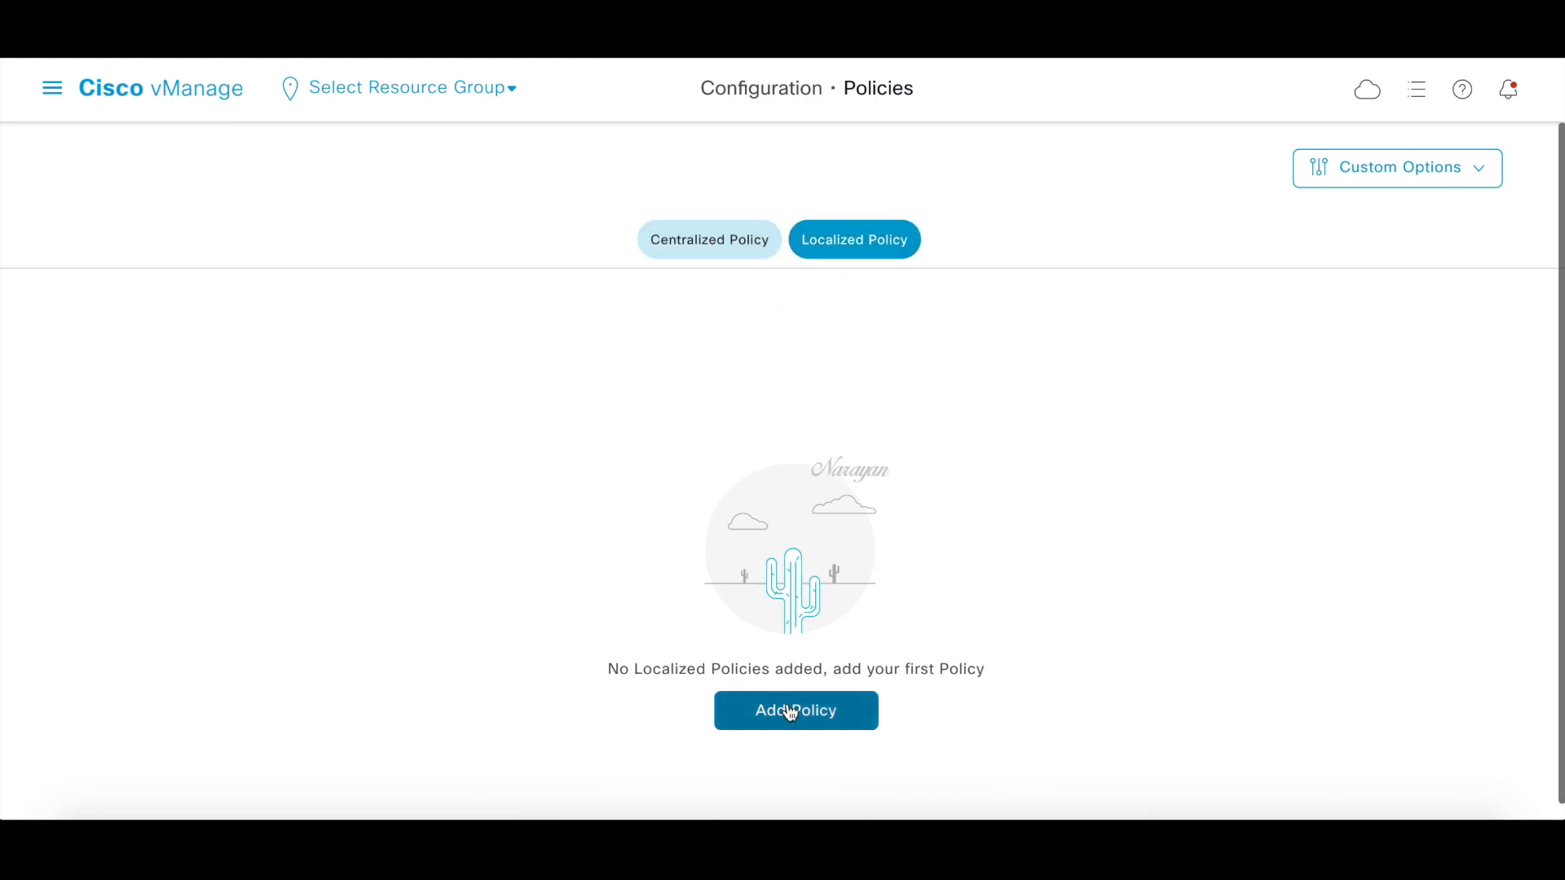
pyautogui.click(796, 709)
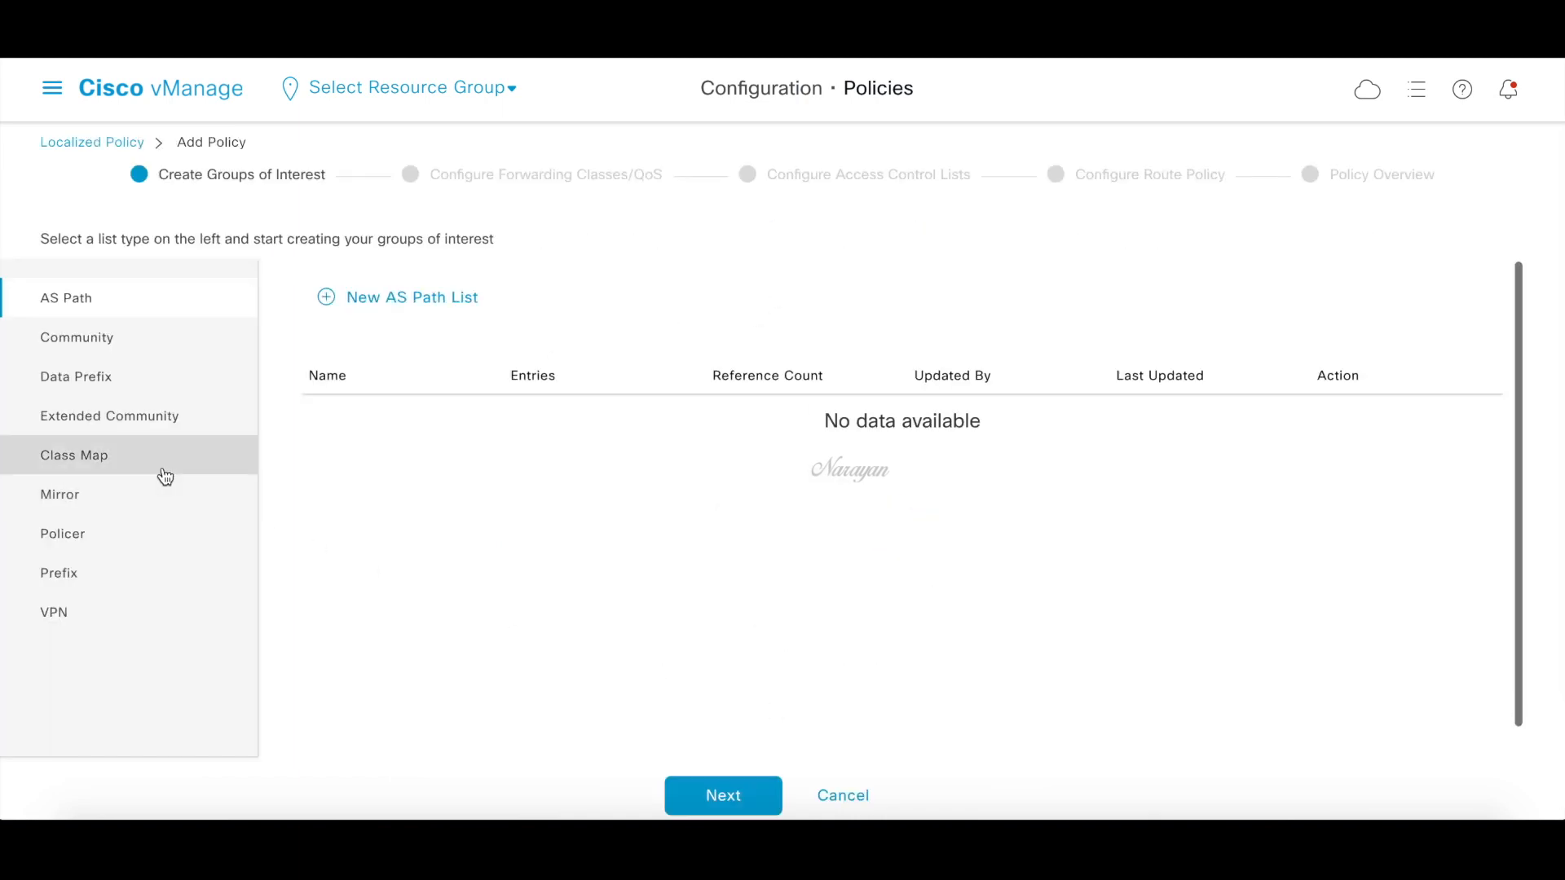
# Review the class map lists Queue0–Queue2 and the VPN lists vpn1 and vpn2
pyautogui.click(73, 455)
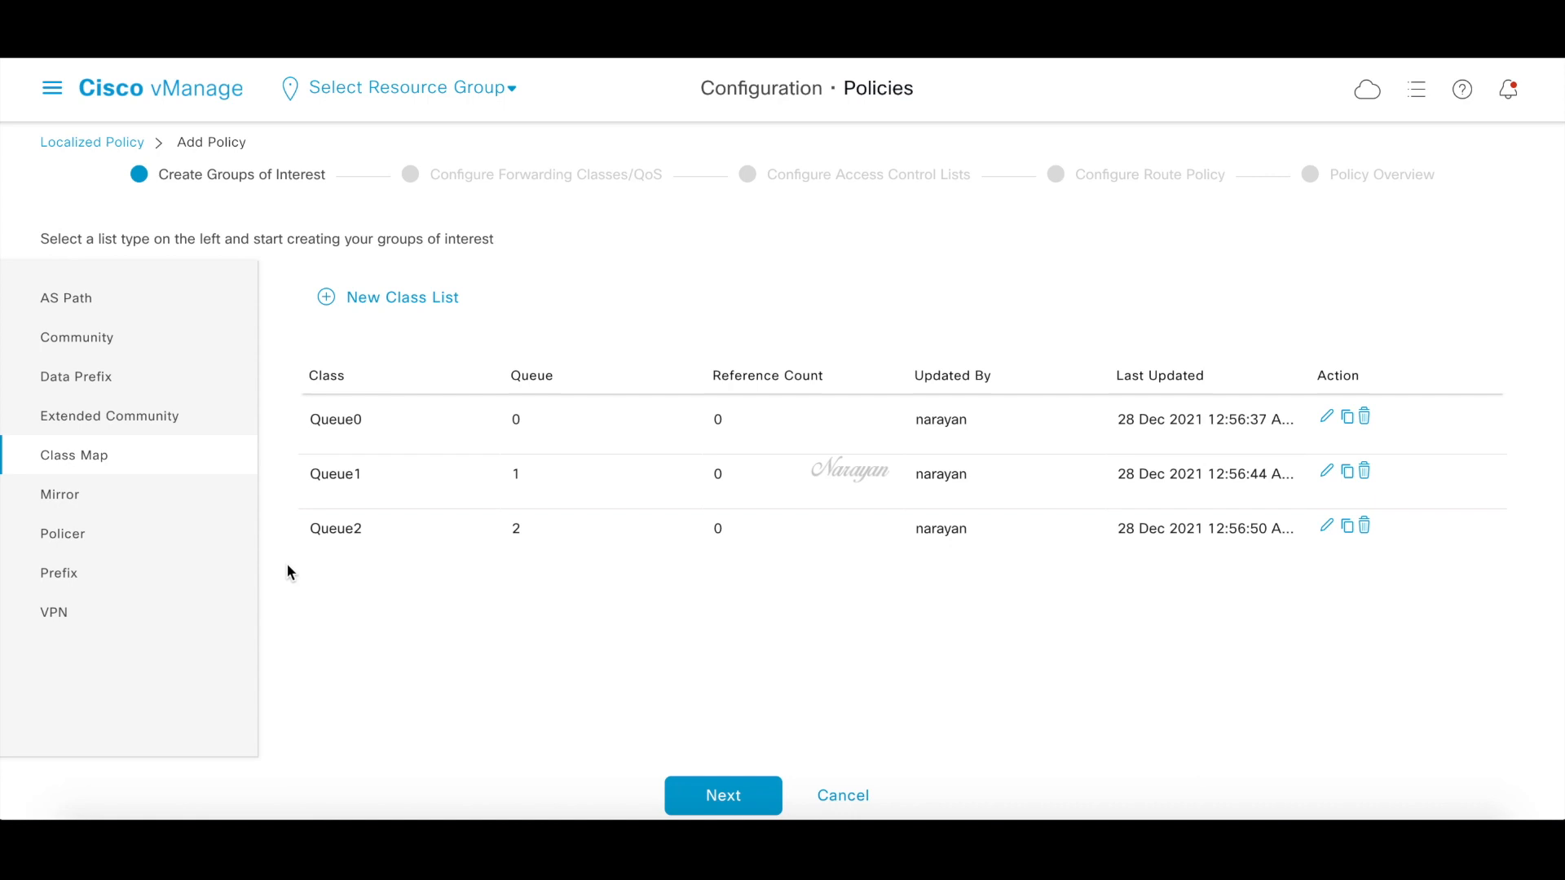
pyautogui.click(54, 611)
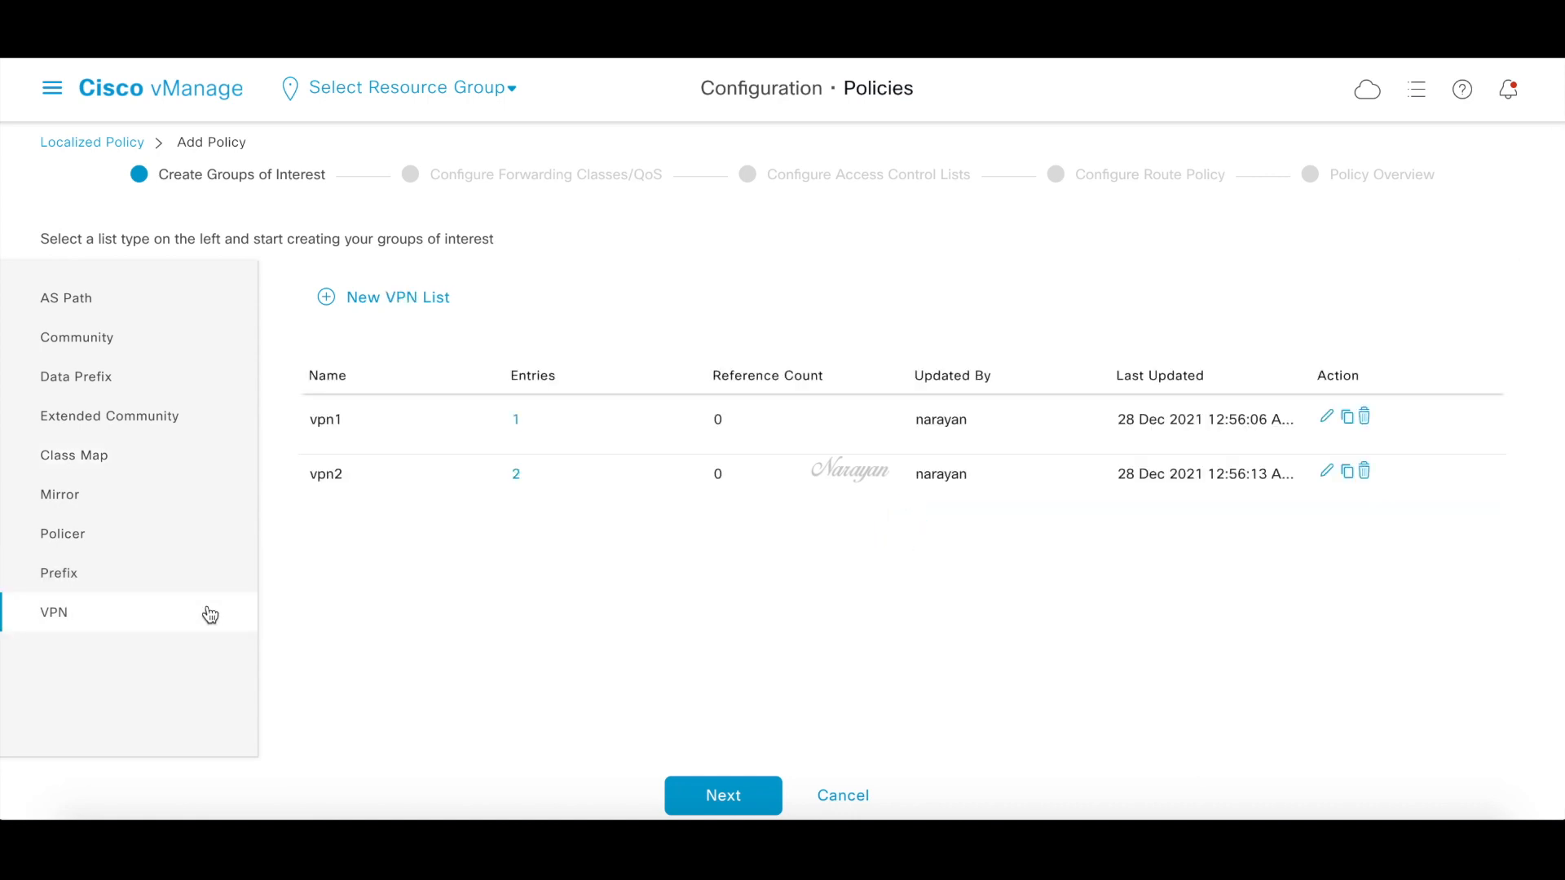
pyautogui.moveTo(211, 614)
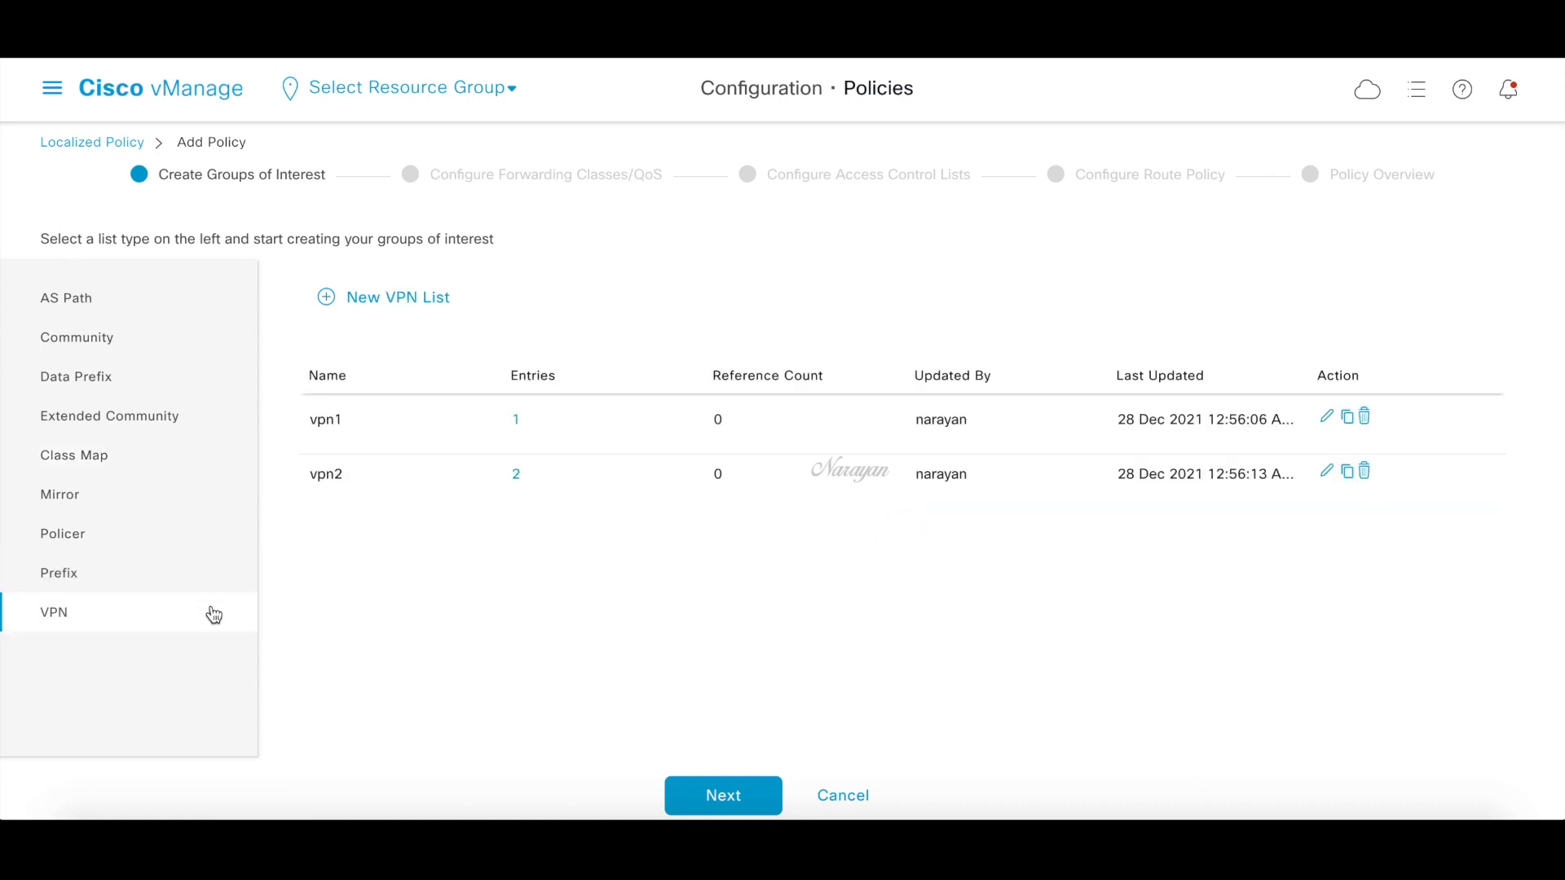
# Create a new QoS map with name and description site-qos-map
pyautogui.click(722, 795)
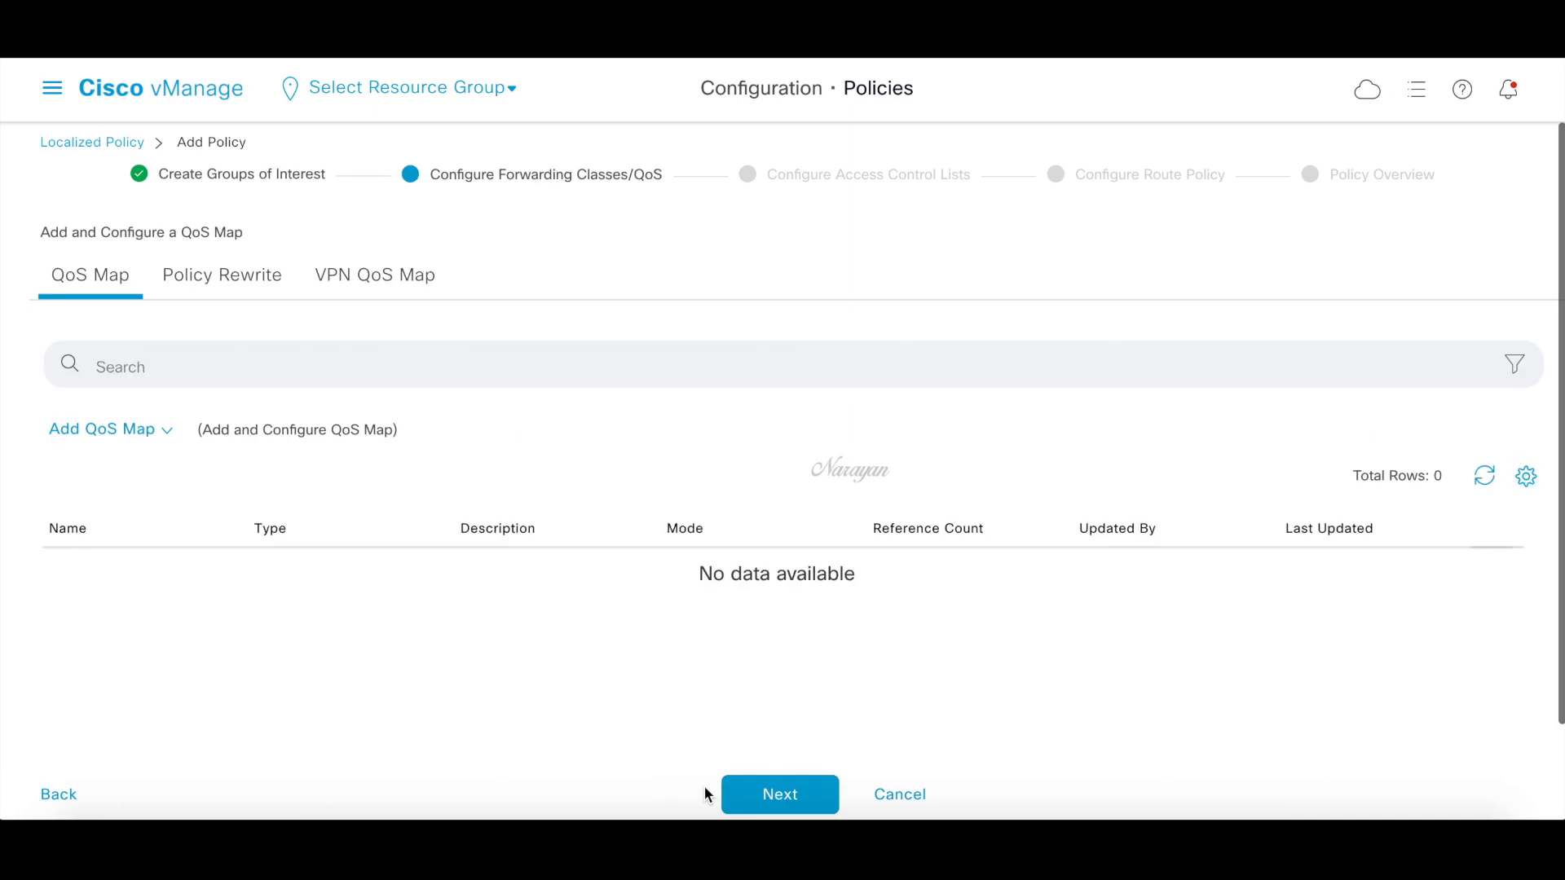
pyautogui.moveTo(514, 735)
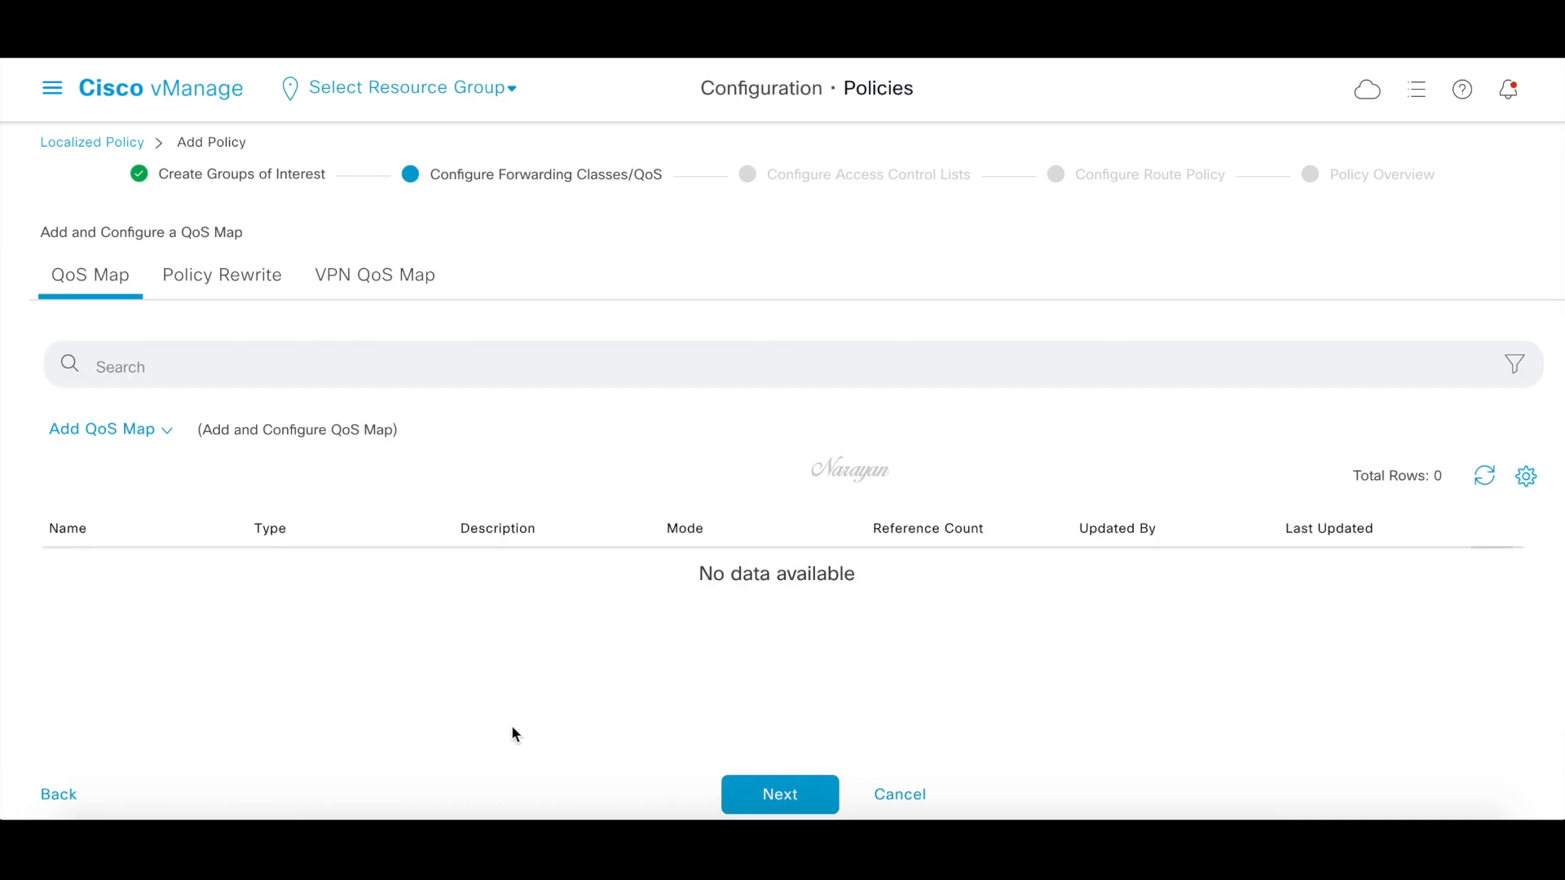
pyautogui.click(101, 428)
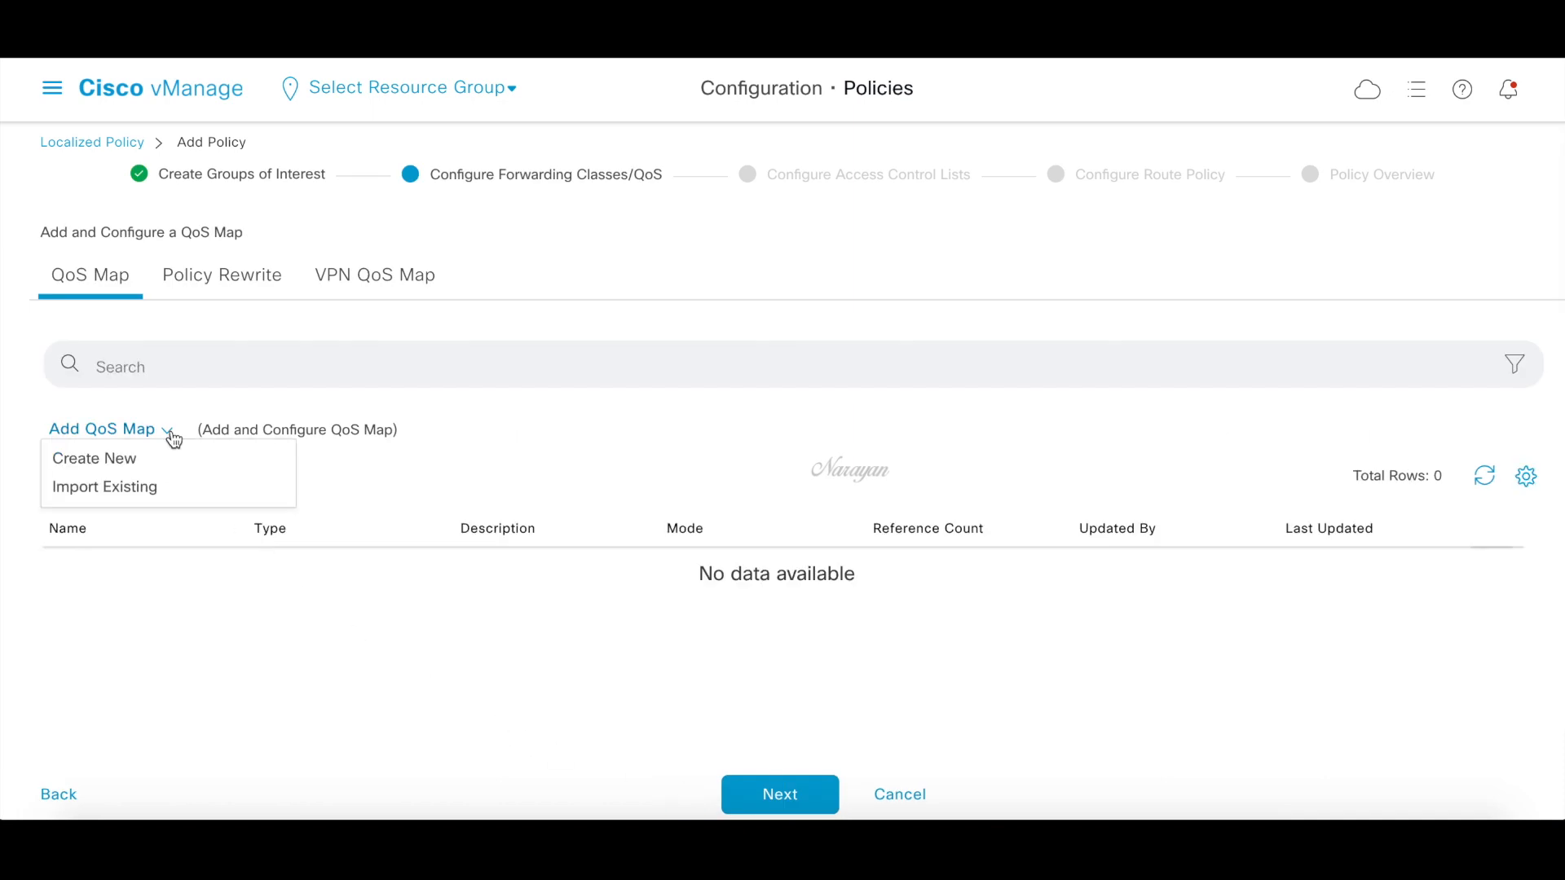
pyautogui.click(95, 458)
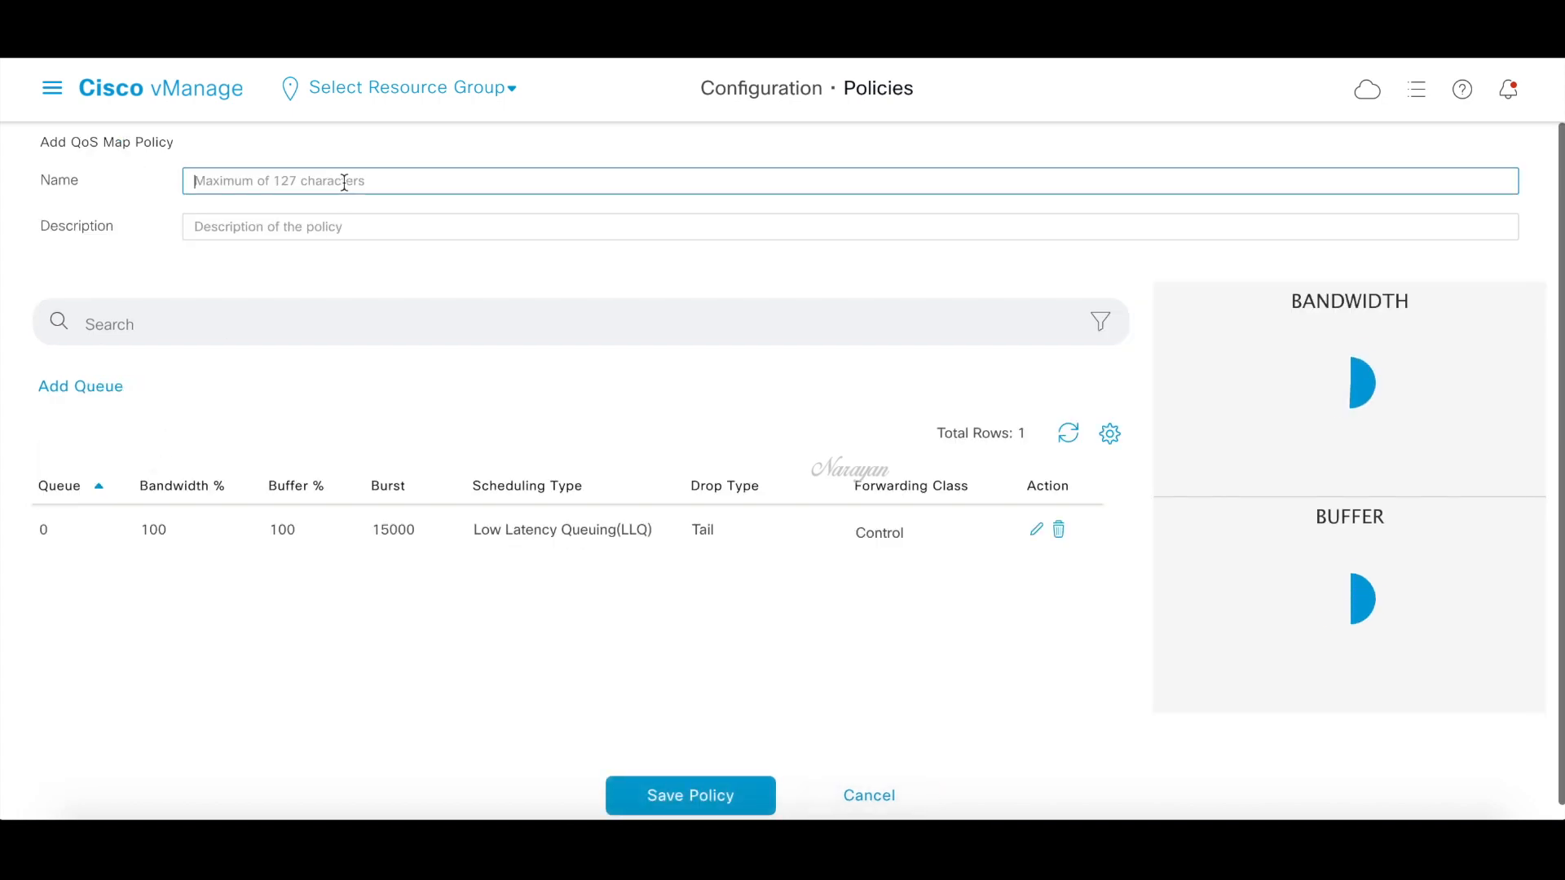
pyautogui.write('site-')
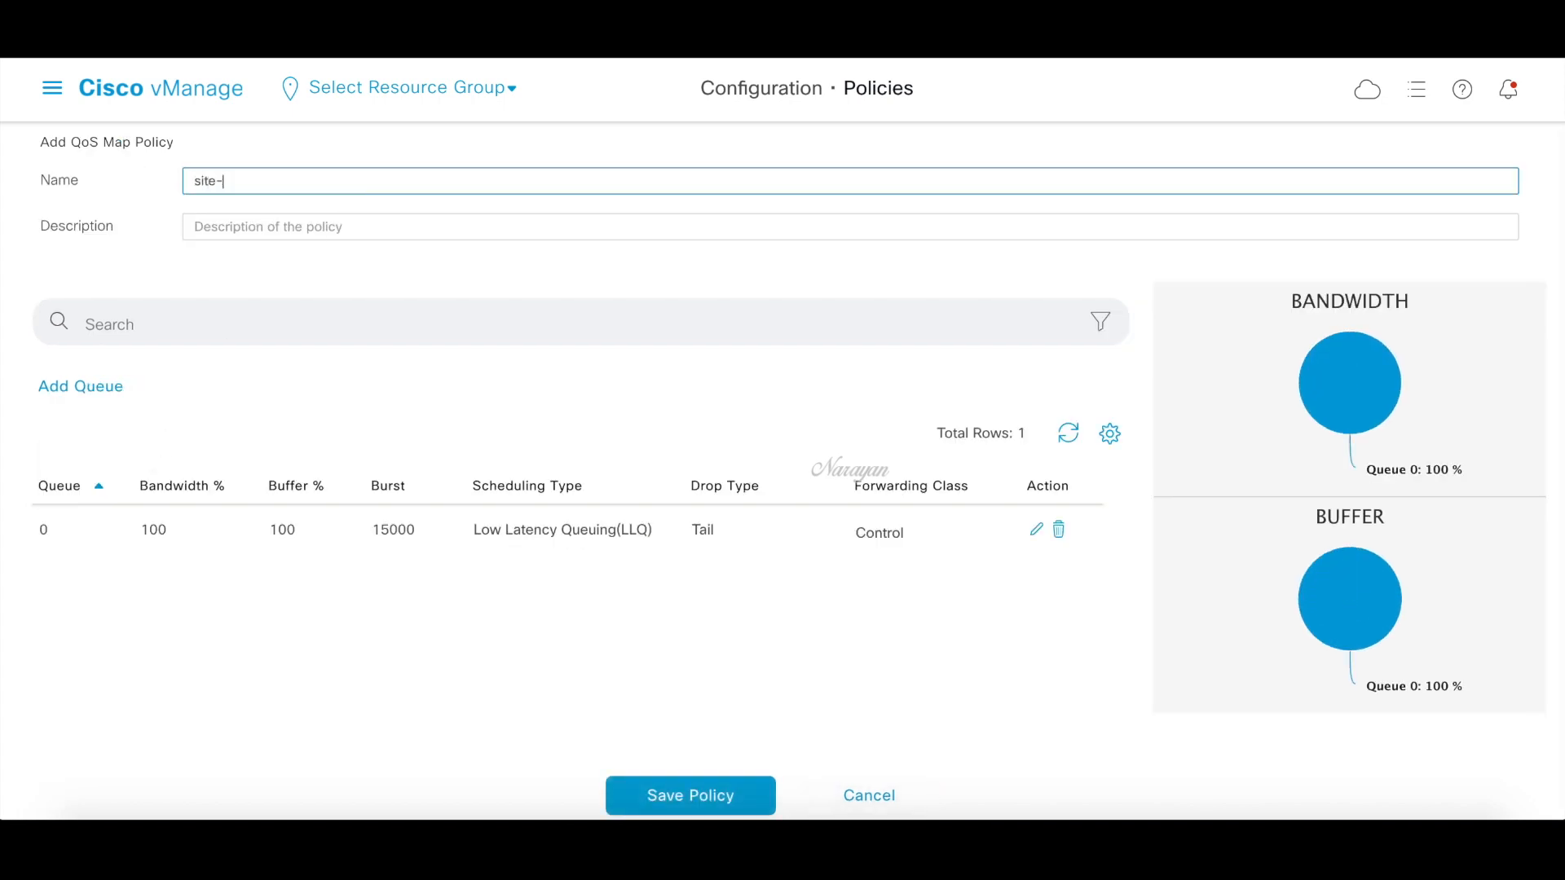
pyautogui.write('qos-map')
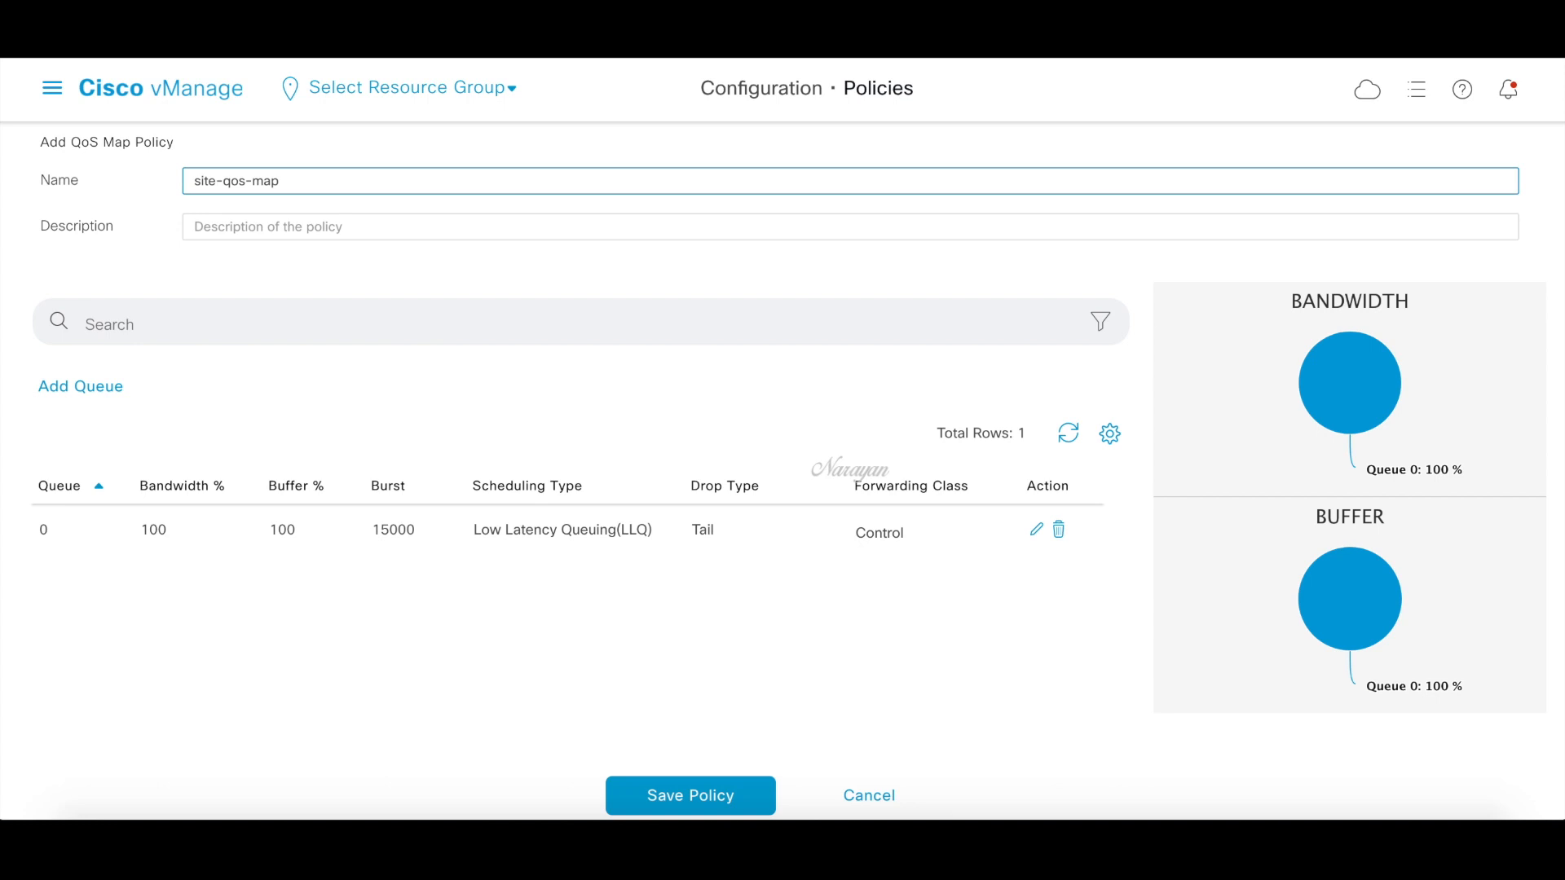
pyautogui.doubleClick(233, 181)
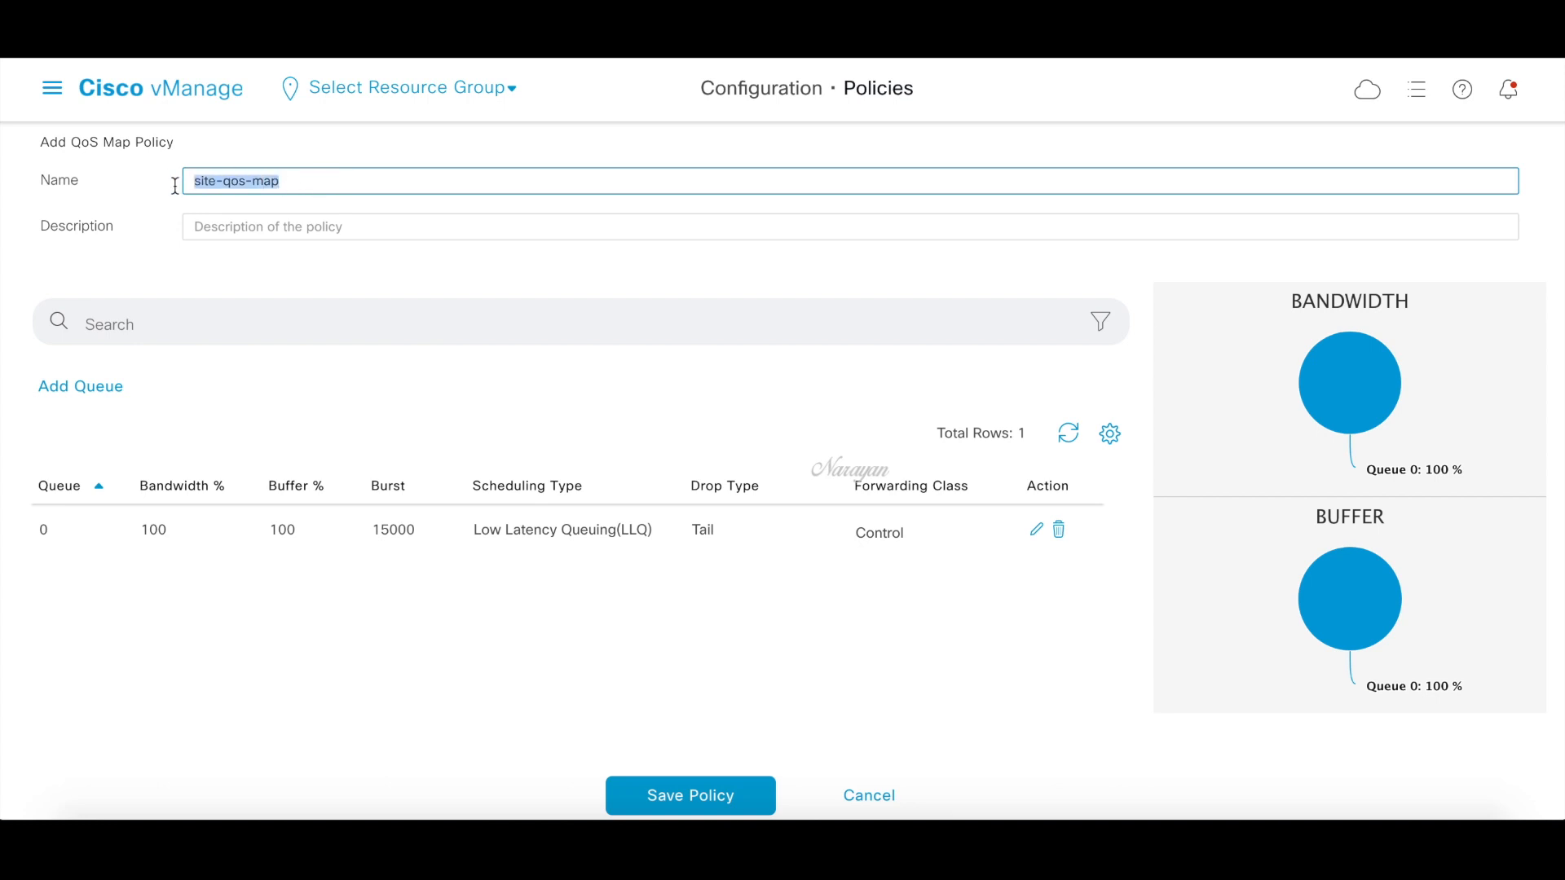
pyautogui.write('site-qos-map')
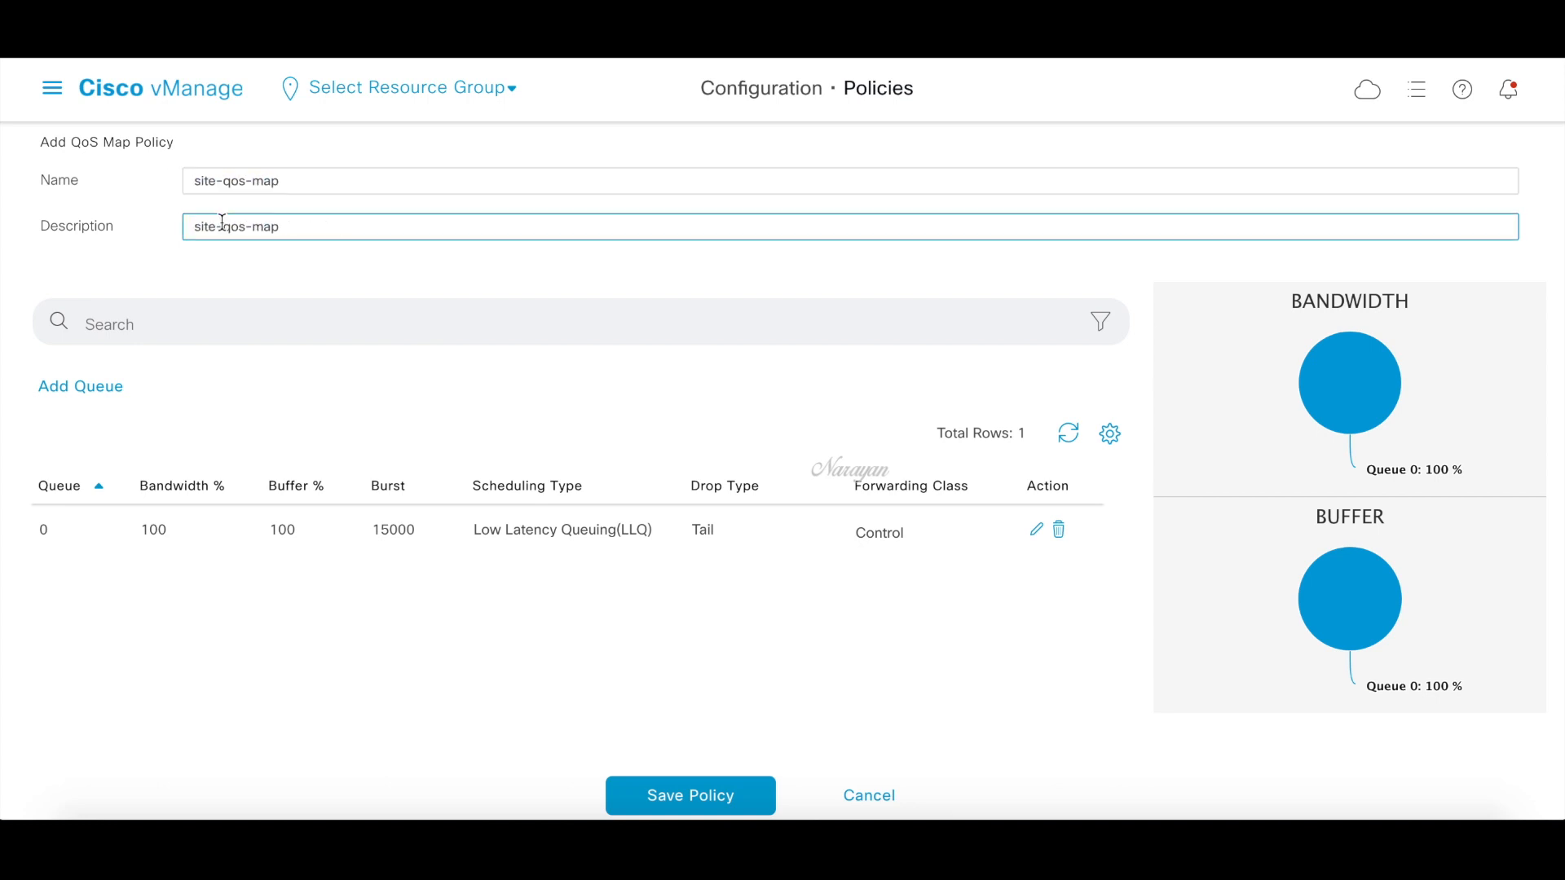
# Add queue 1 to site-qos-map at 50 percent bandwidth and buffer
pyautogui.click(80, 387)
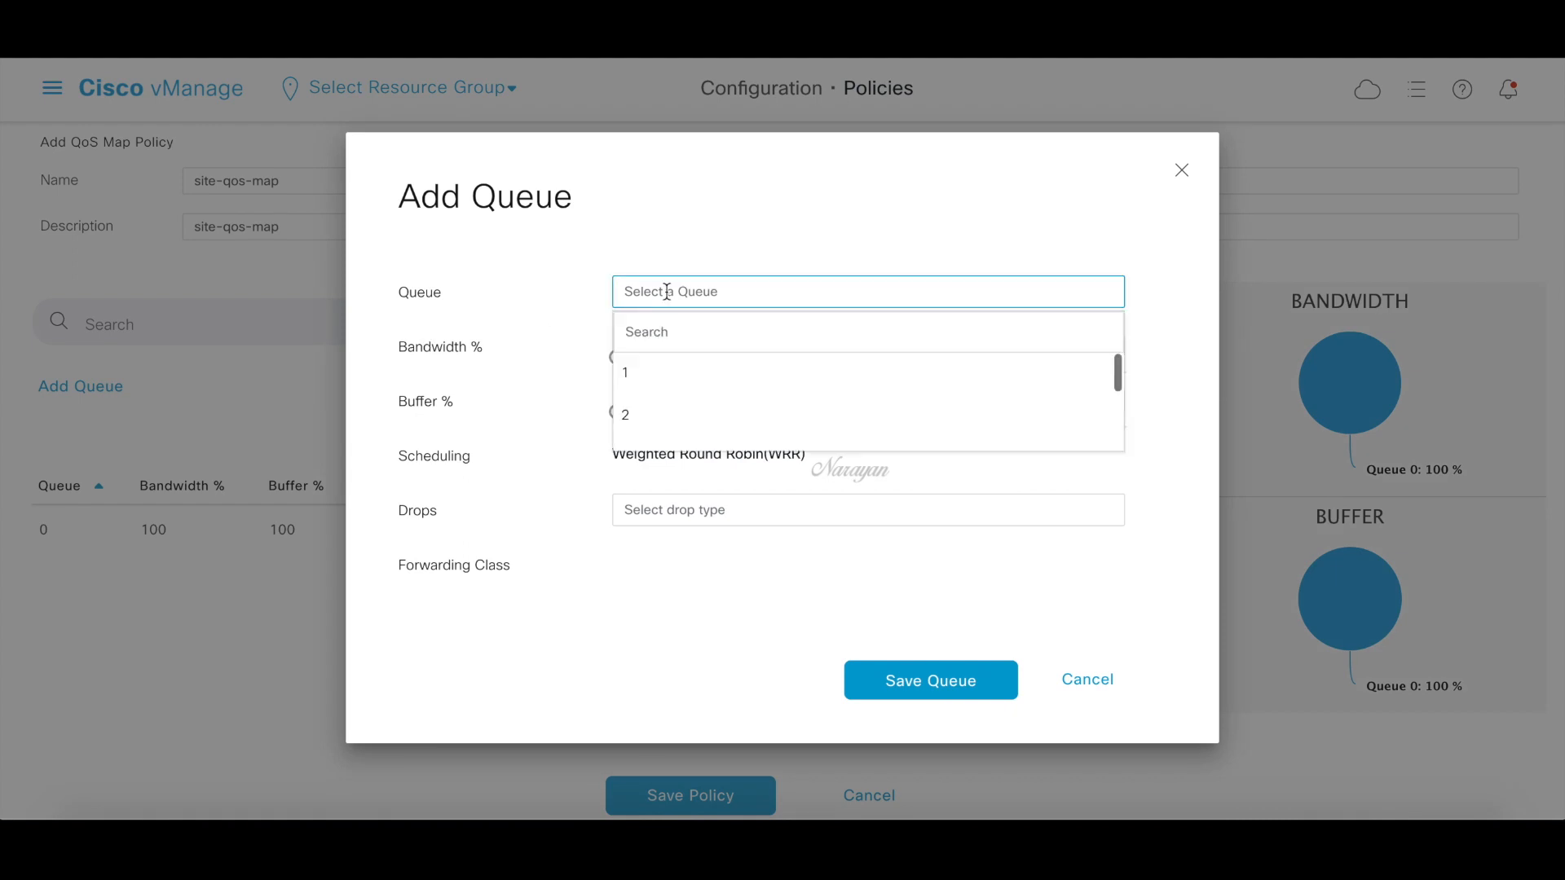
pyautogui.click(624, 371)
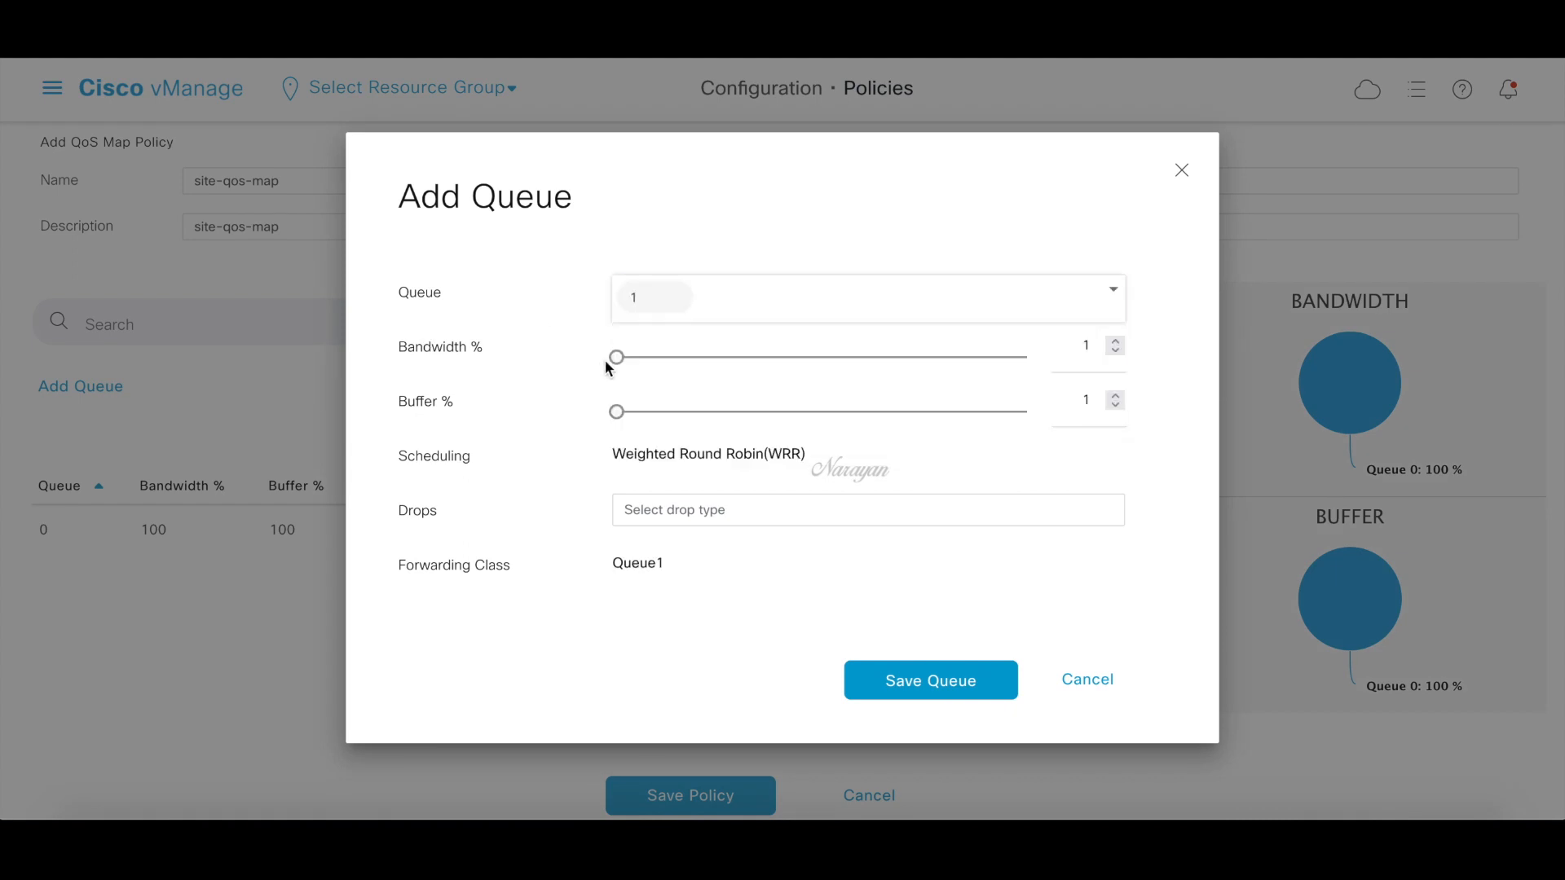
pyautogui.moveTo(616, 357); pyautogui.dragTo(818, 357)
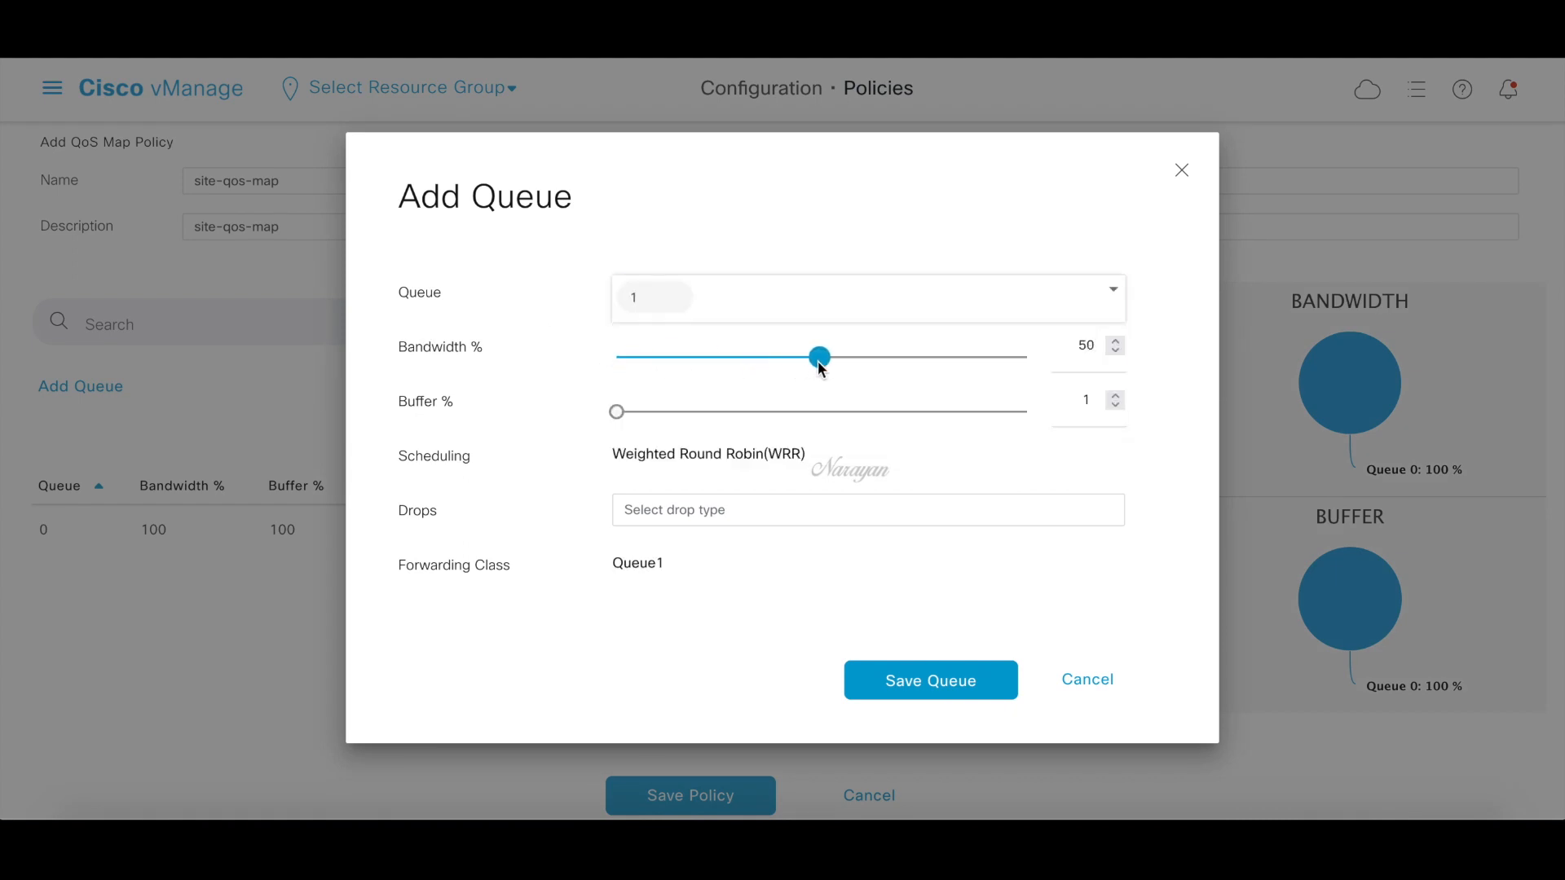
pyautogui.moveTo(617, 410); pyautogui.dragTo(818, 411)
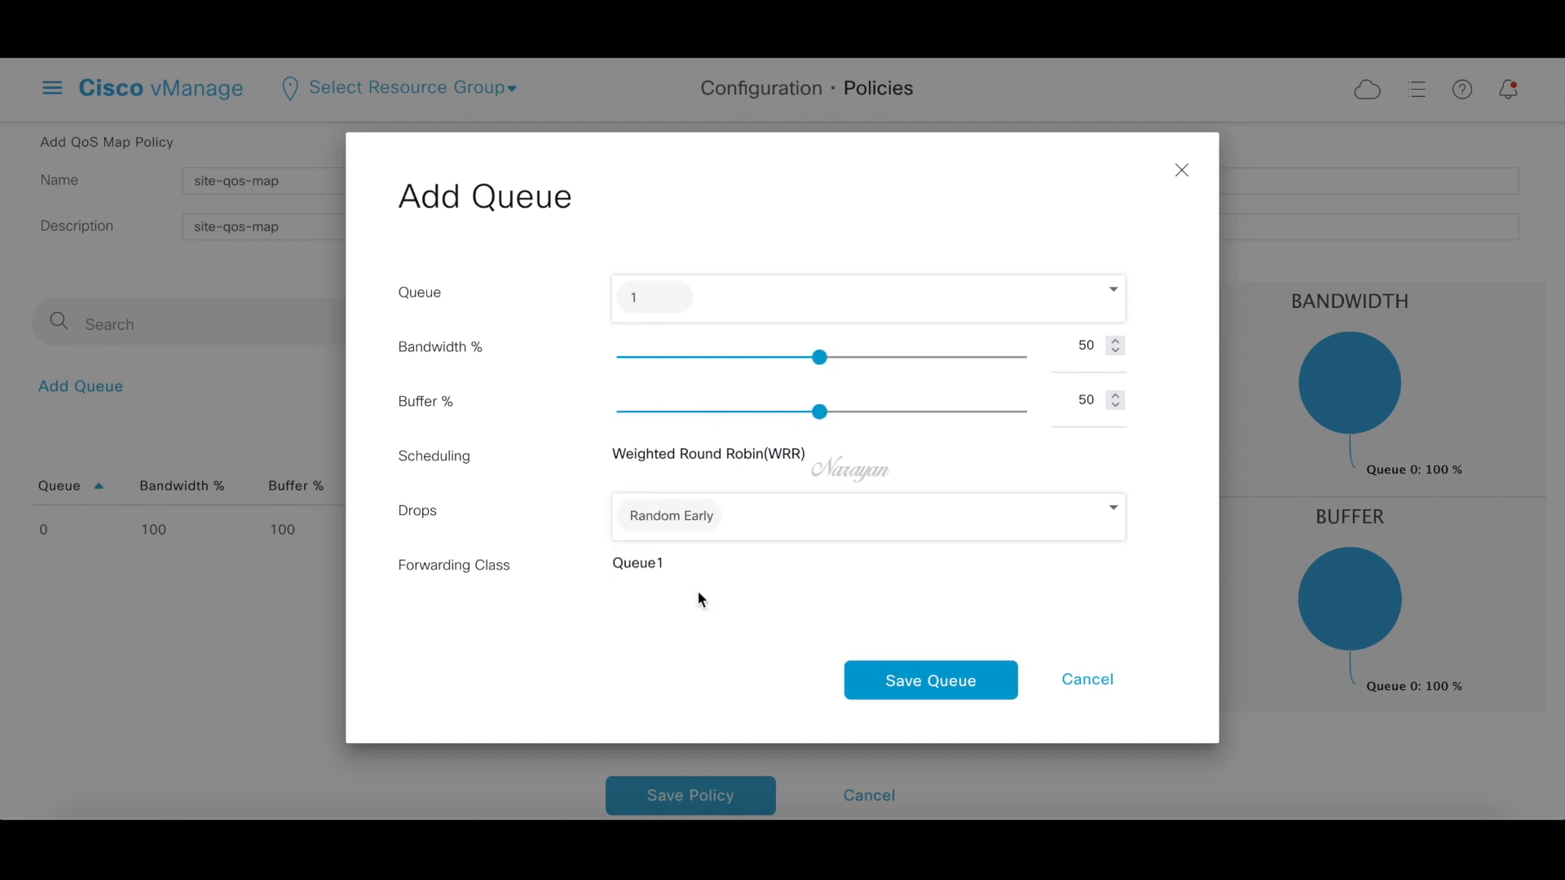
pyautogui.click(929, 680)
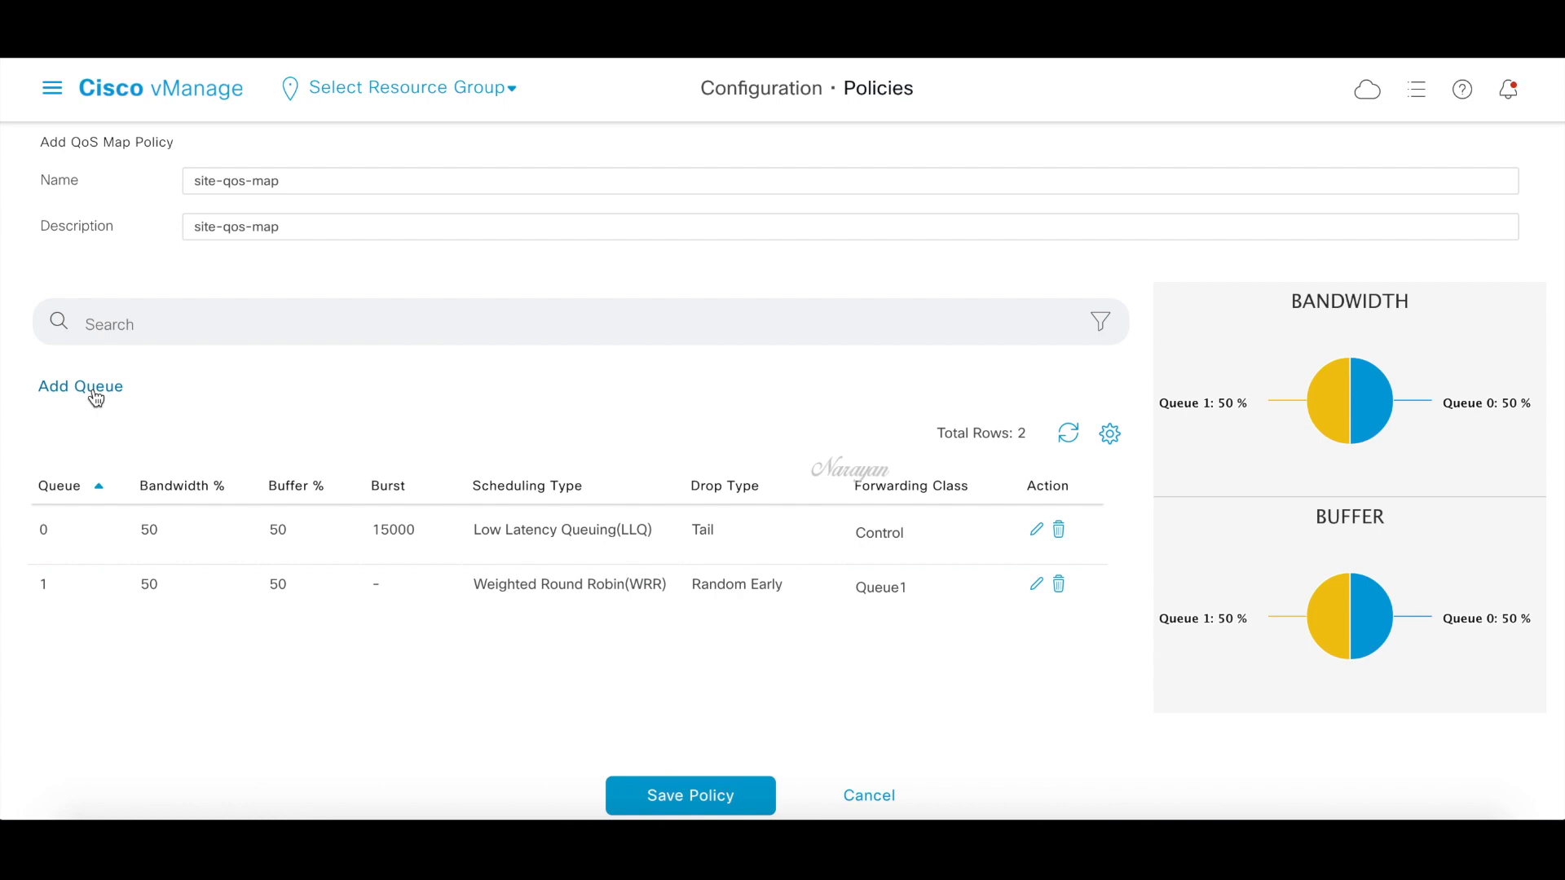
# Add queue 2 at 30 percent bandwidth and buffer with Random Early drops
pyautogui.click(80, 386)
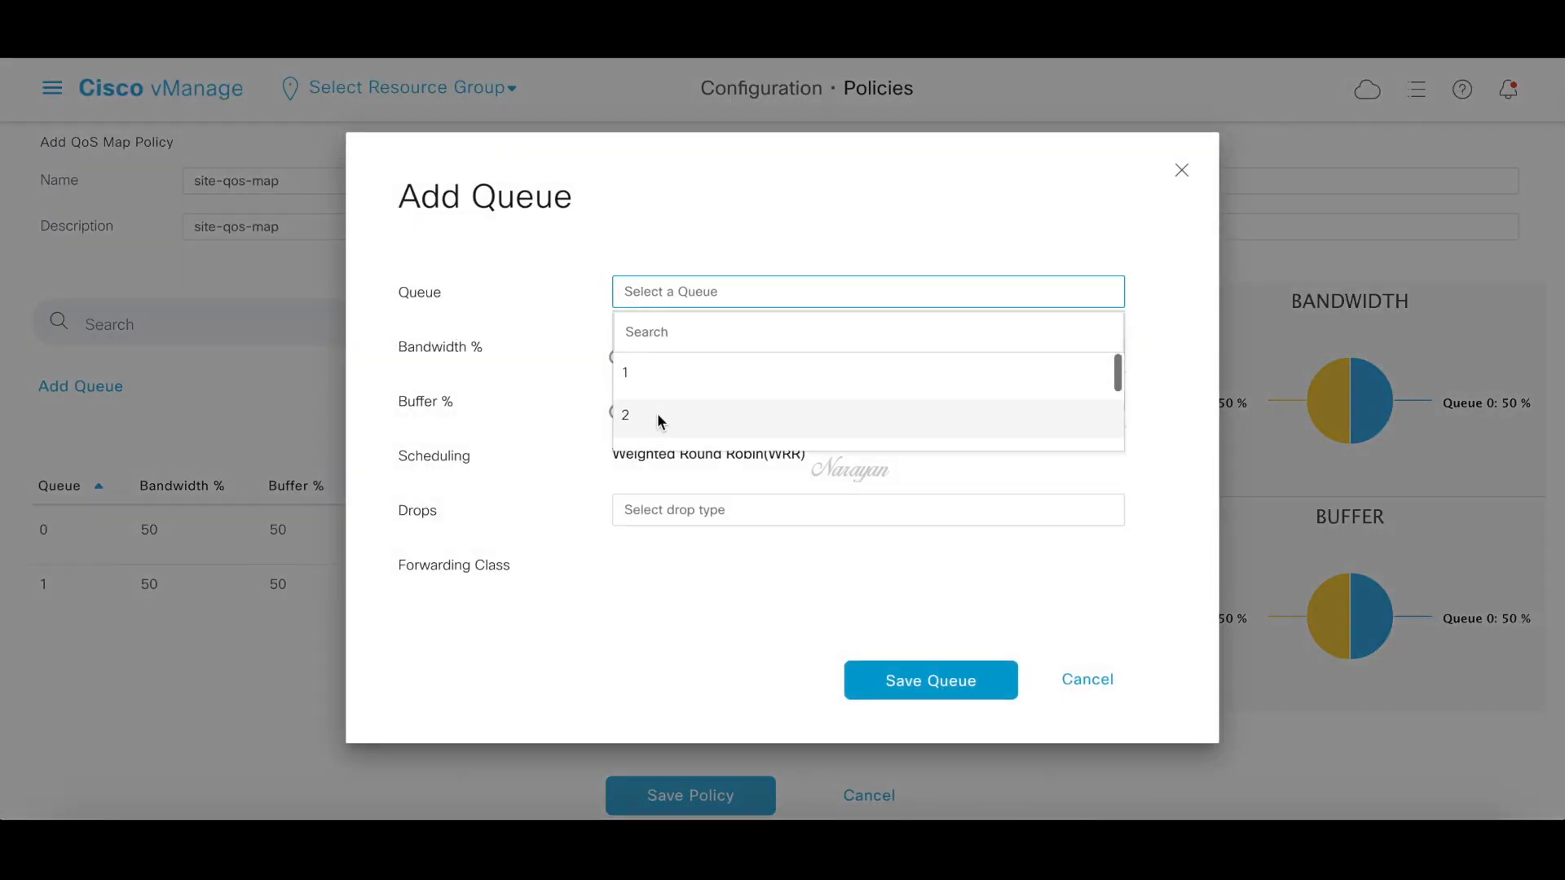
pyautogui.click(626, 416)
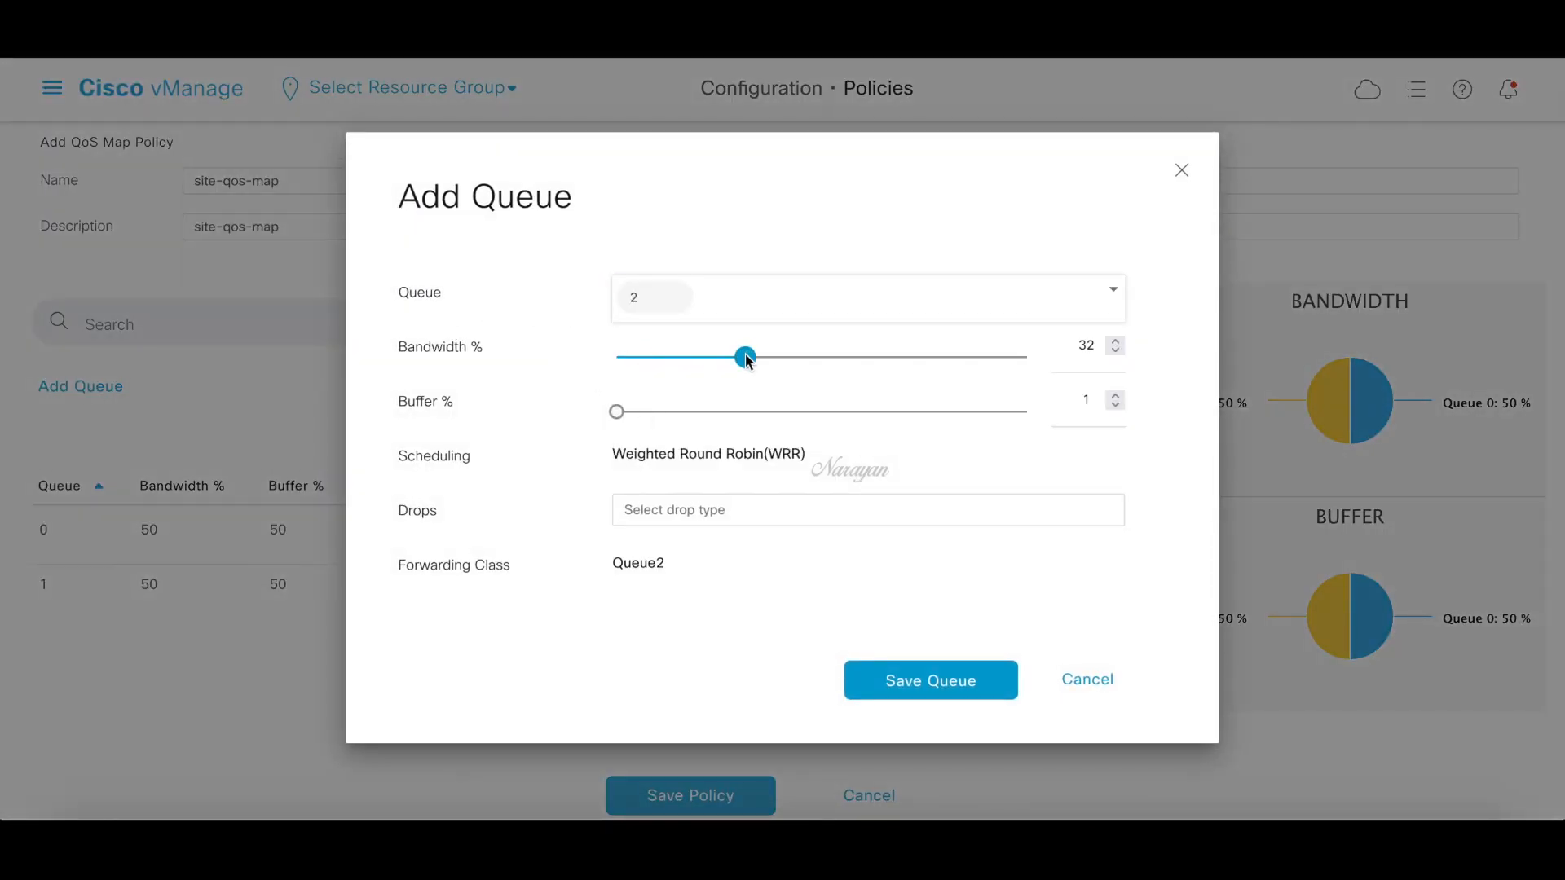
pyautogui.moveTo(746, 357); pyautogui.dragTo(738, 357)
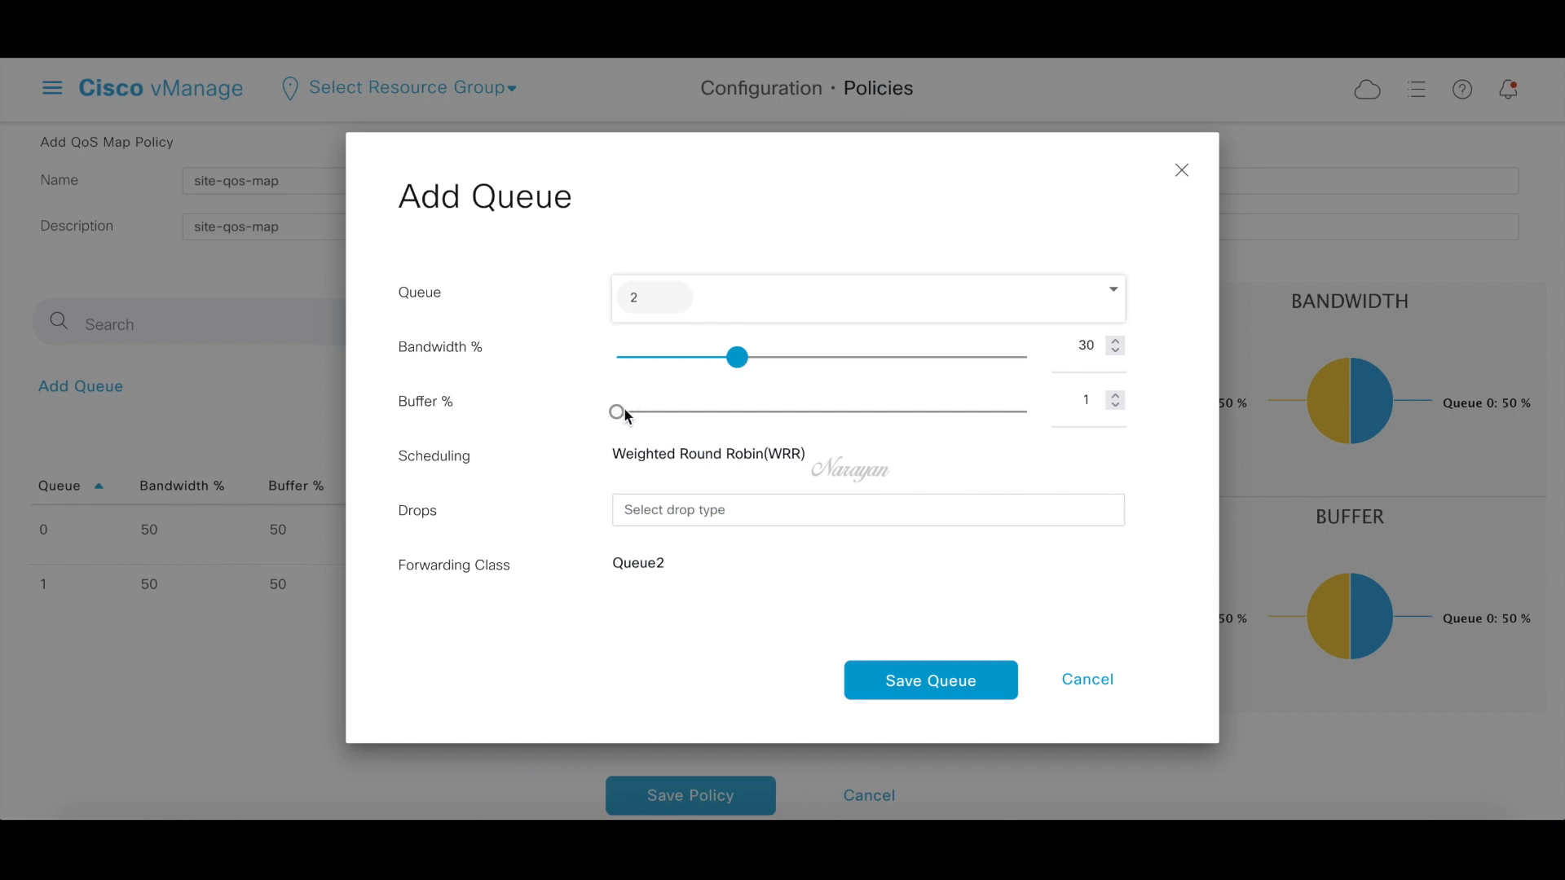
pyautogui.moveTo(616, 412); pyautogui.dragTo(737, 412)
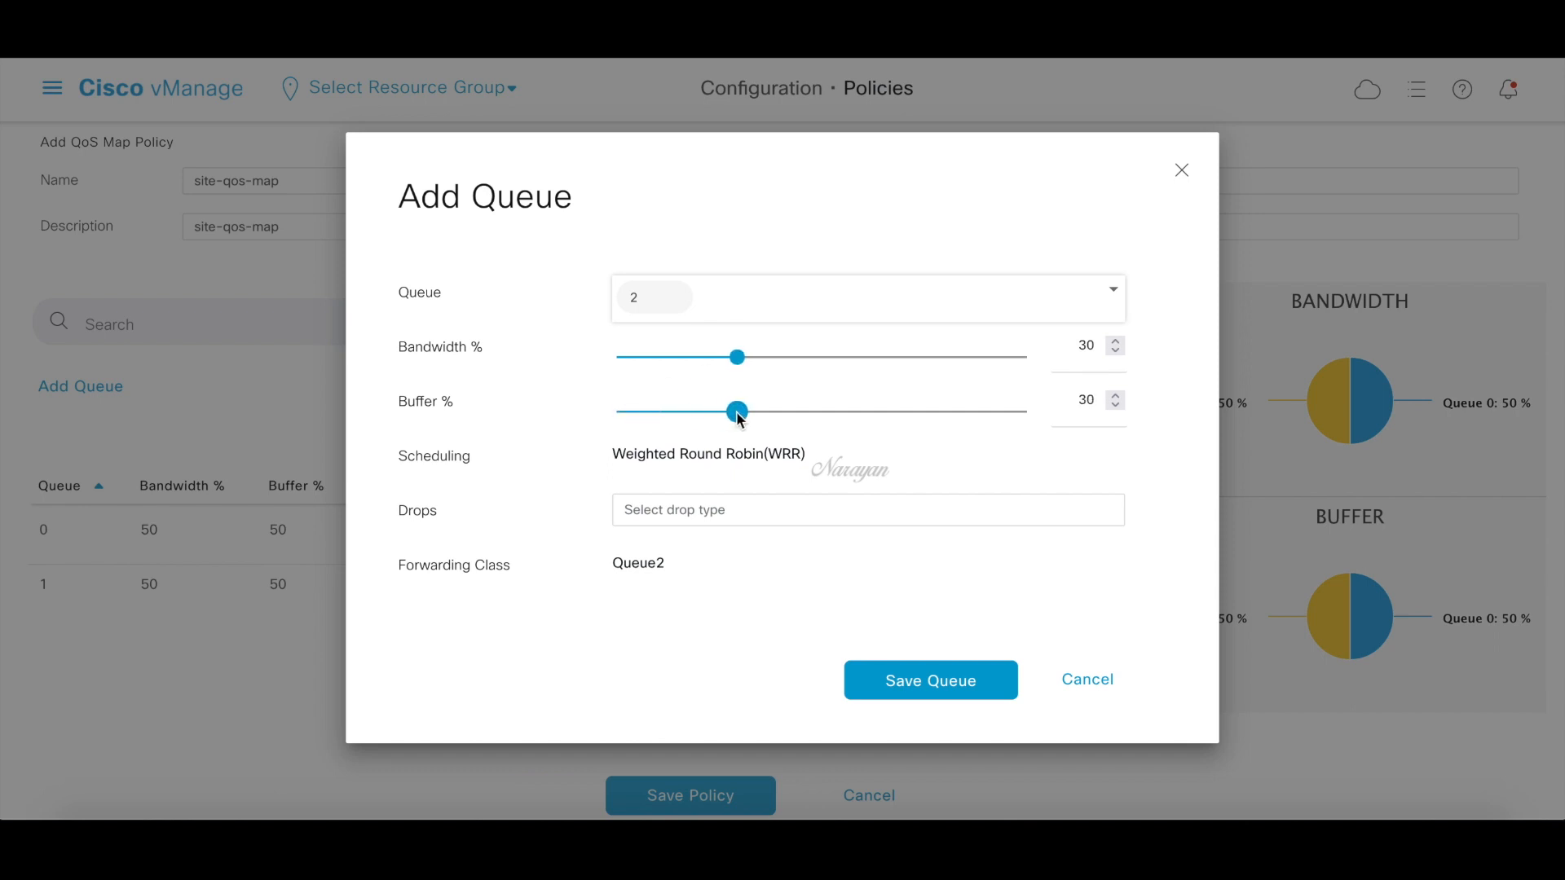
pyautogui.click(868, 510)
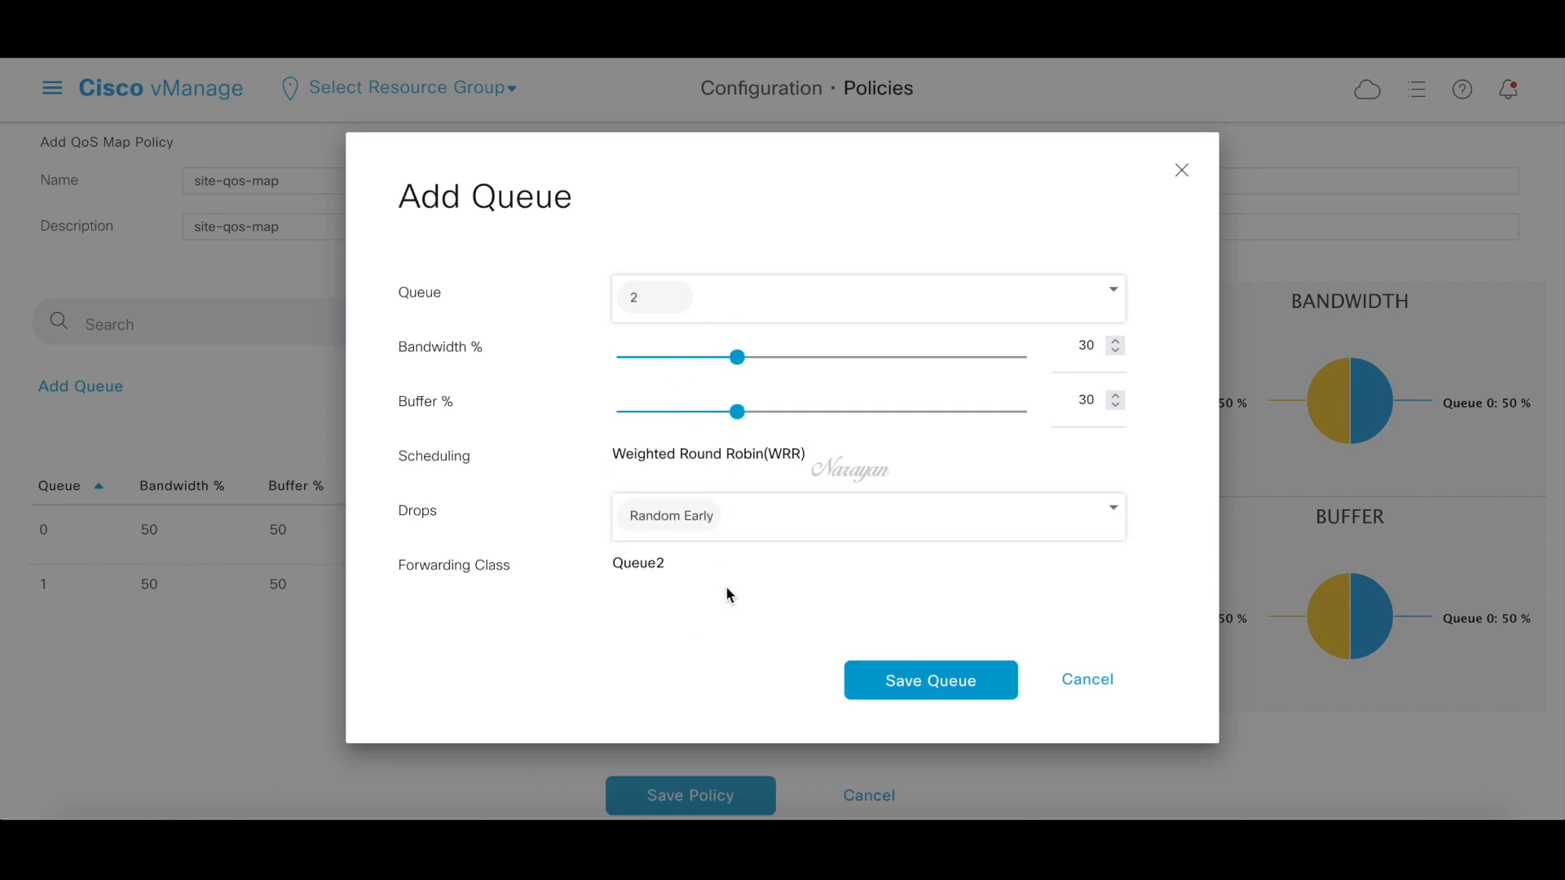
pyautogui.click(929, 679)
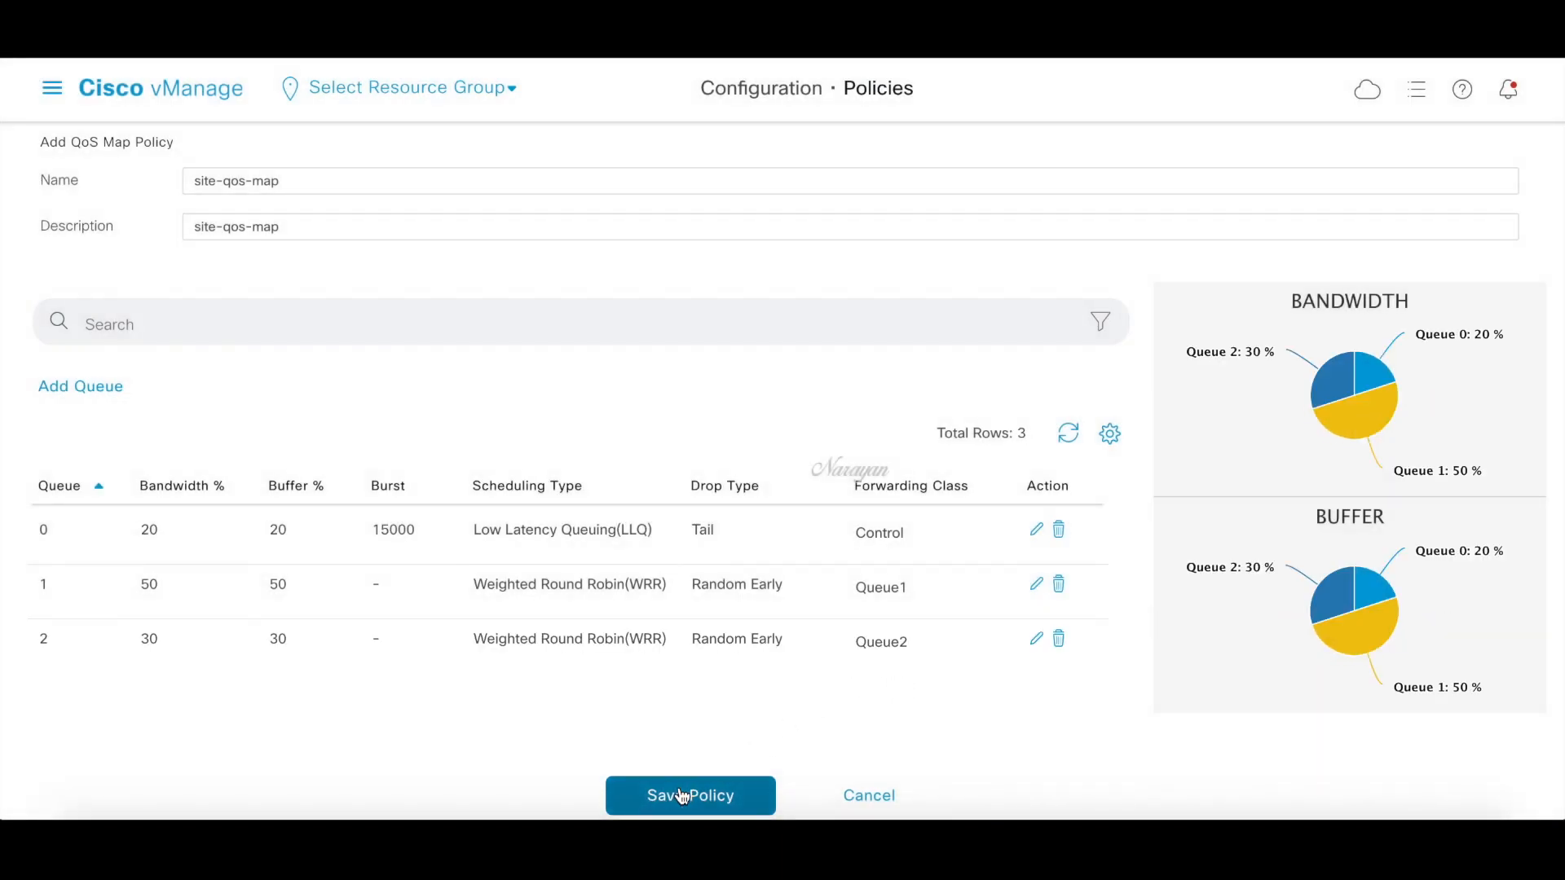
# Save site-qos-map to the QoS map list and move to the VPN QoS Map section
pyautogui.click(689, 795)
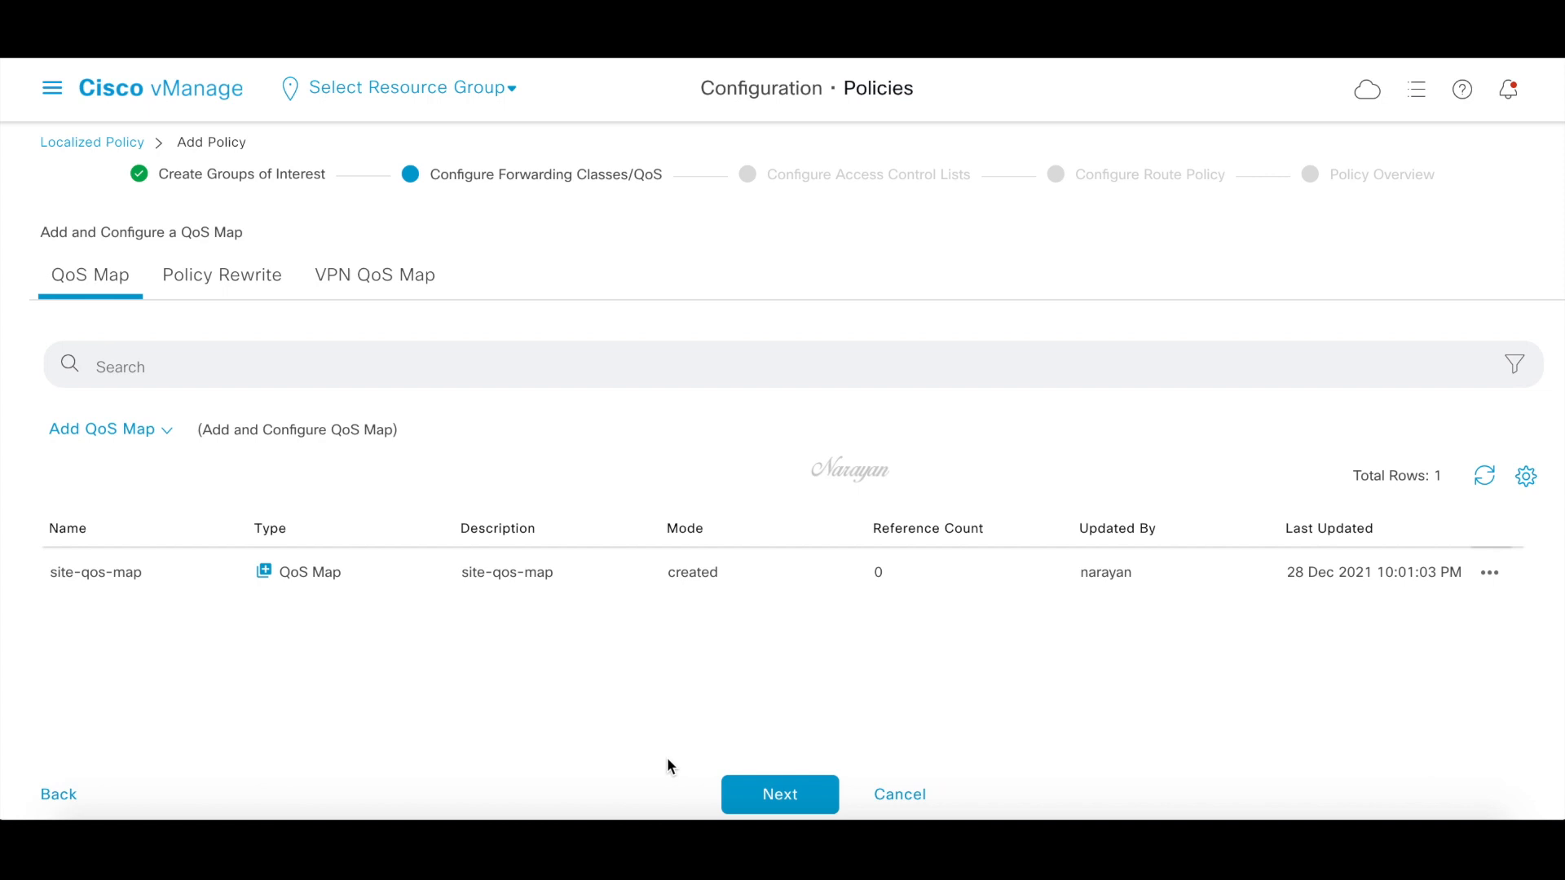
pyautogui.moveTo(639, 667)
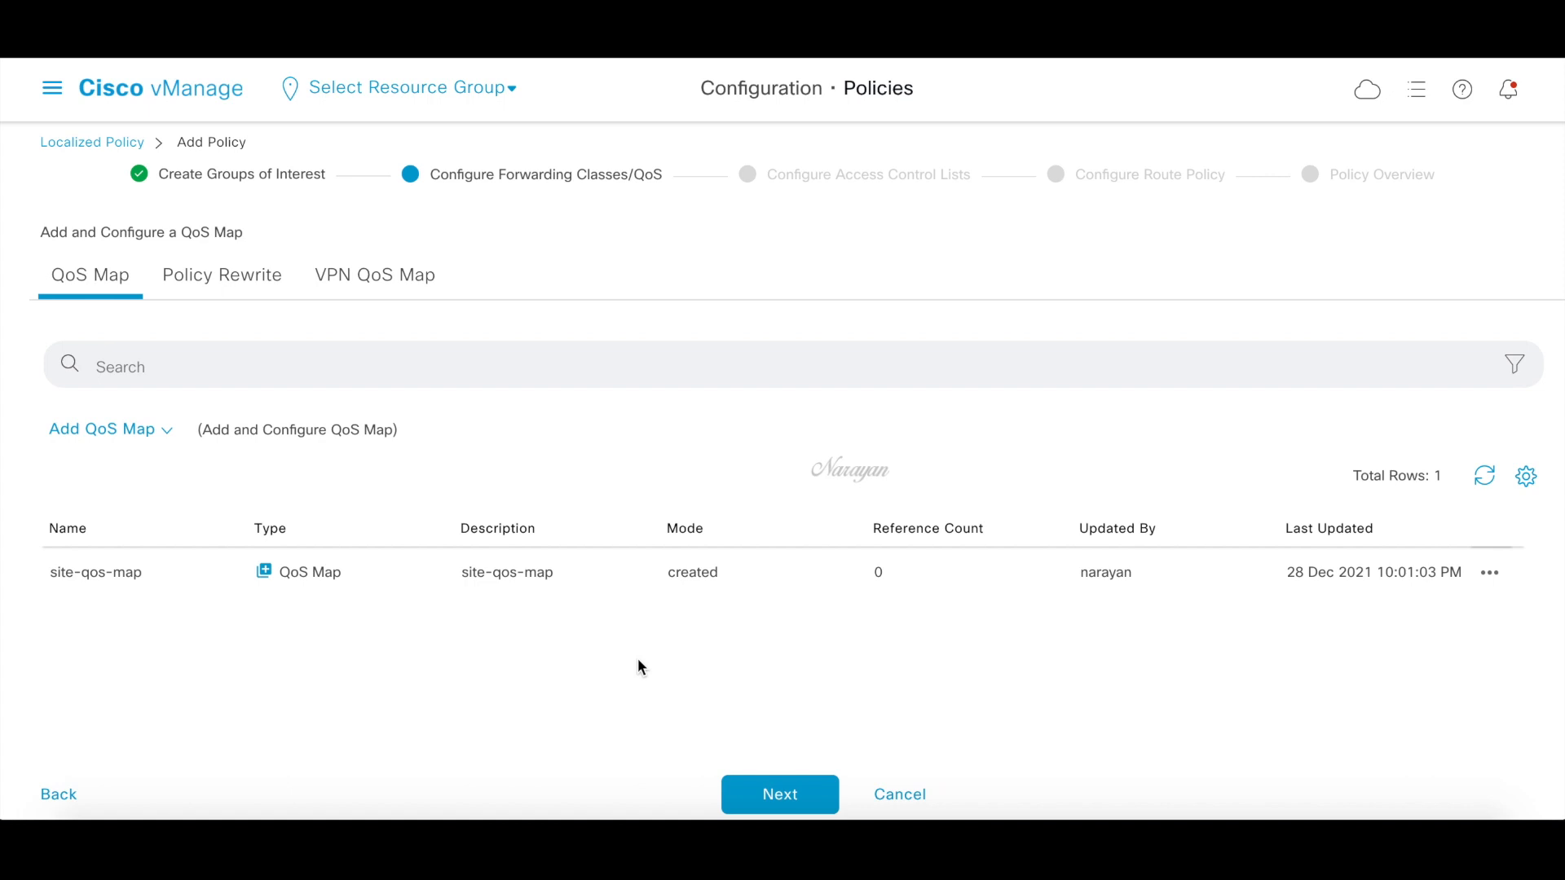
pyautogui.click(375, 275)
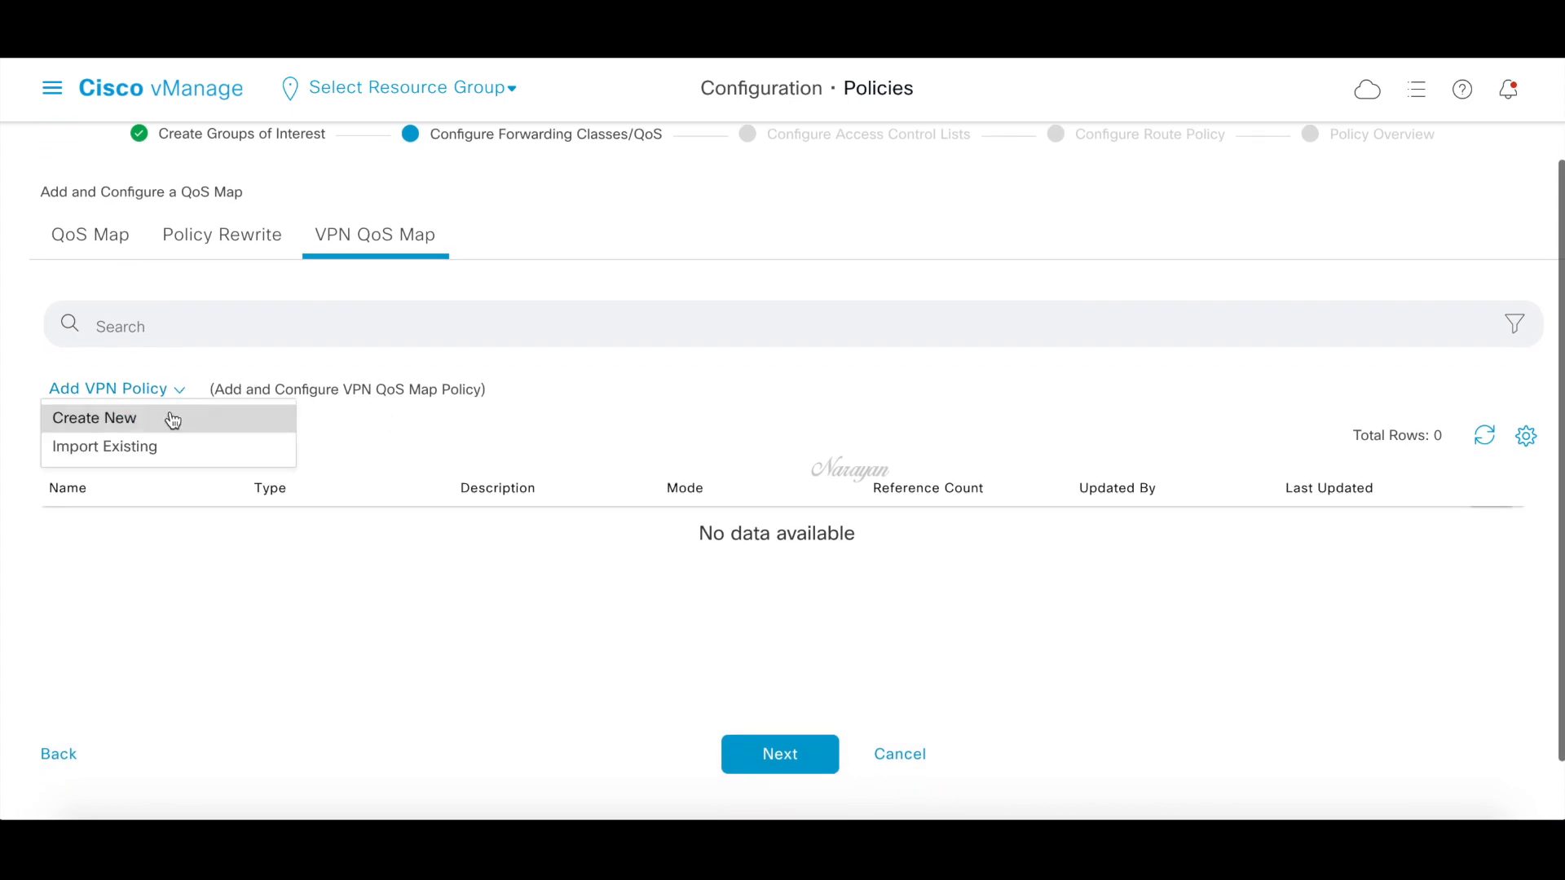
# Create a new VPN QoS map named and described vpn-qos-map
pyautogui.click(95, 419)
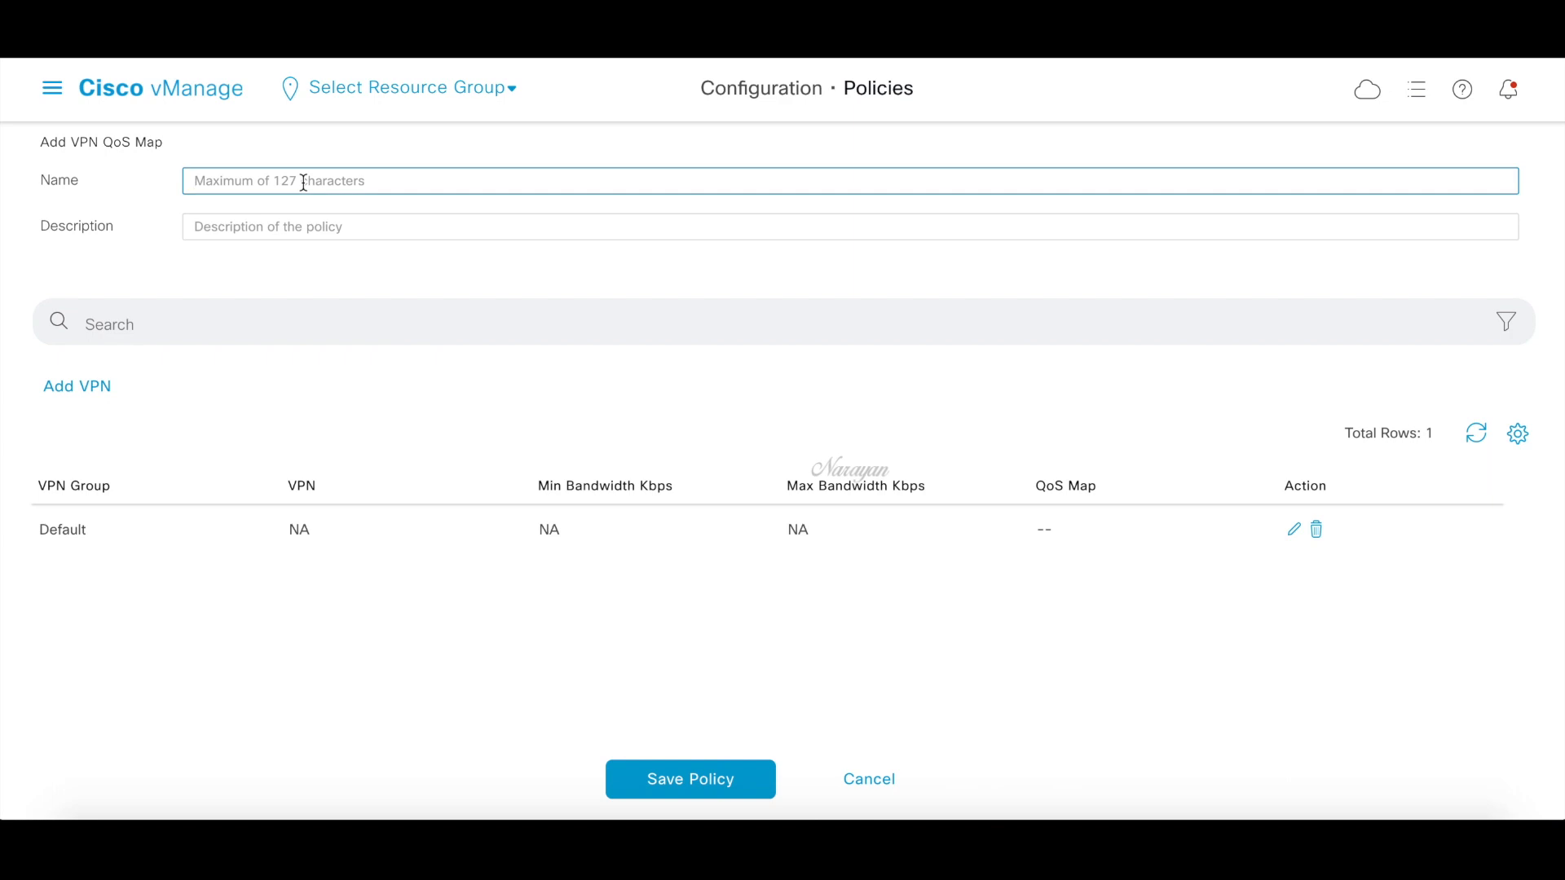
pyautogui.write('vpn-qos-map')
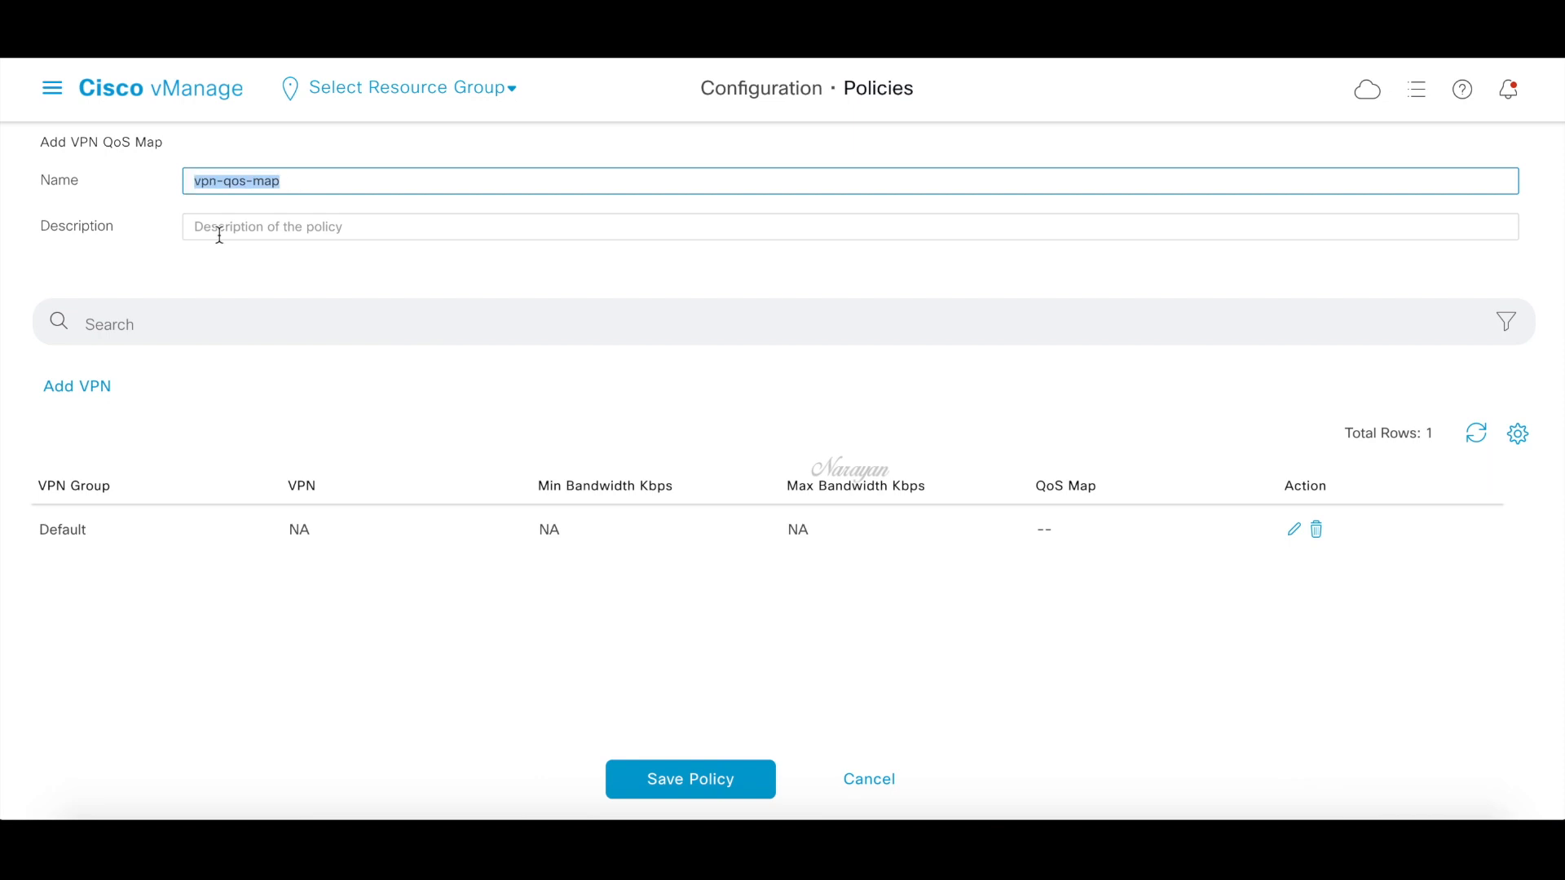
pyautogui.write('vpn-qos-map')
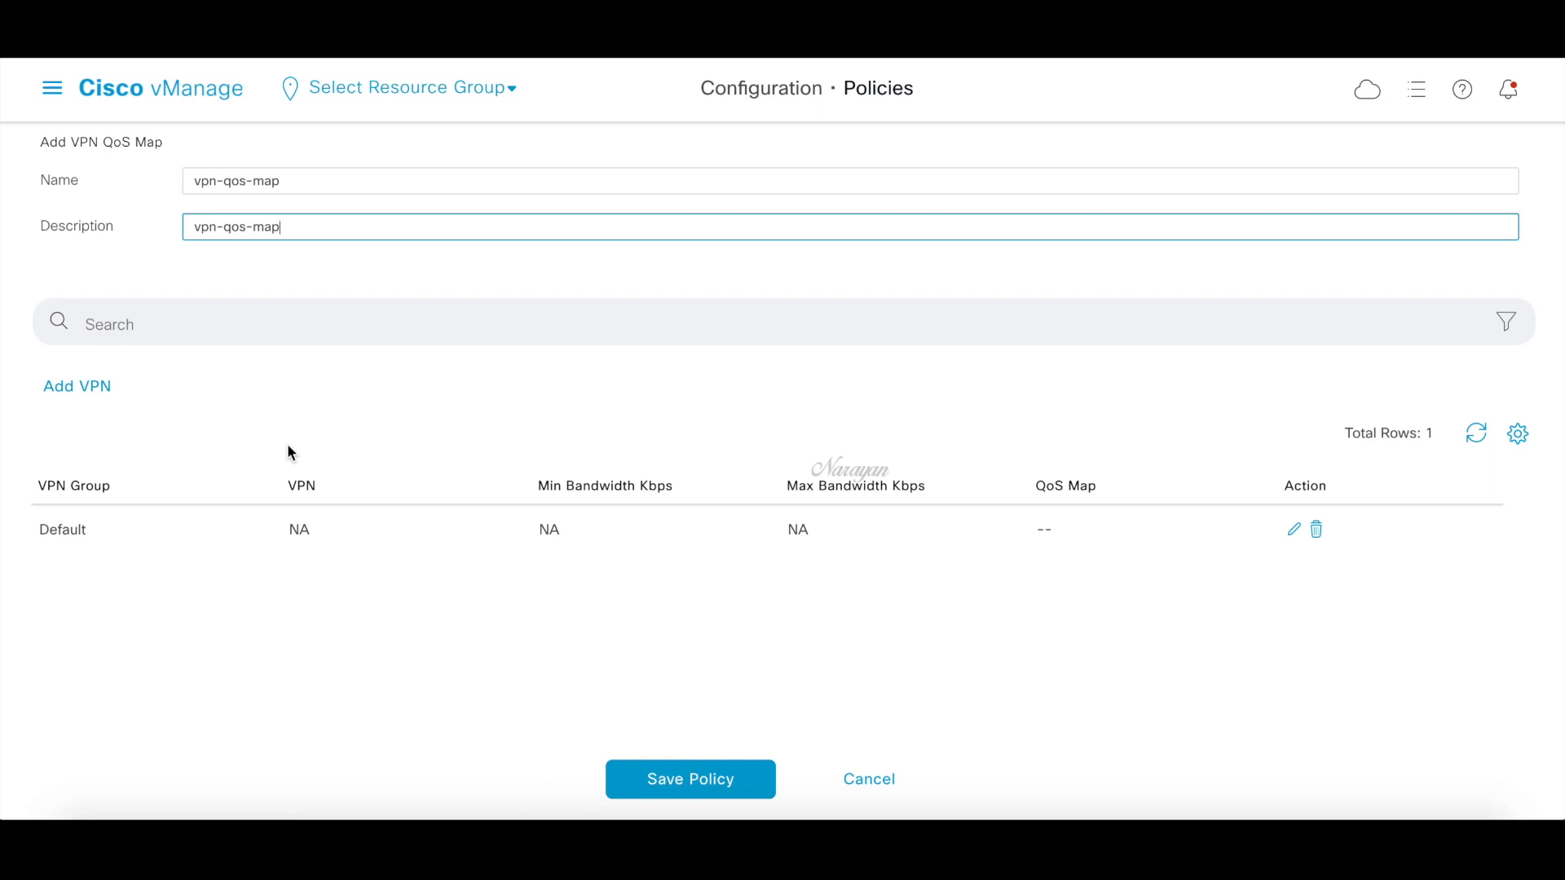
pyautogui.moveTo(802, 540)
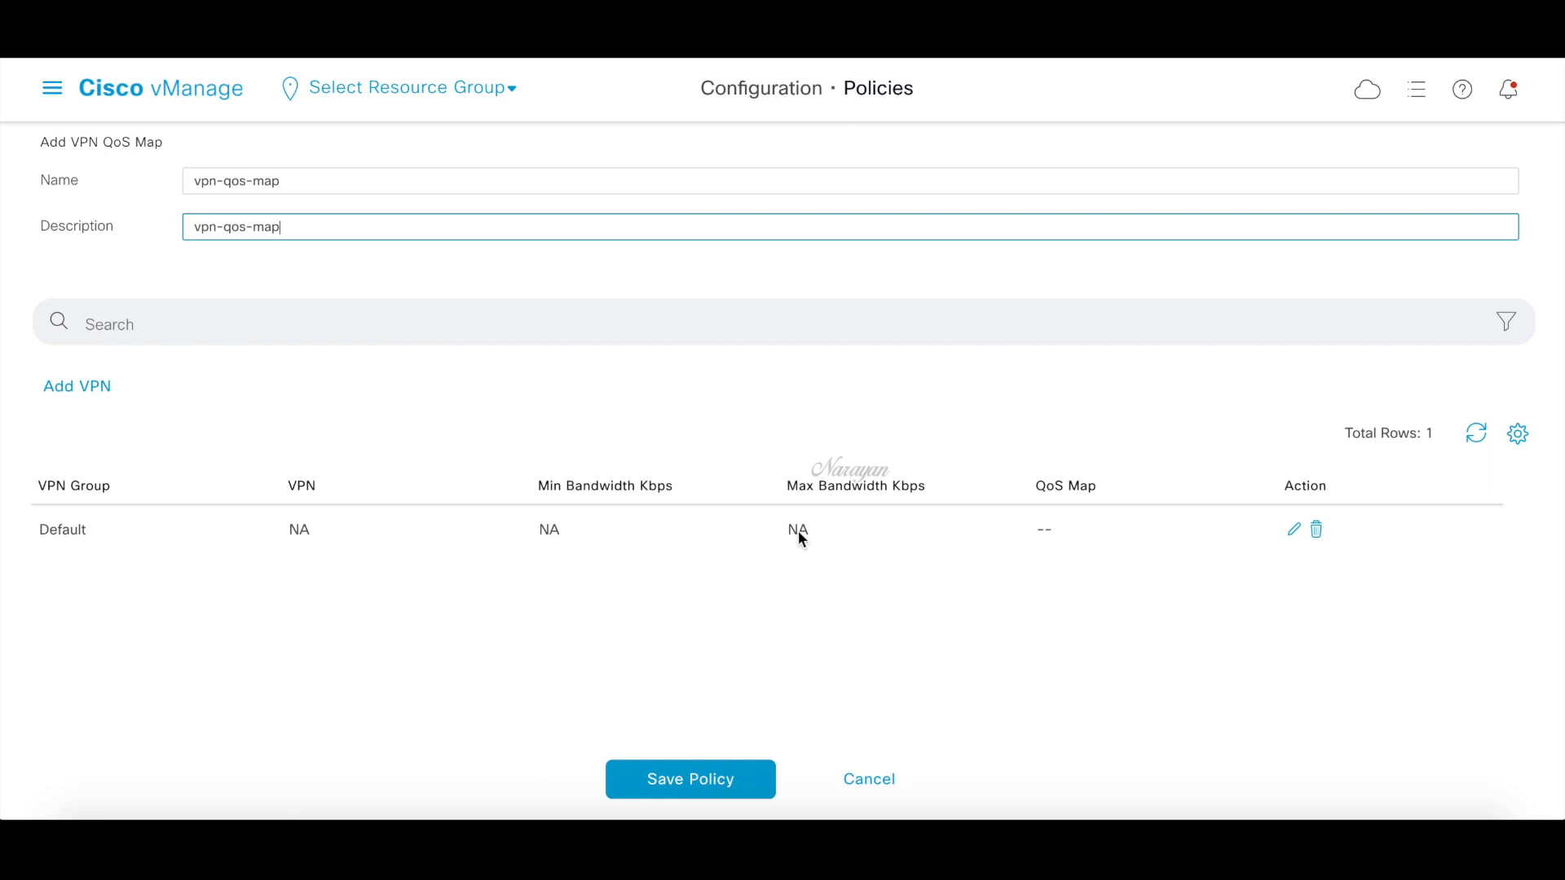
# Map the Default VPN group to site-qos-map and save it
pyautogui.click(1292, 529)
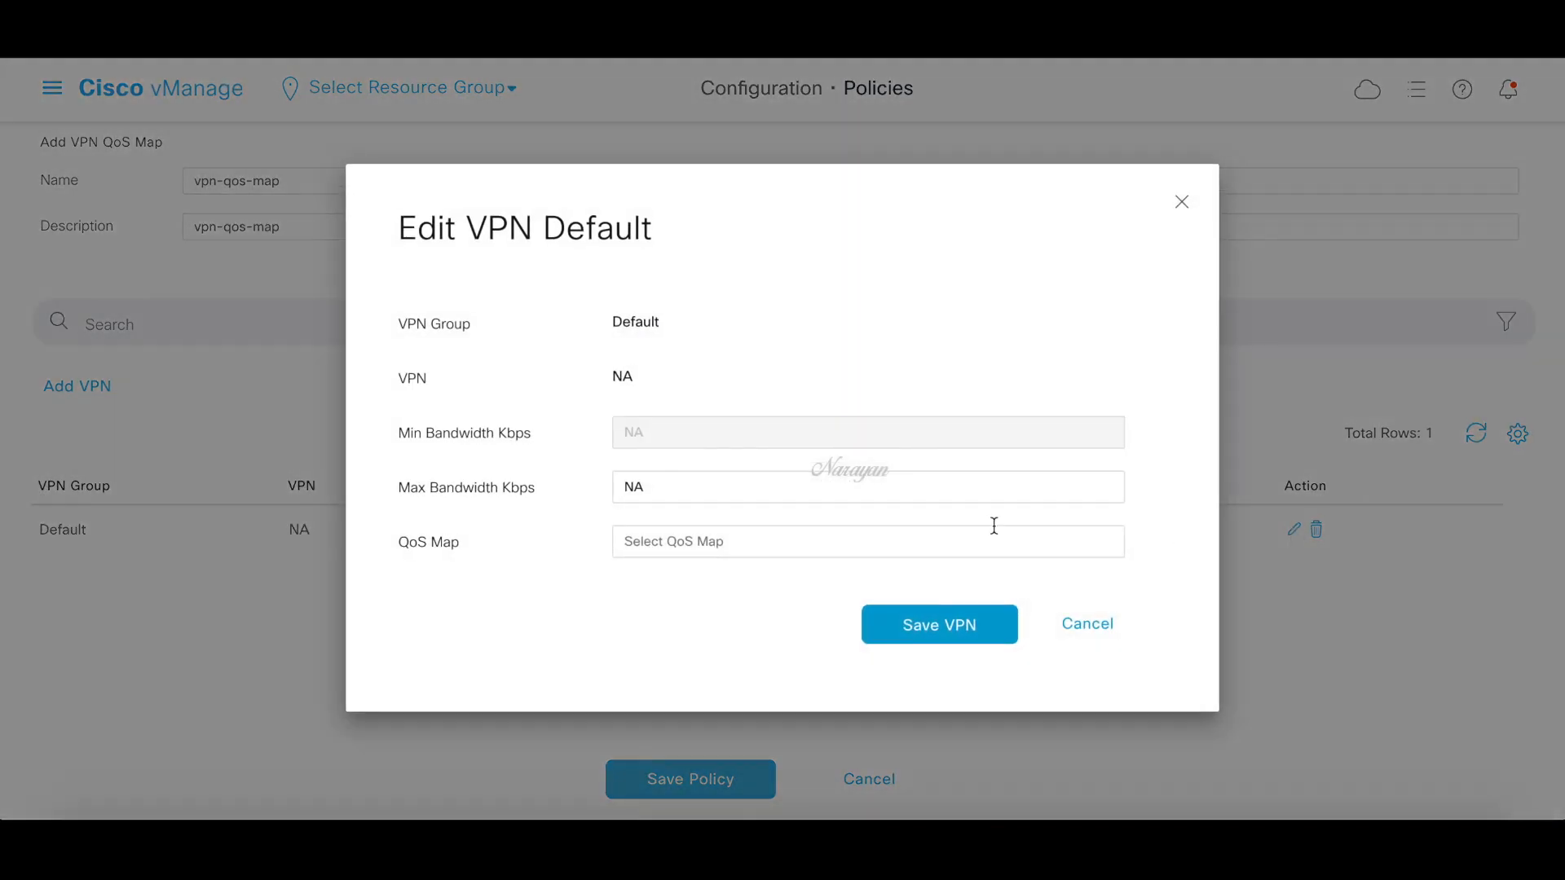
pyautogui.click(866, 541)
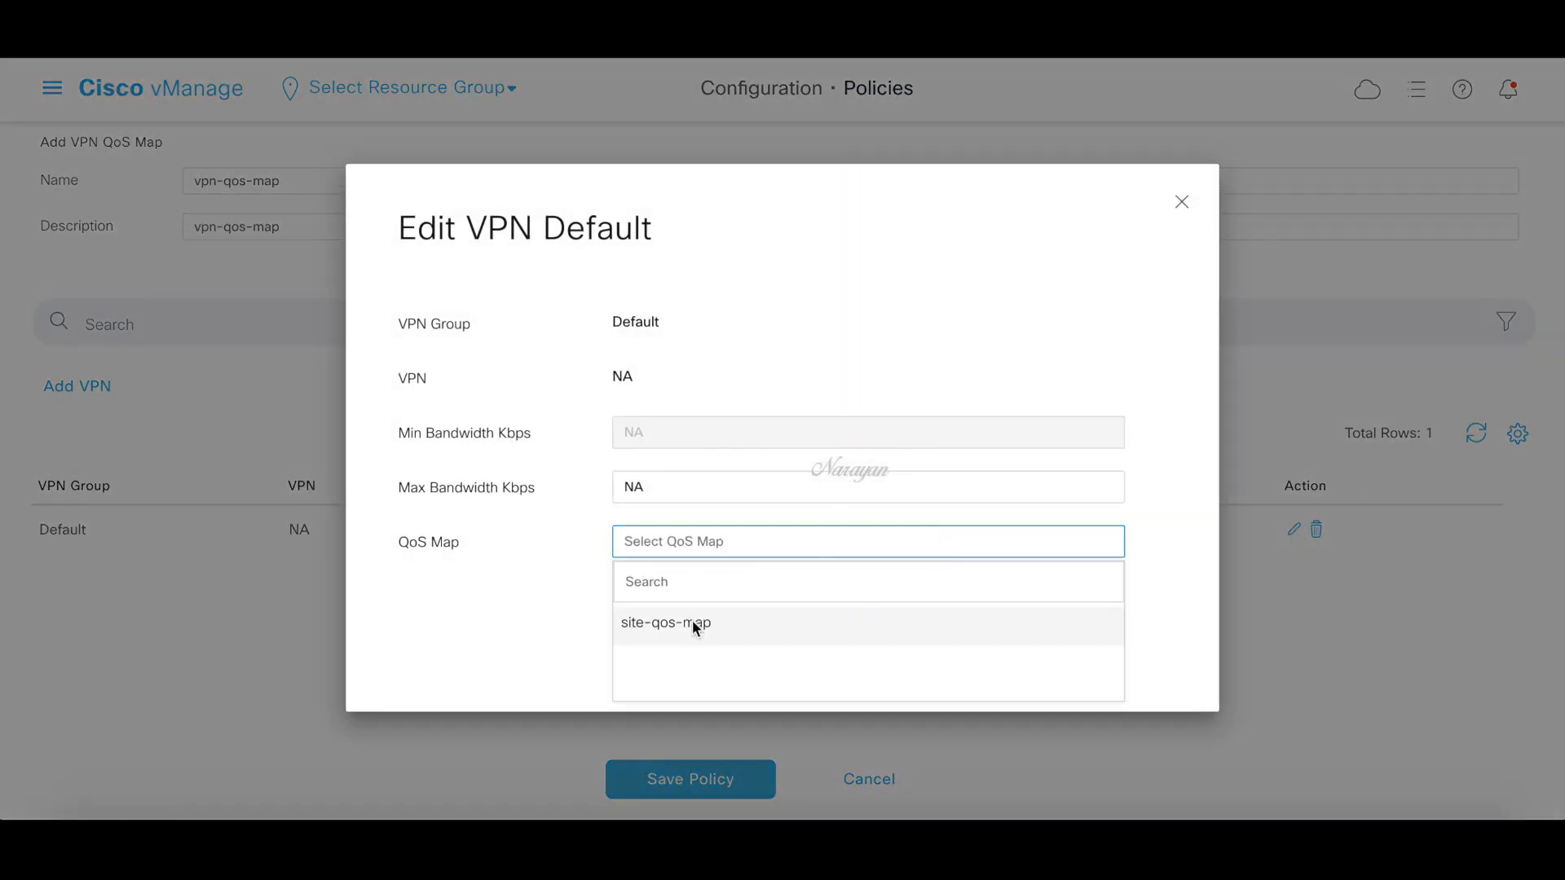
pyautogui.click(665, 623)
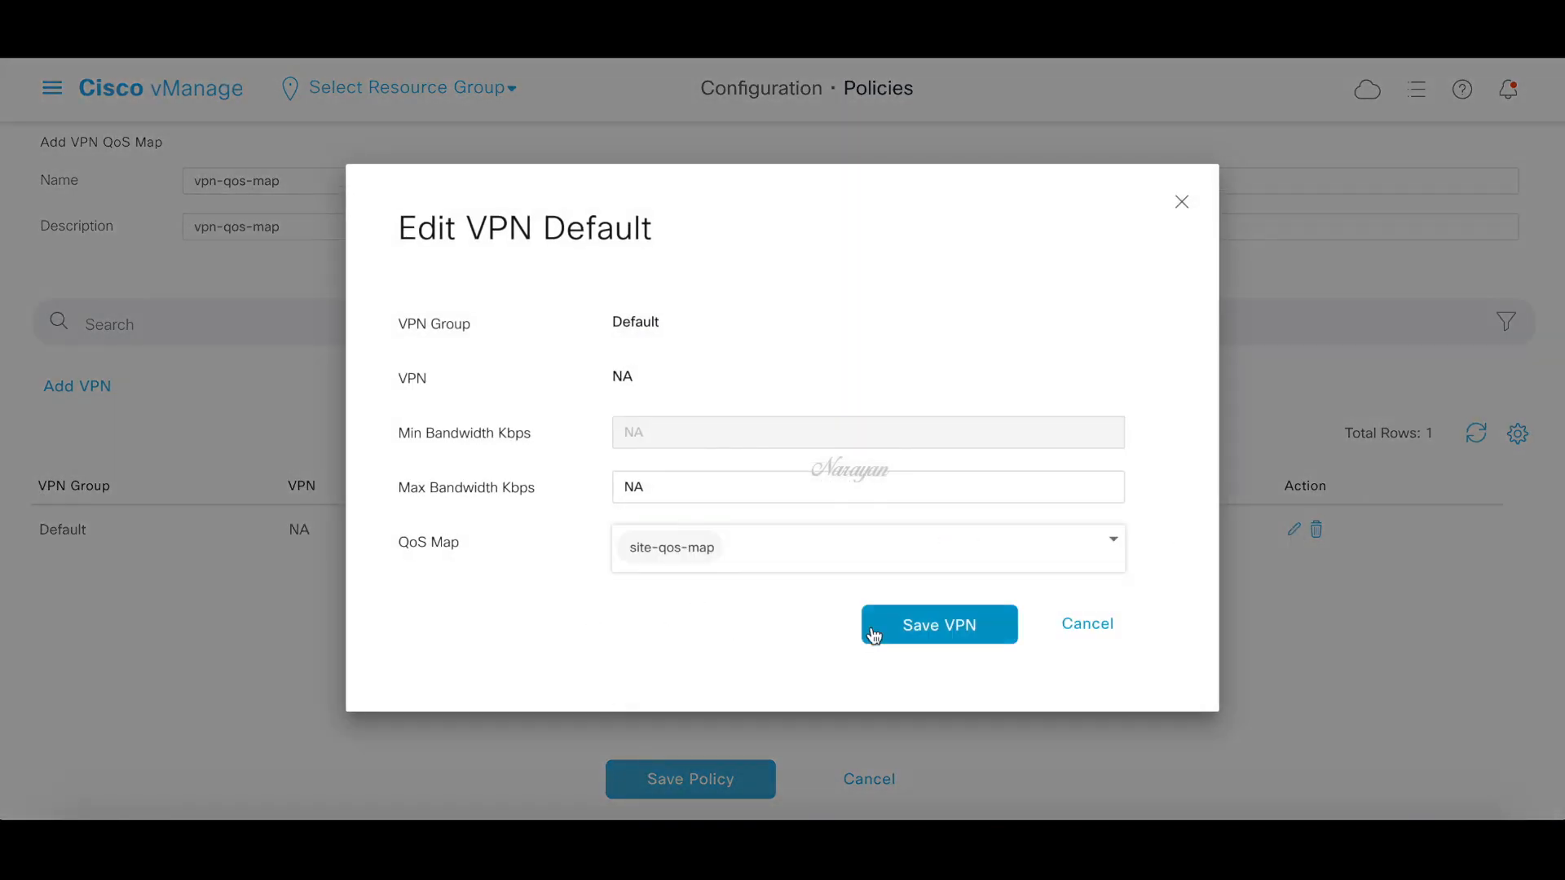
pyautogui.click(937, 624)
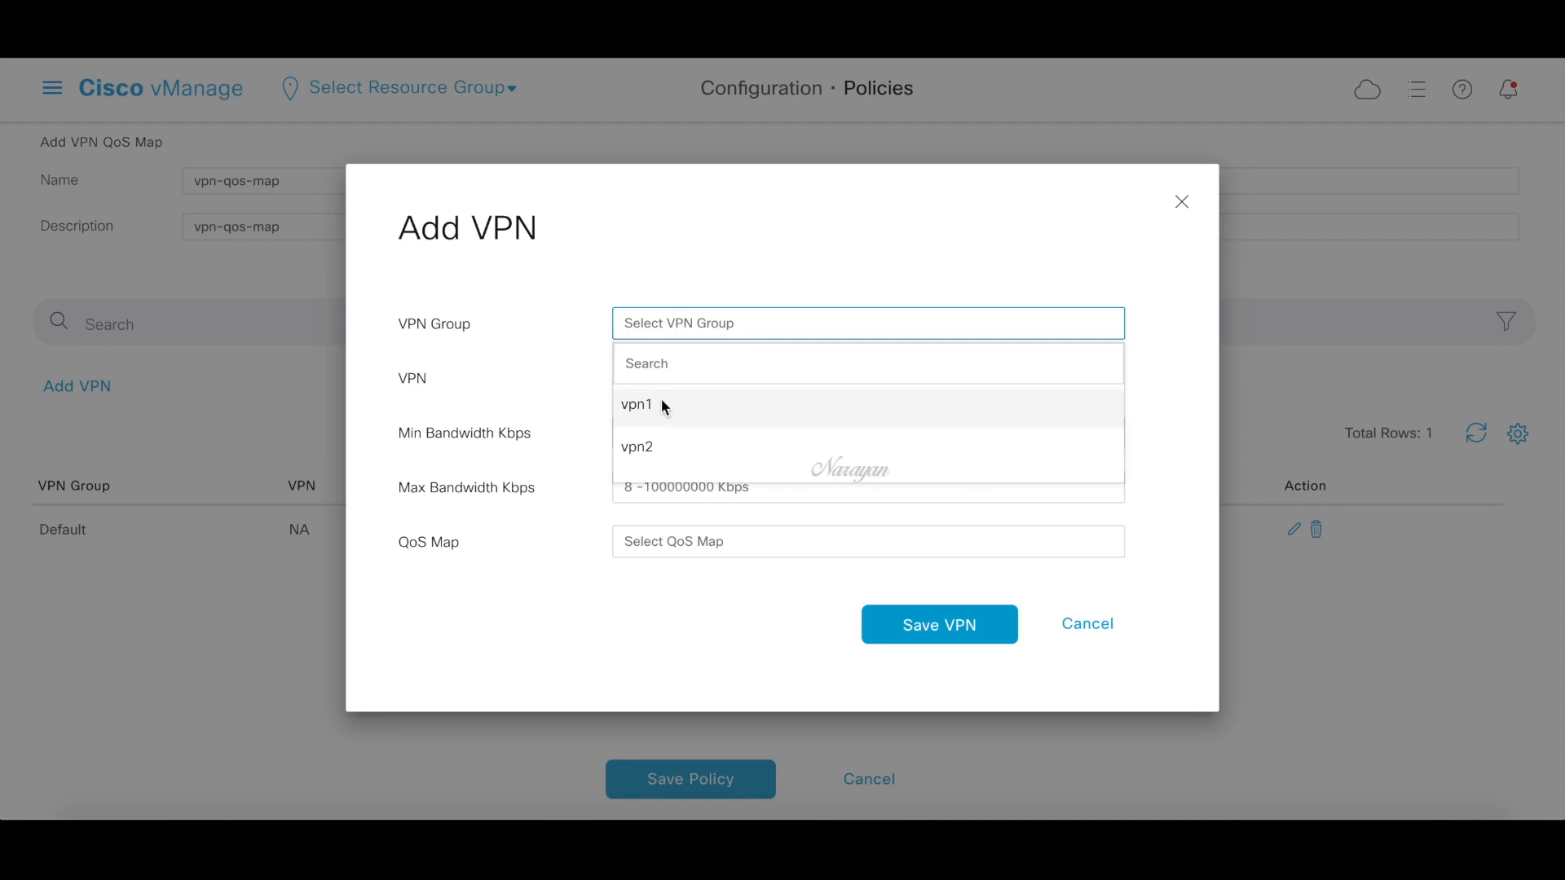
# Add vpn1 with 10000 Kbps min/max bandwidth mapped to site-qos-map
pyautogui.click(634, 406)
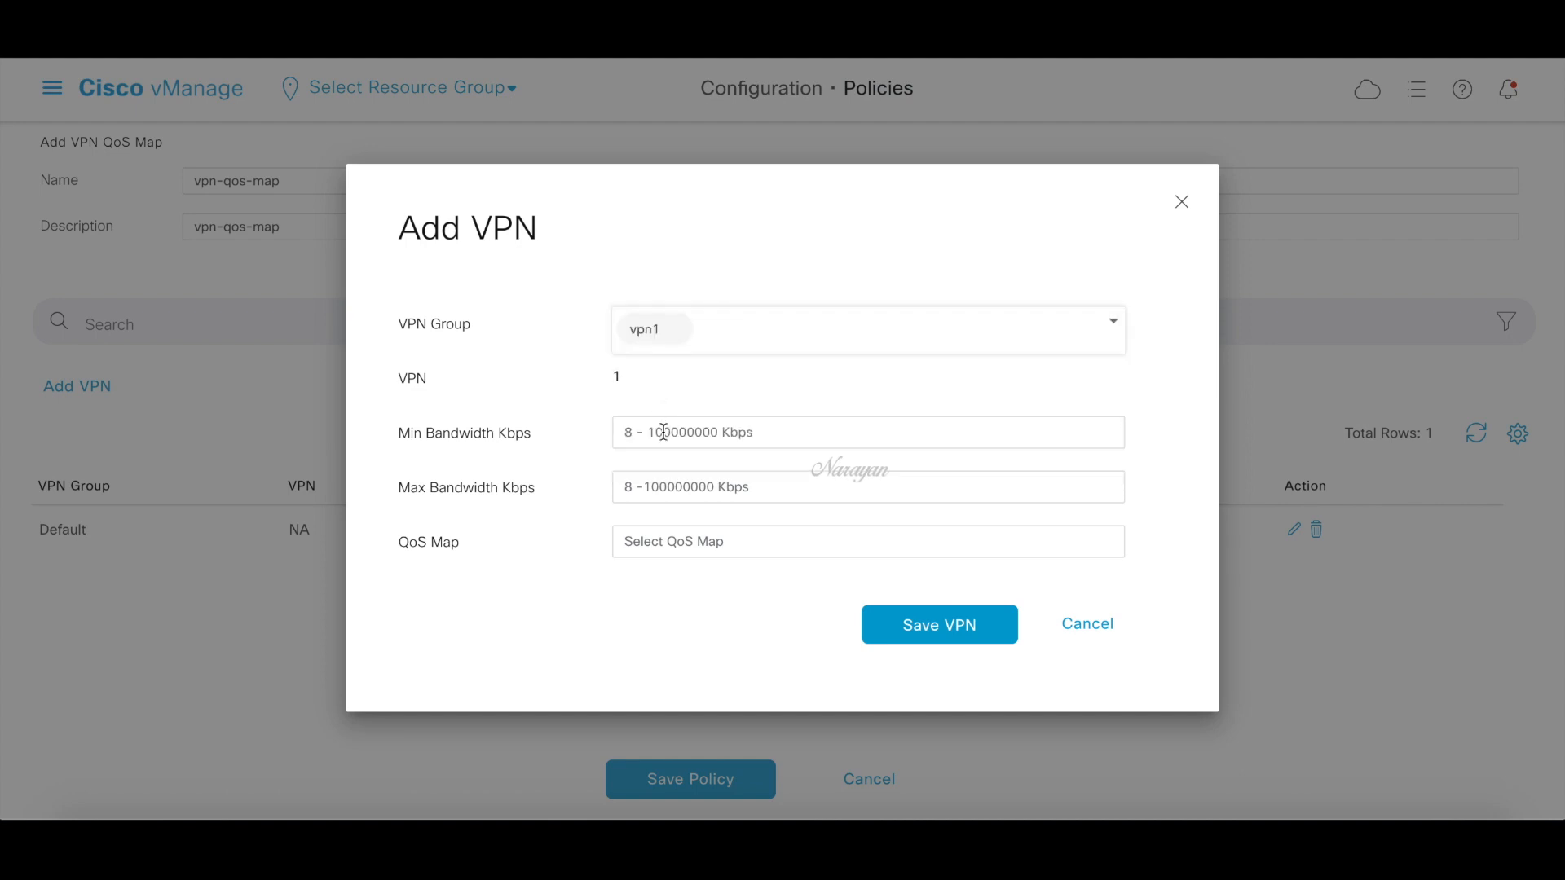
pyautogui.write('1000')
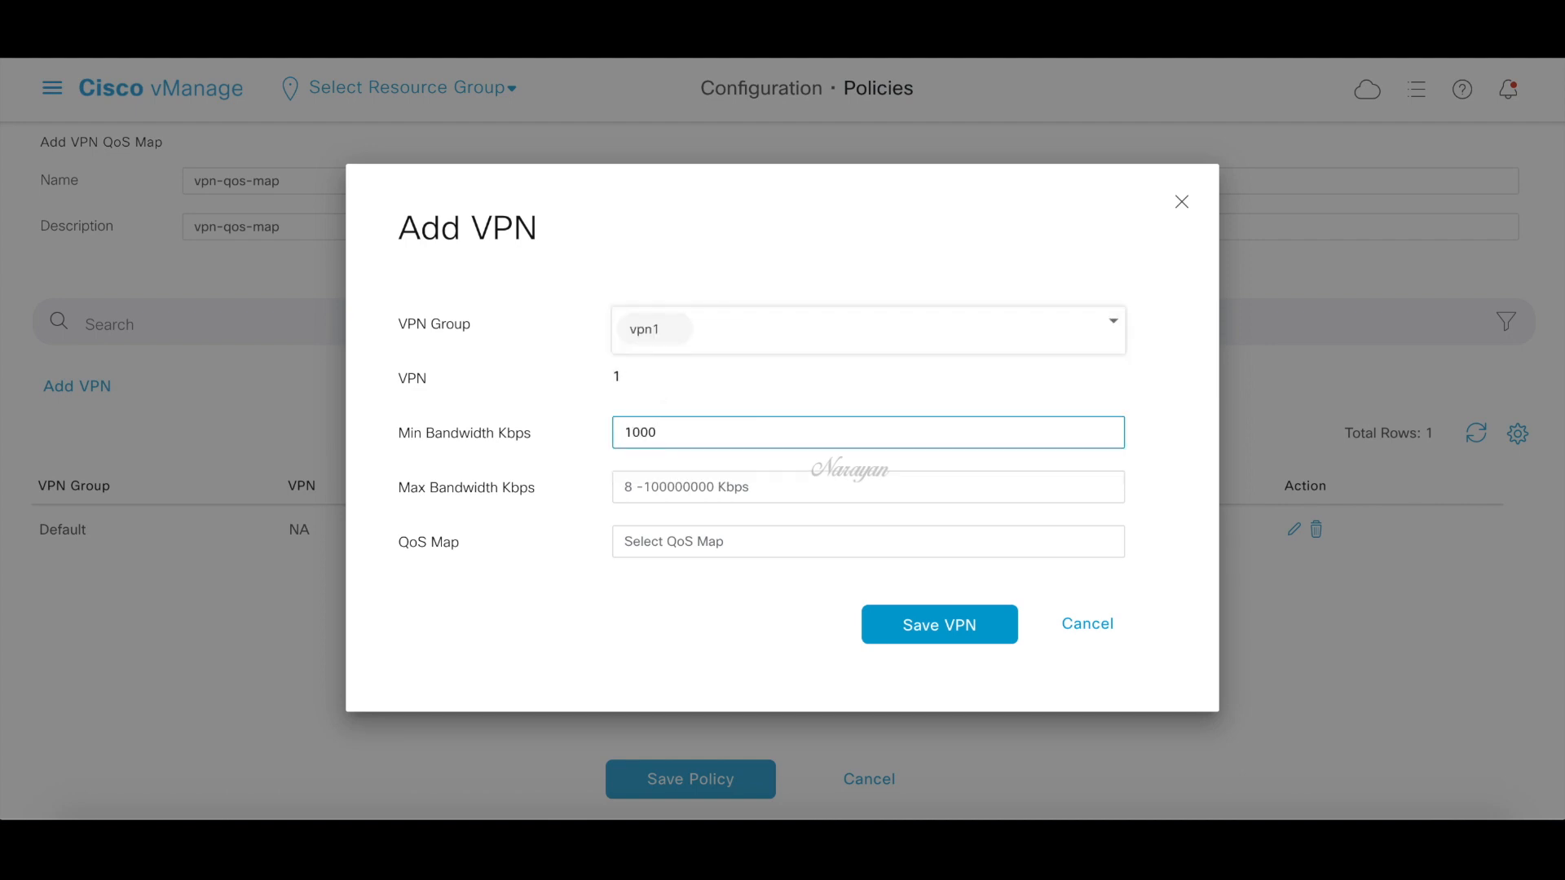
pyautogui.write('10000')
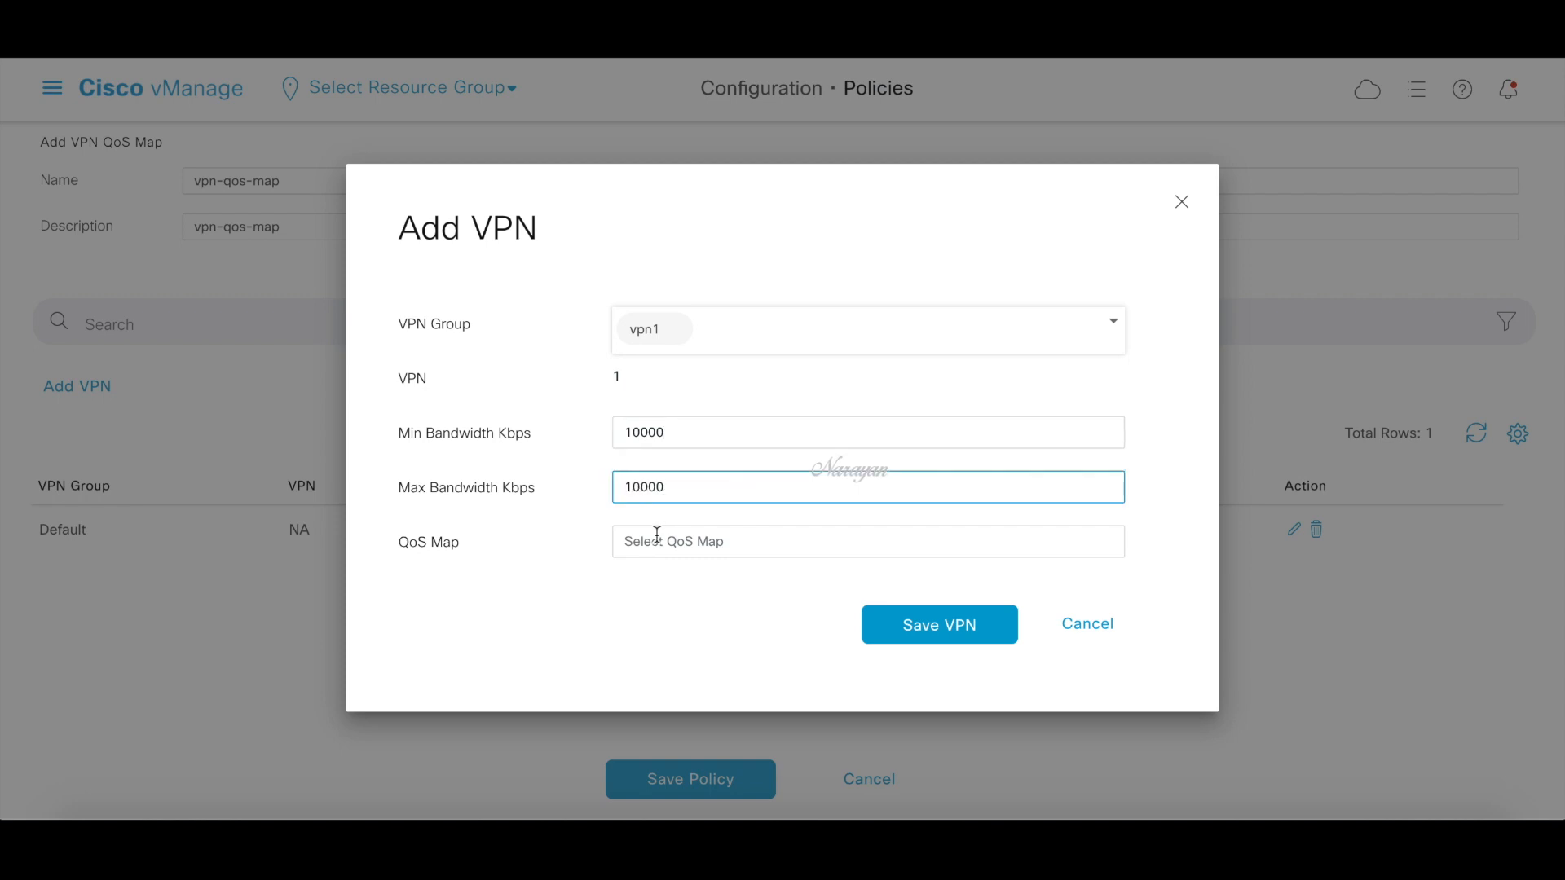
pyautogui.click(867, 541)
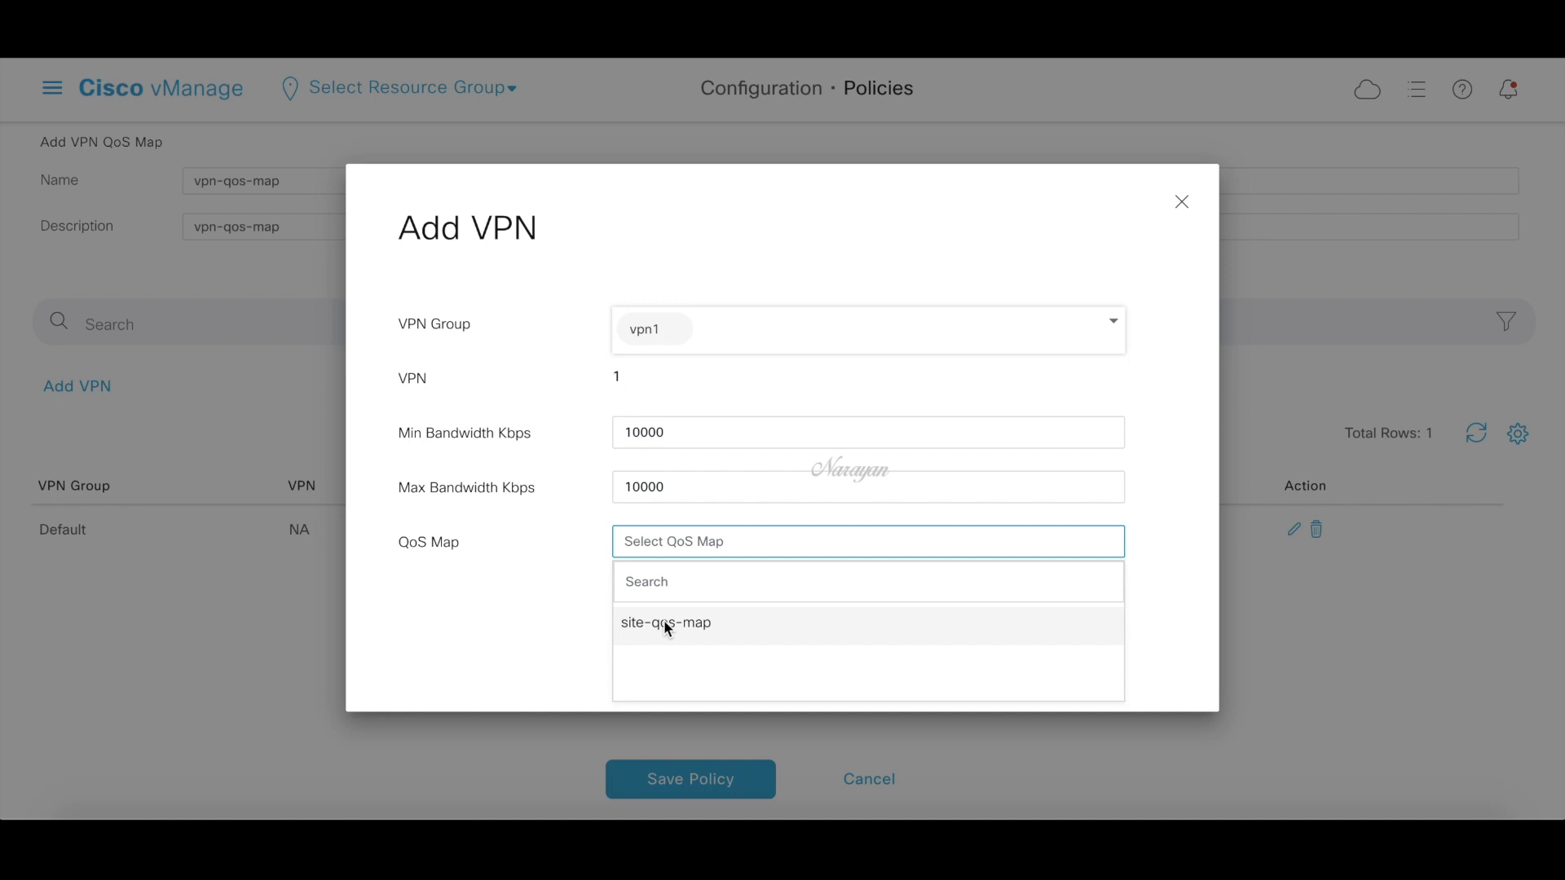
pyautogui.click(665, 622)
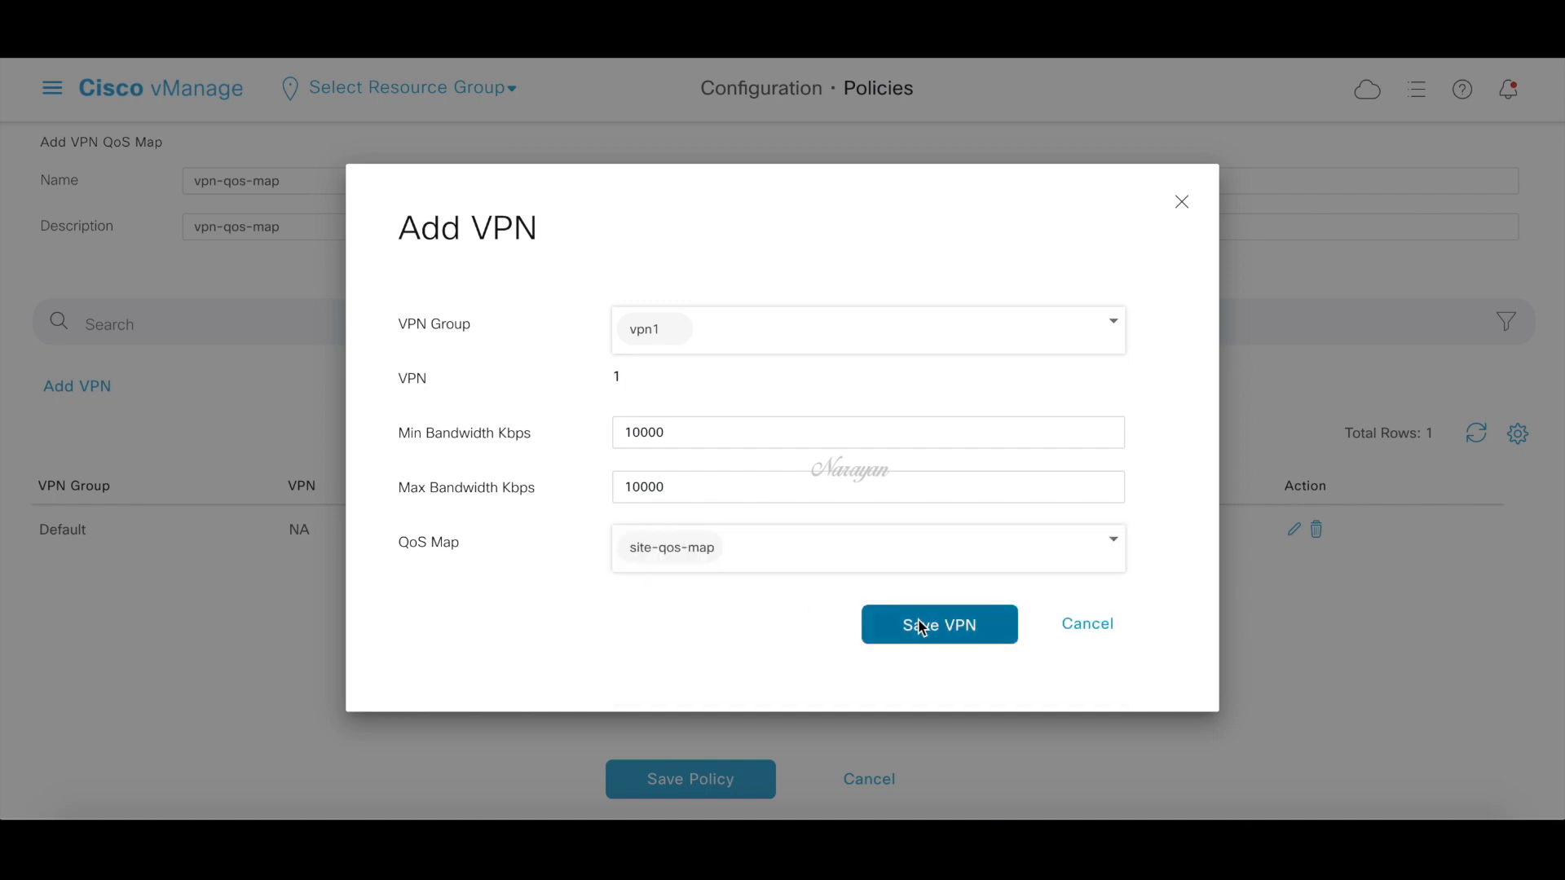
pyautogui.click(939, 624)
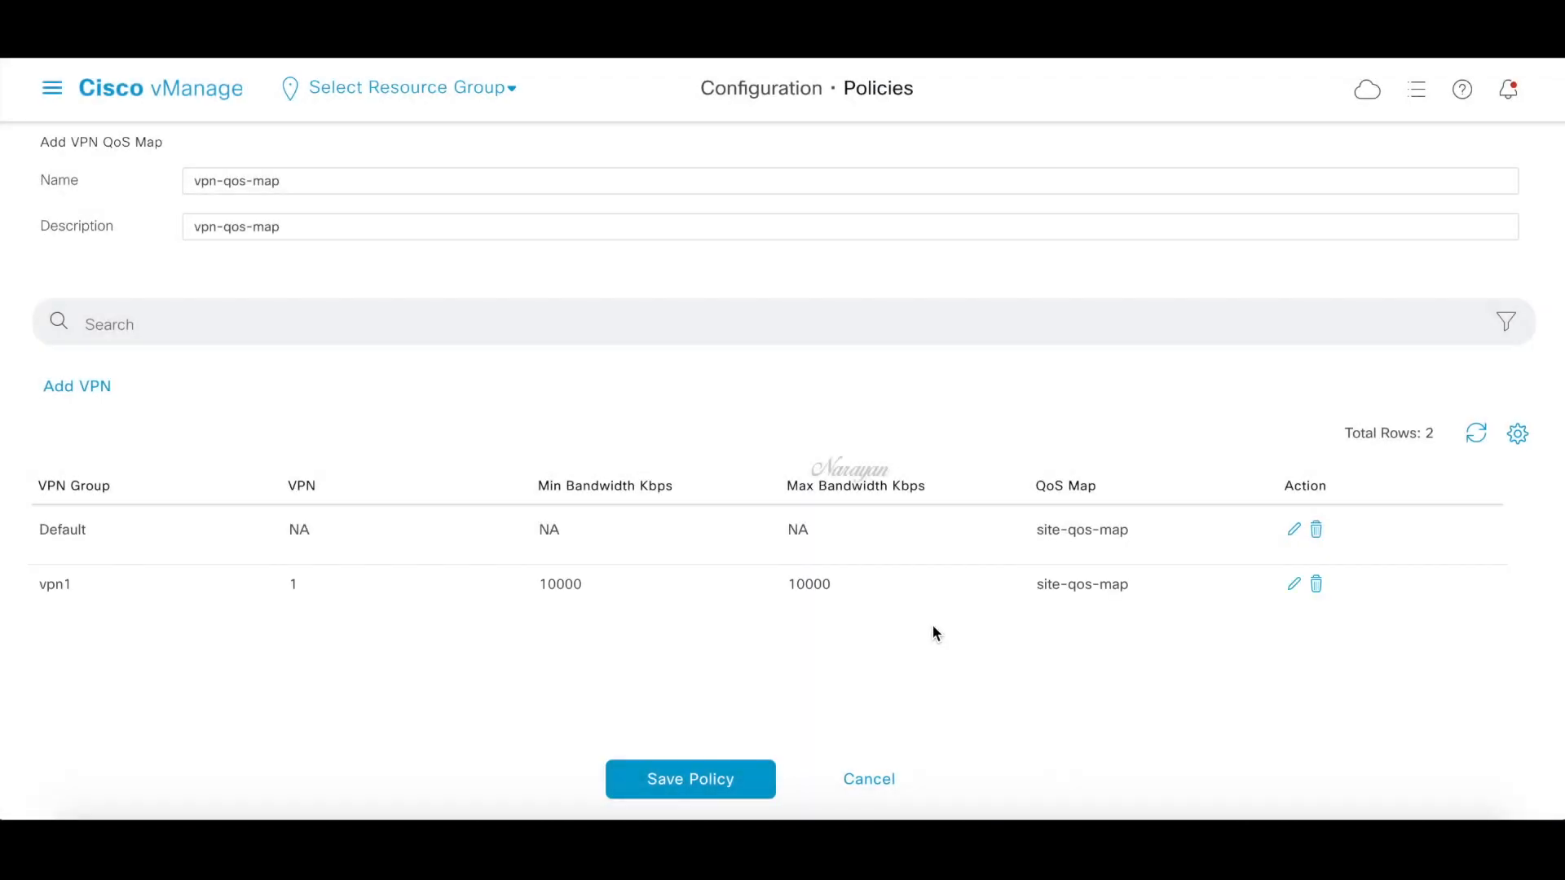
pyautogui.click(77, 386)
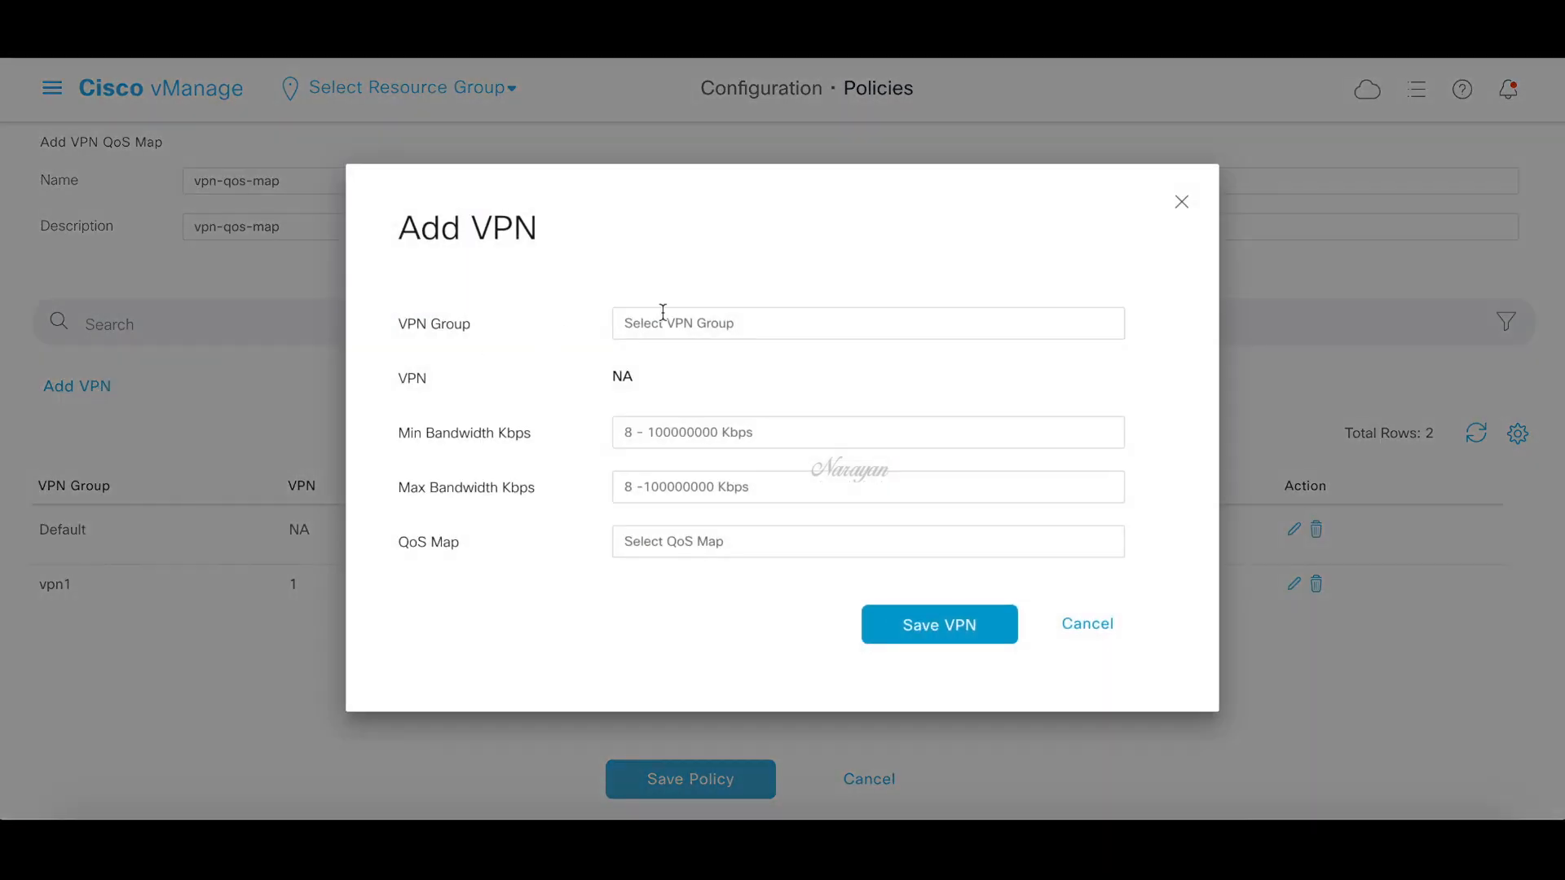
# Add vpn2 with 30000 Kbps min/max bandwidth mapped to site-qos-map, then save vpn-qos-map
pyautogui.click(867, 323)
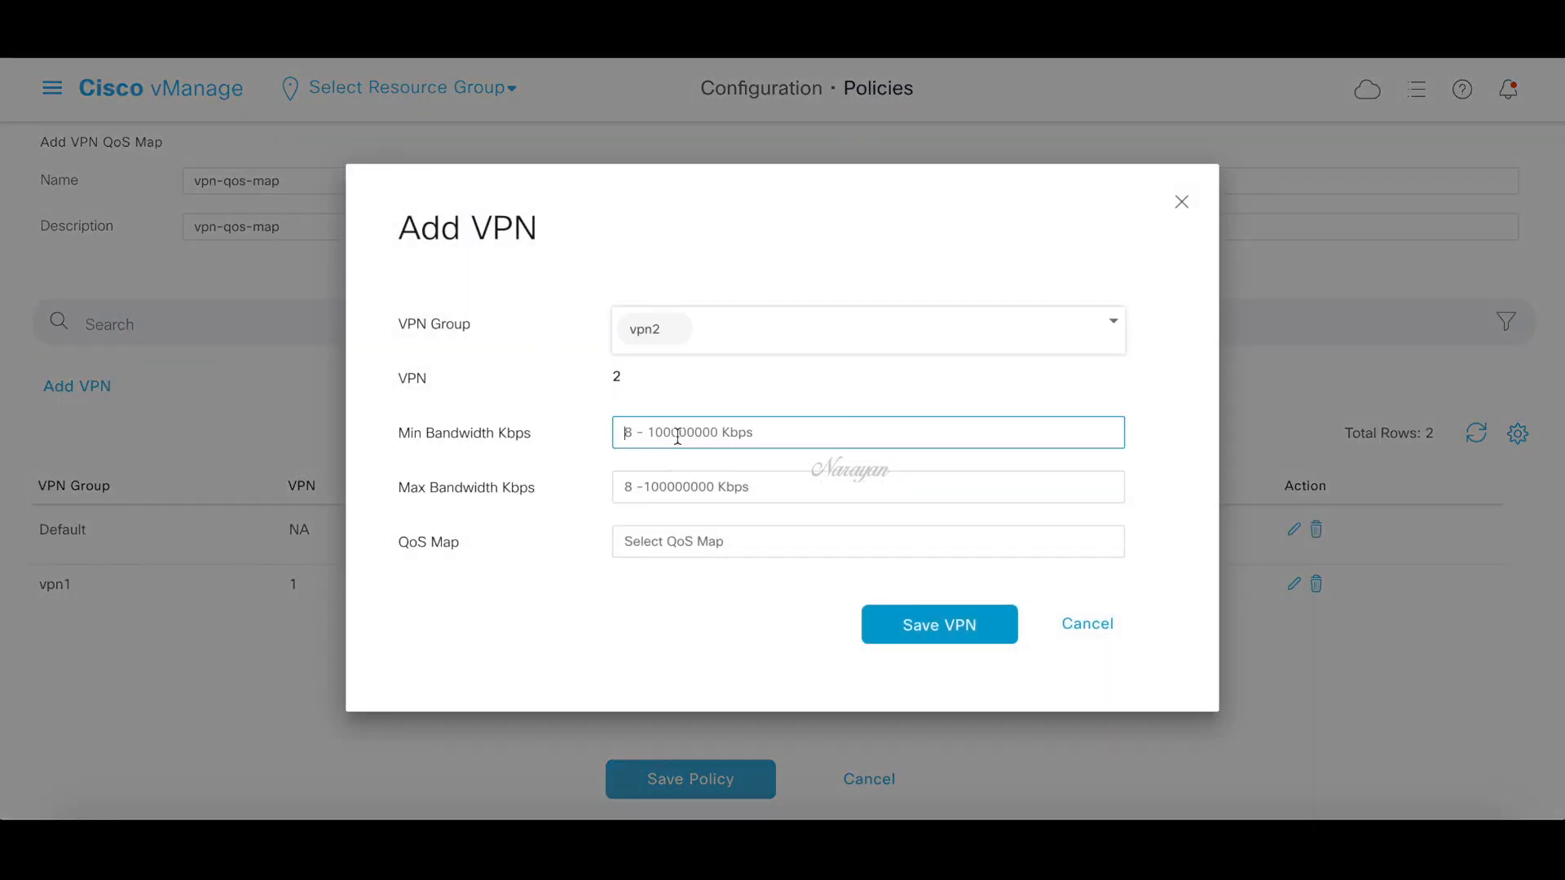
pyautogui.write('30000')
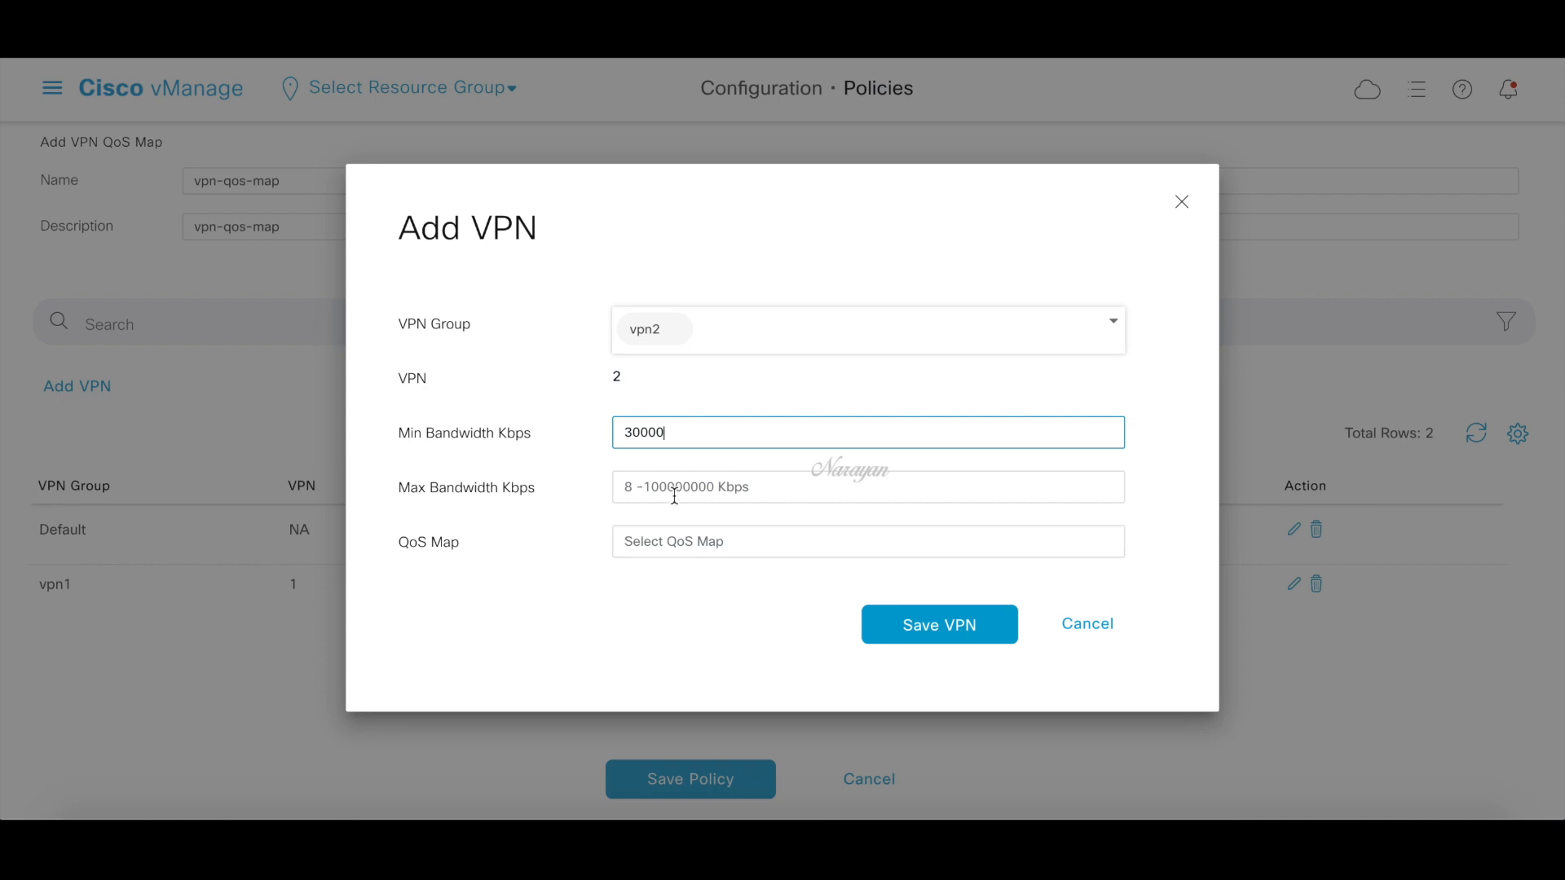
pyautogui.click(867, 487)
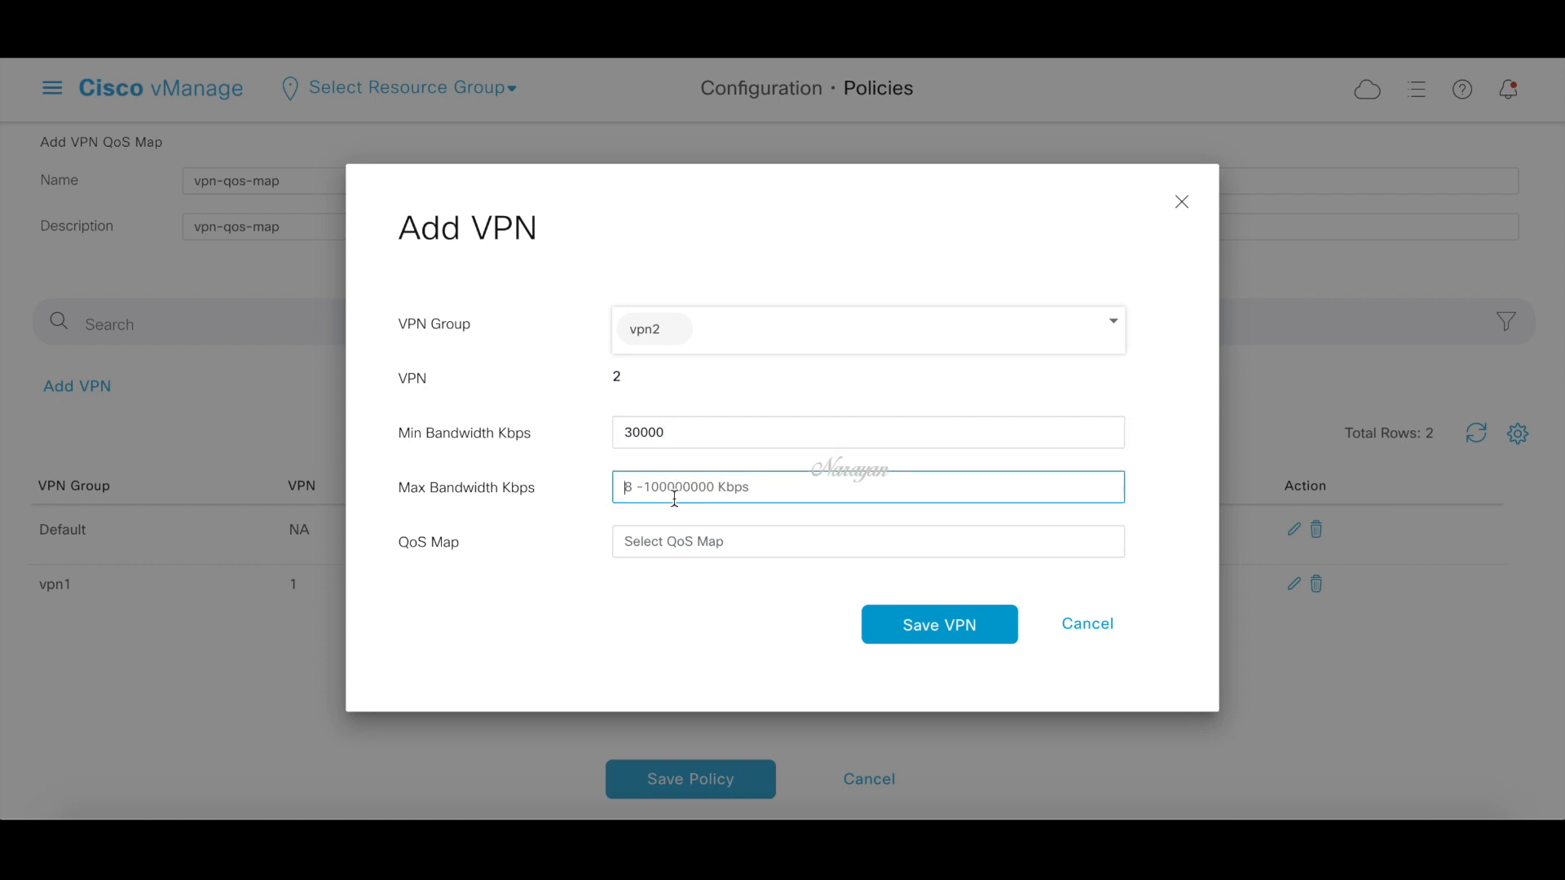
pyautogui.write('30000')
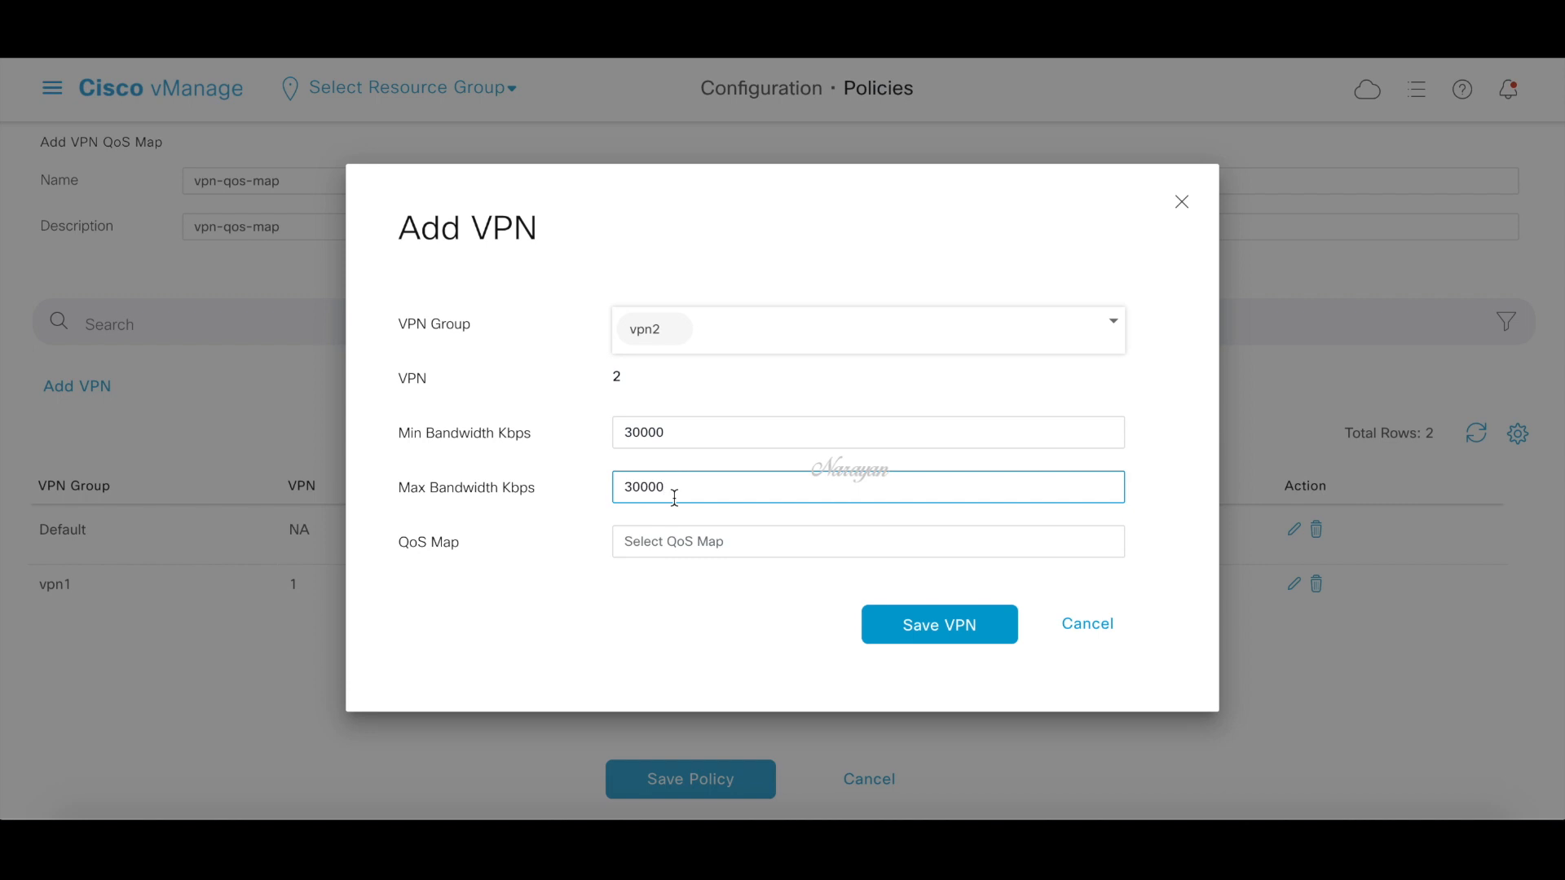
pyautogui.moveTo(682, 523)
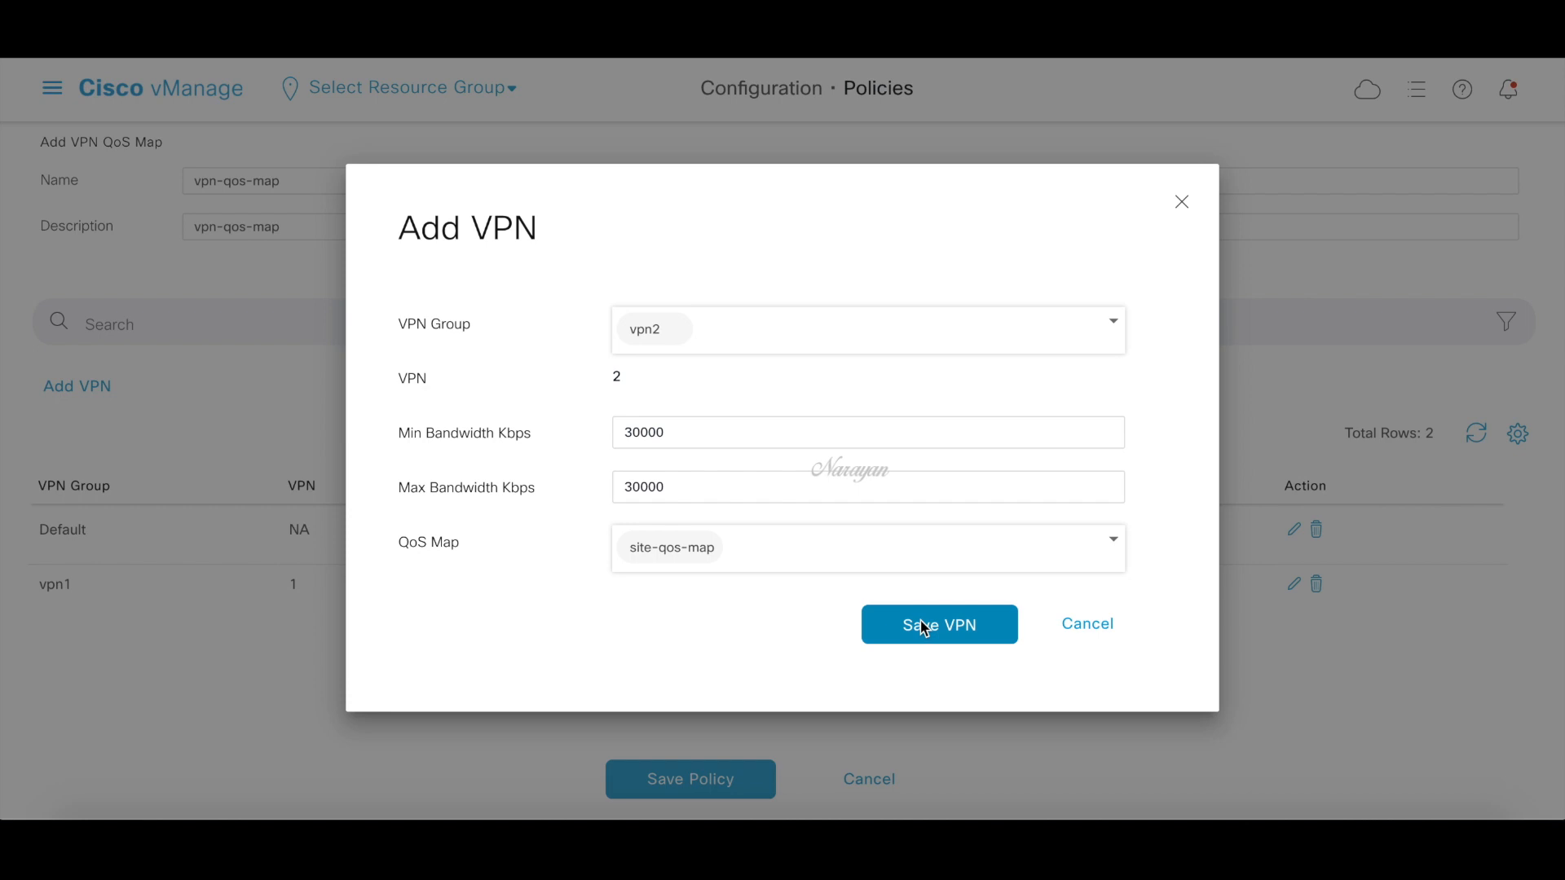
pyautogui.click(937, 624)
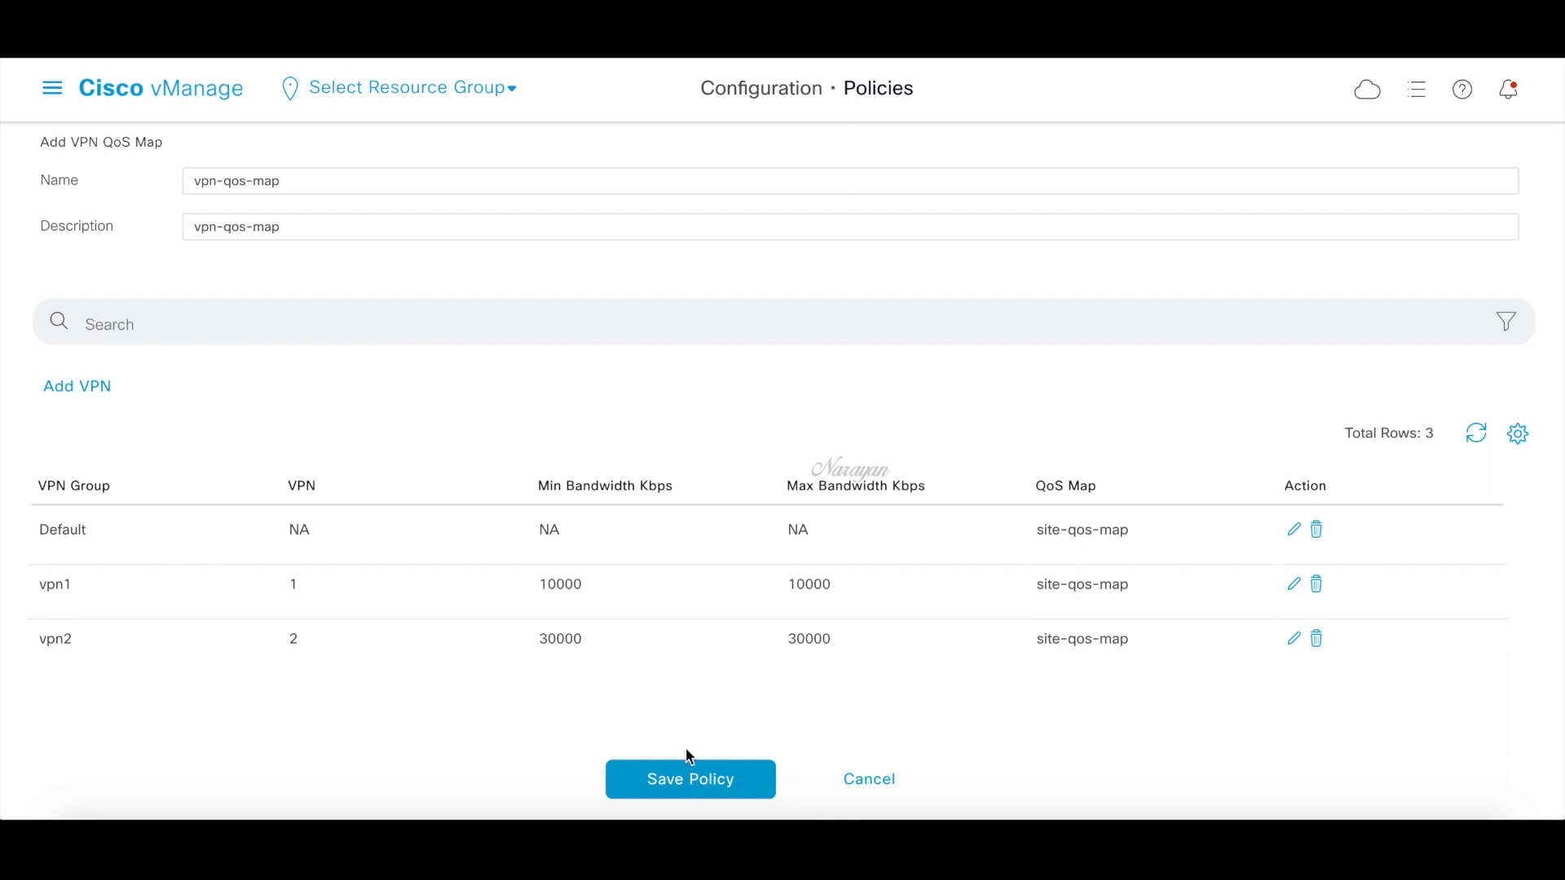
pyautogui.click(688, 779)
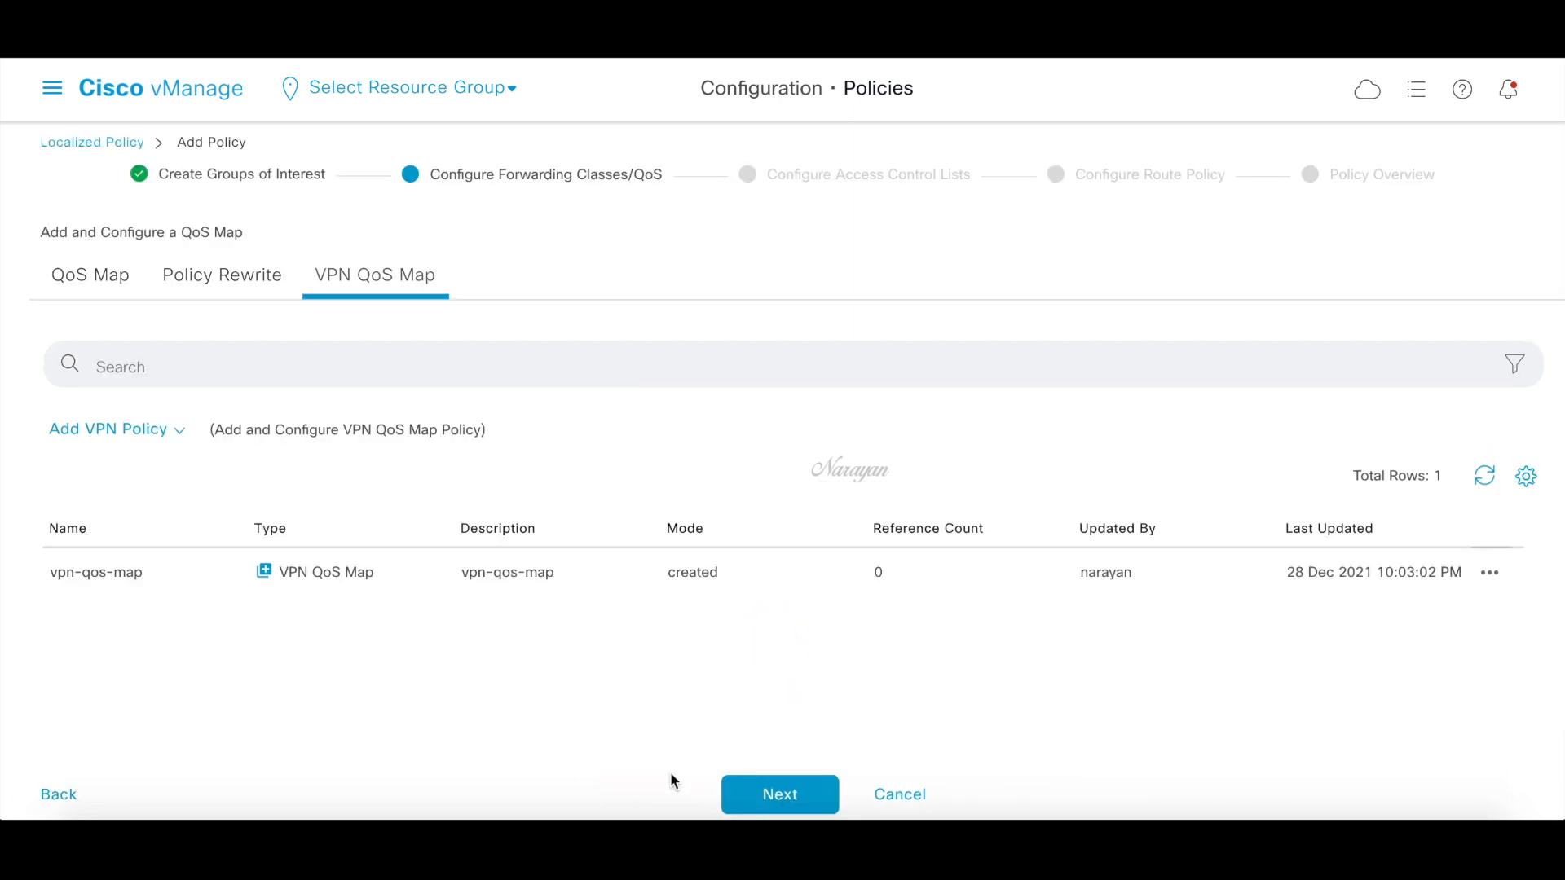
# Advance past Access Control Lists and Route Policy to the Policy Overview
pyautogui.click(779, 794)
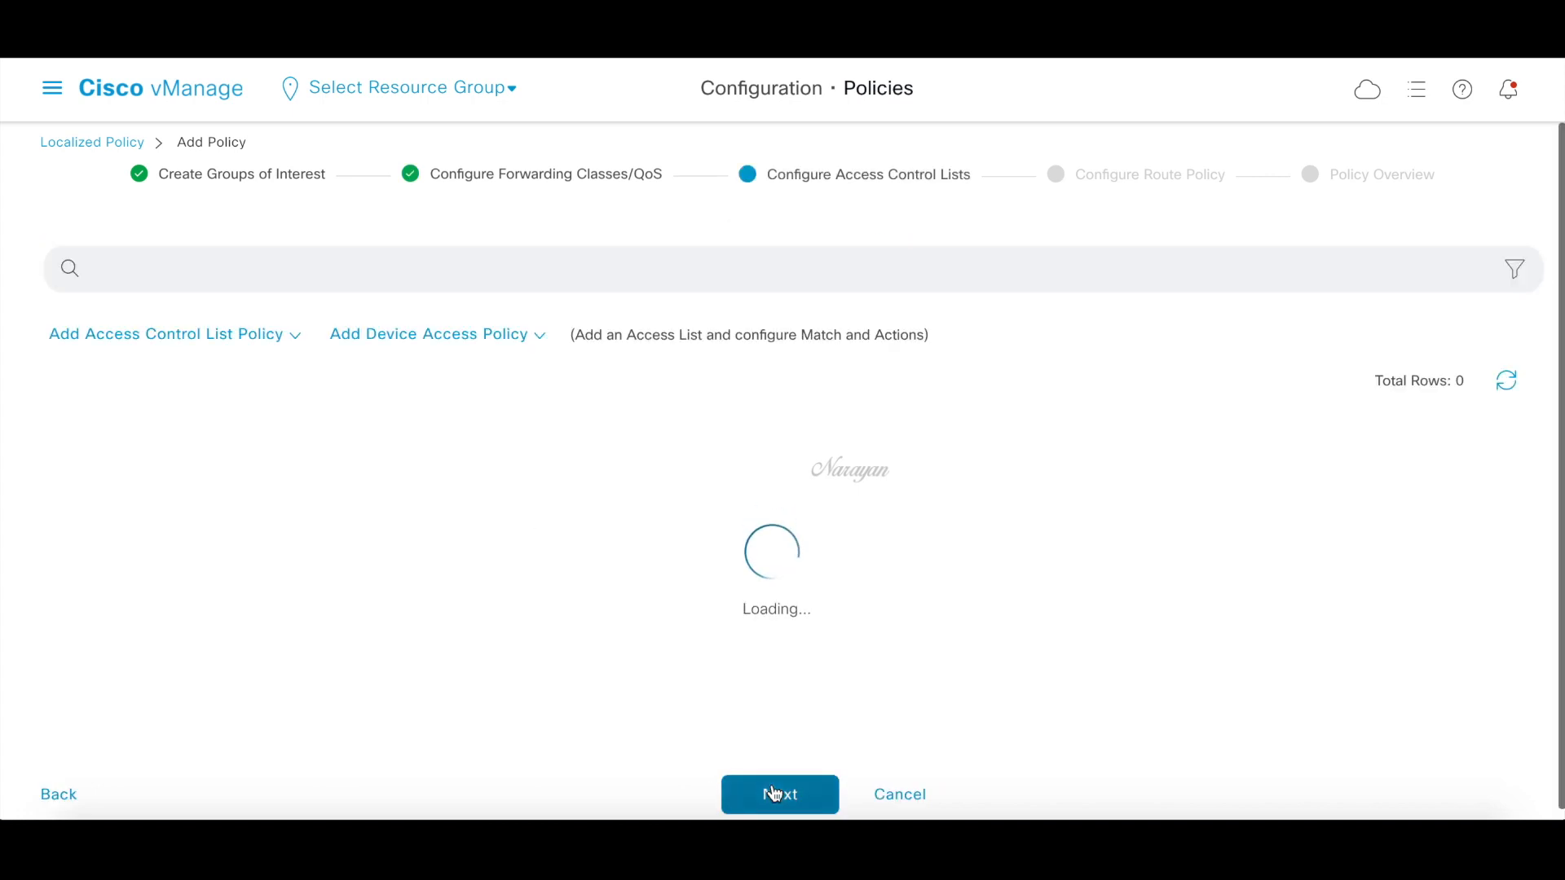
pyautogui.click(779, 794)
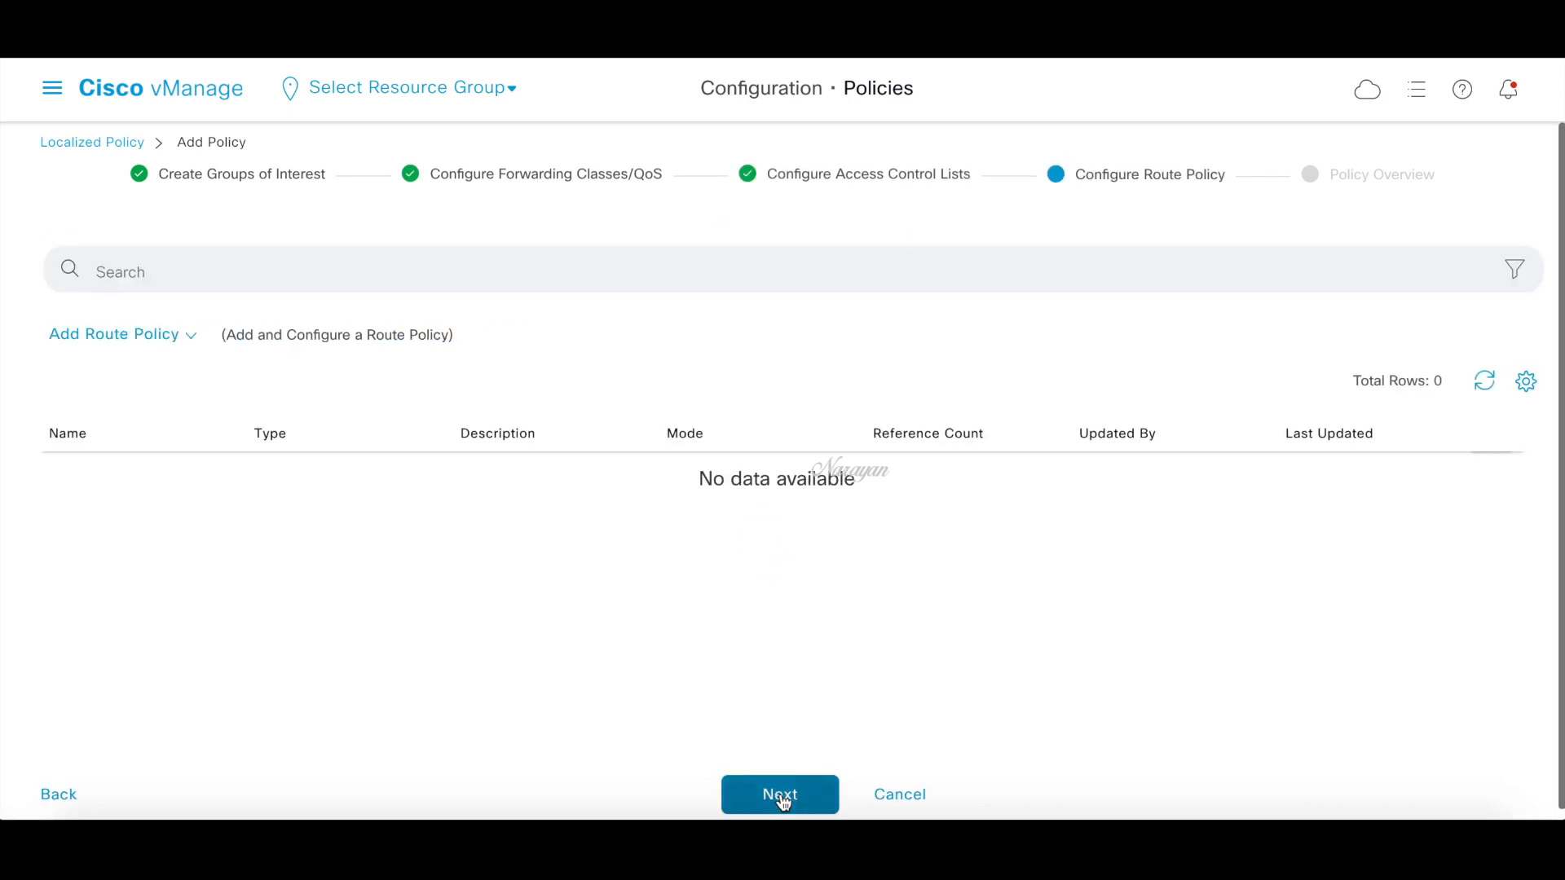
pyautogui.click(779, 794)
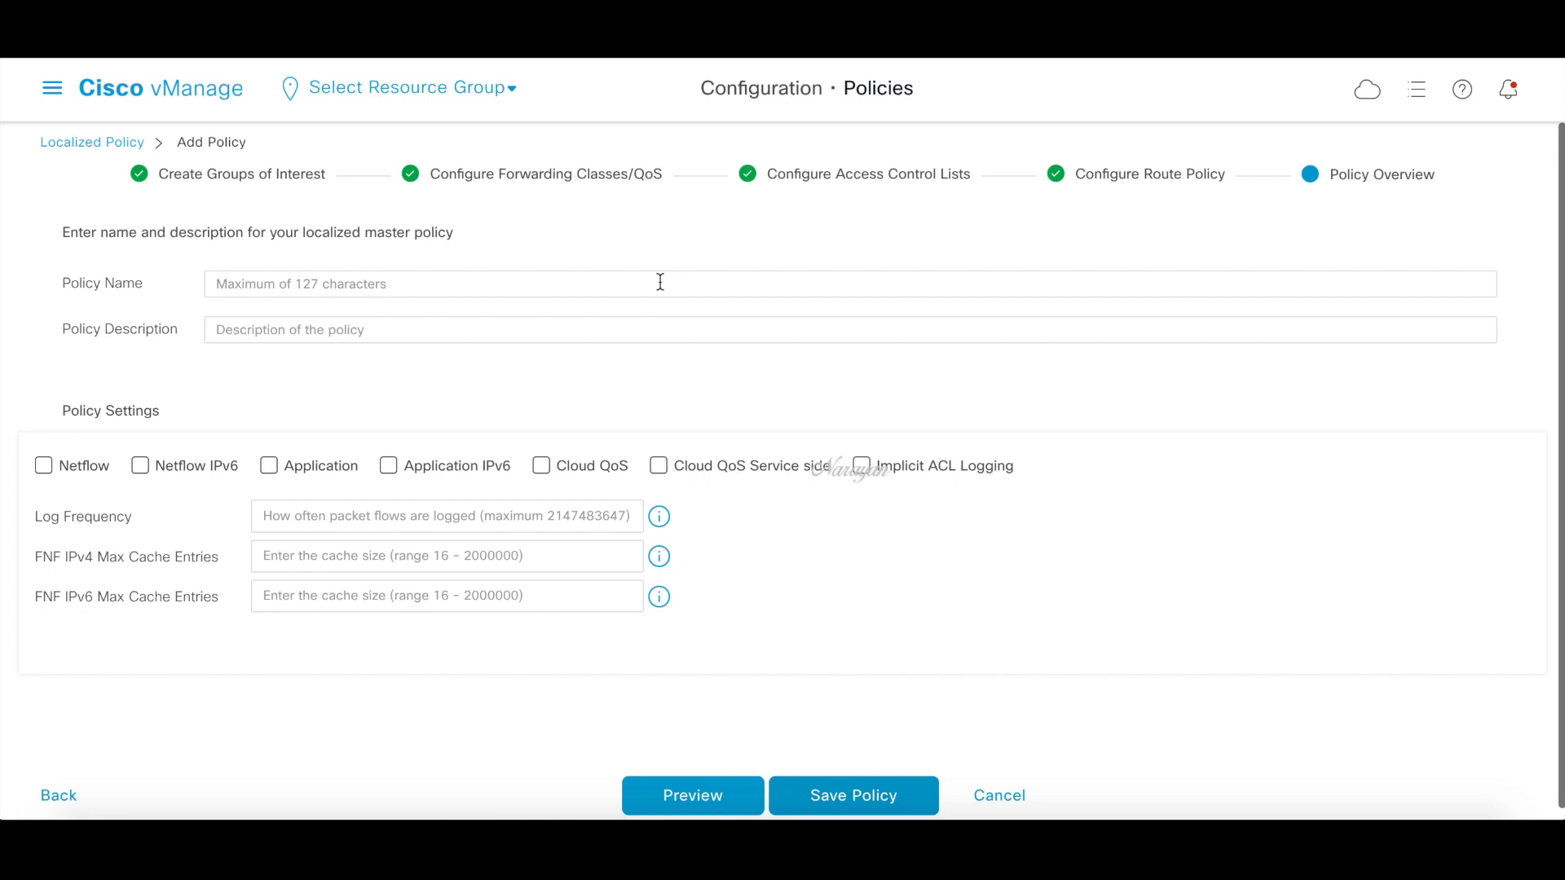
# Name and describe the policy vpn-qos-policy and save it
pyautogui.write('vpn-qos-policy')
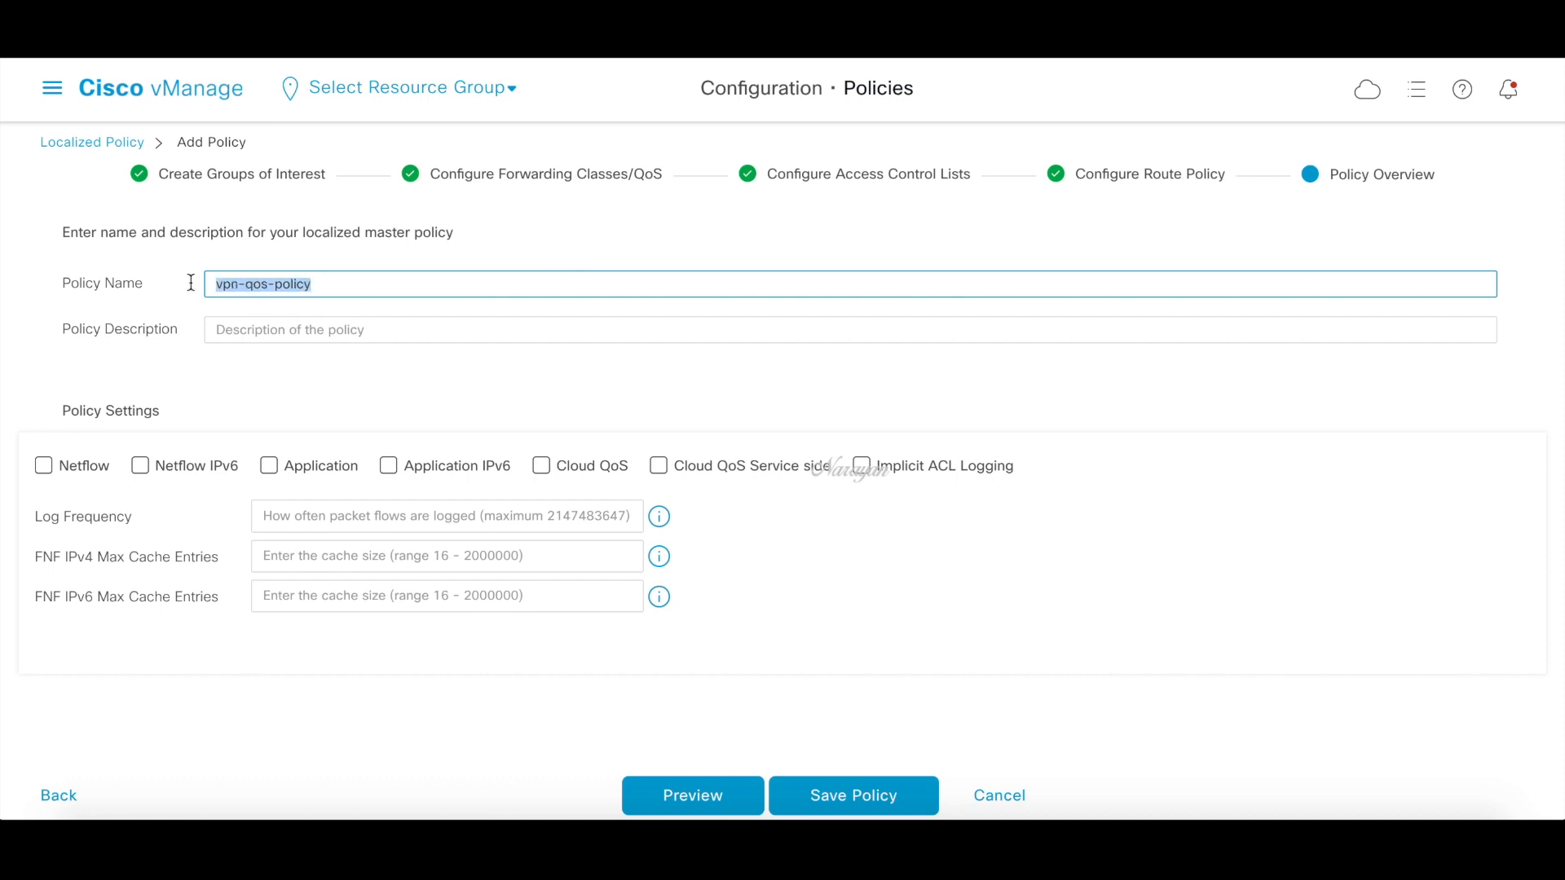
pyautogui.write('vpn-qos-policy')
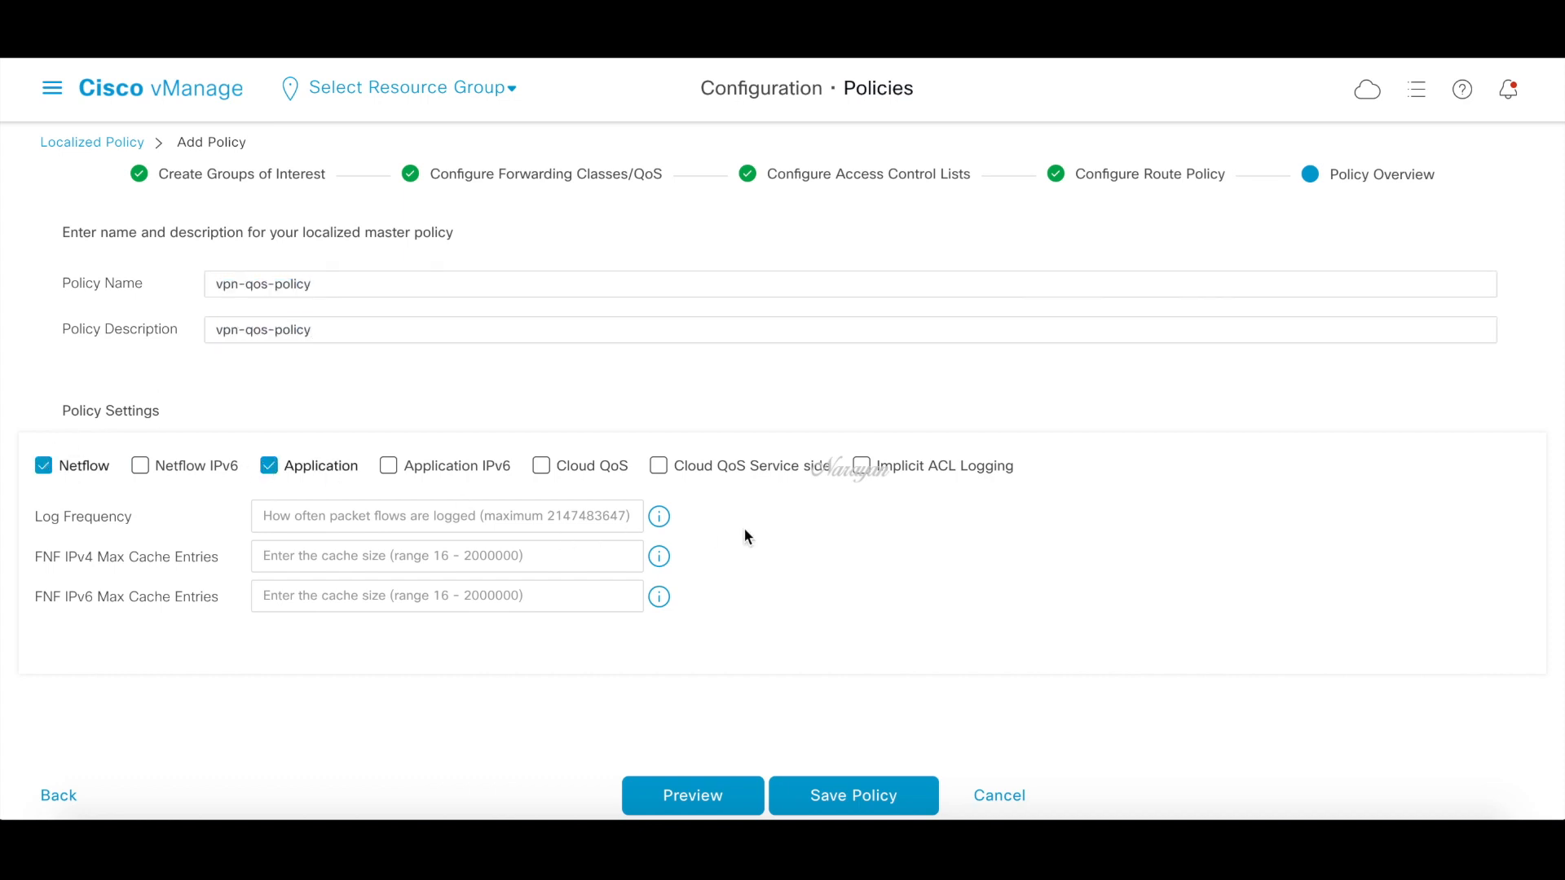
pyautogui.moveTo(852, 795)
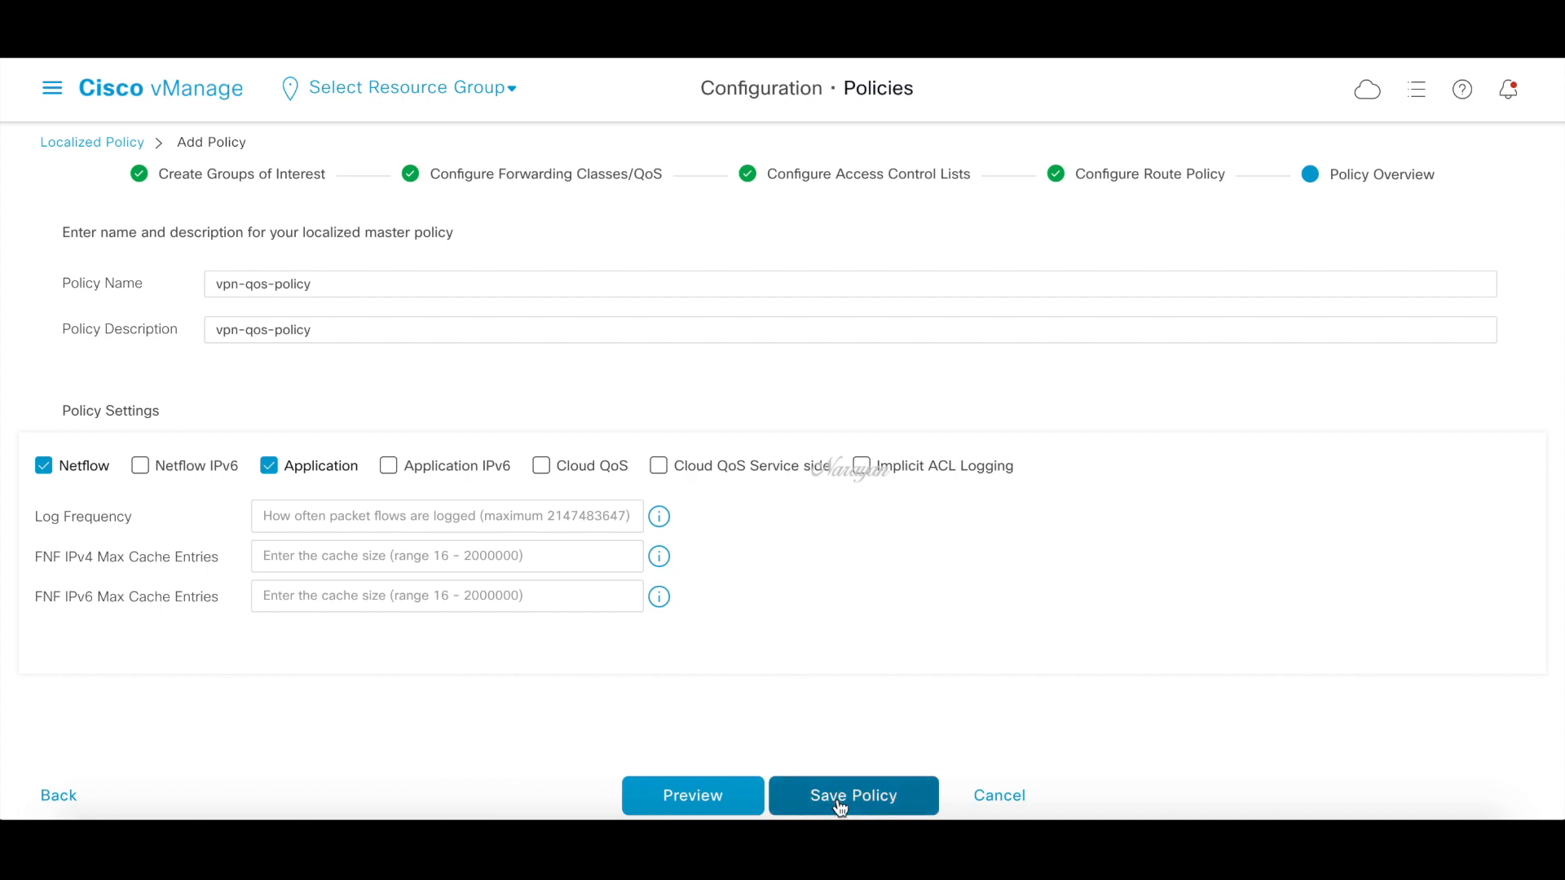
pyautogui.click(852, 795)
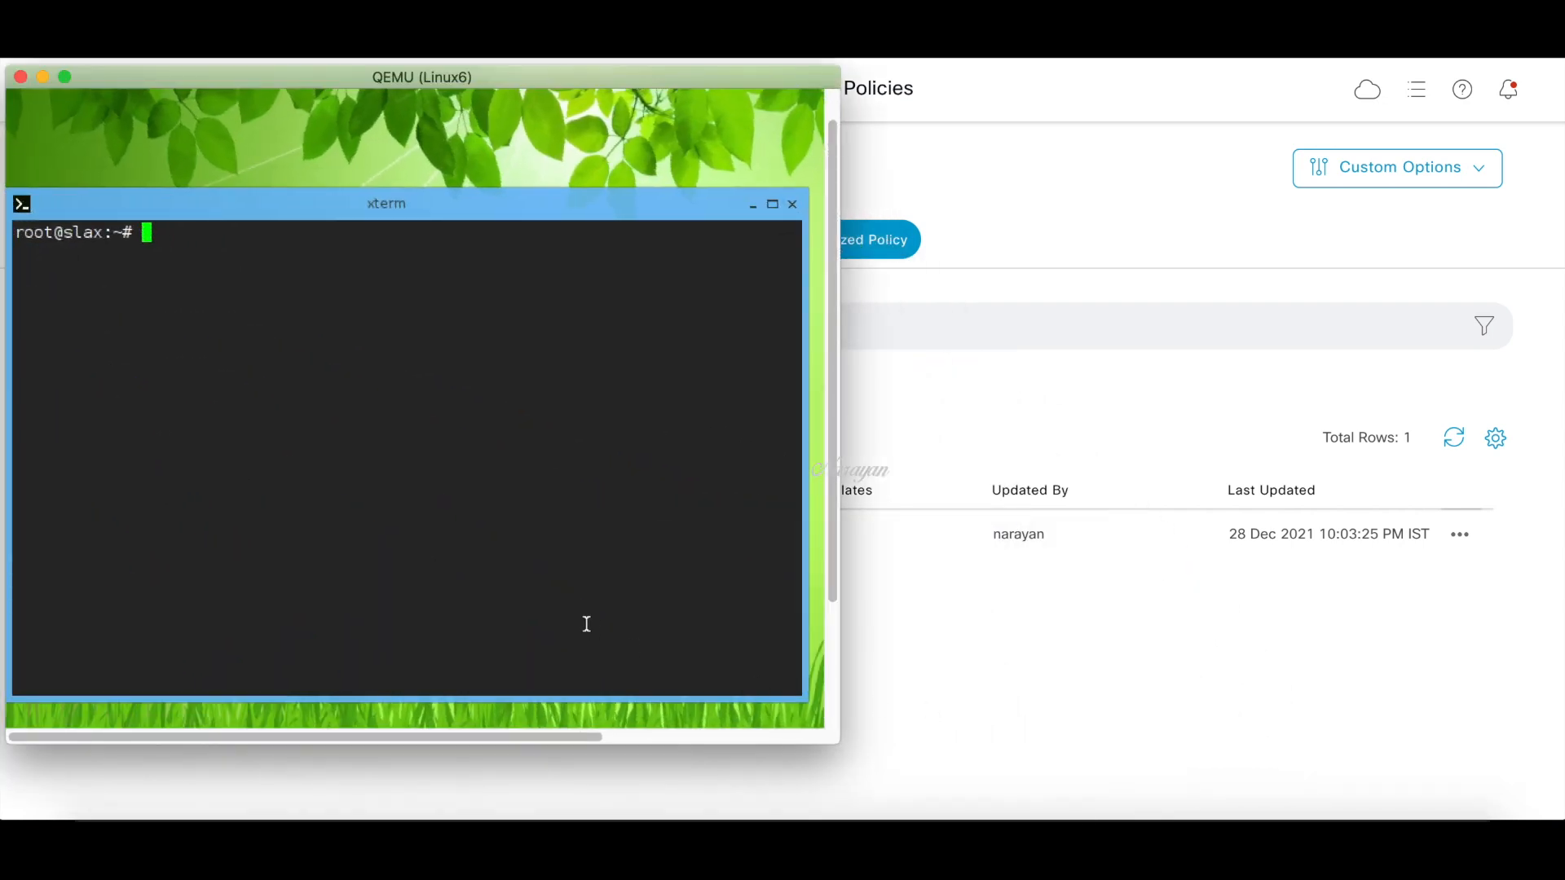
# Run iperf3 -c 172.16.1.11 -t 5 from Linux6, reporting about 182 Mbits/sec
pyautogui.write('iperf3')
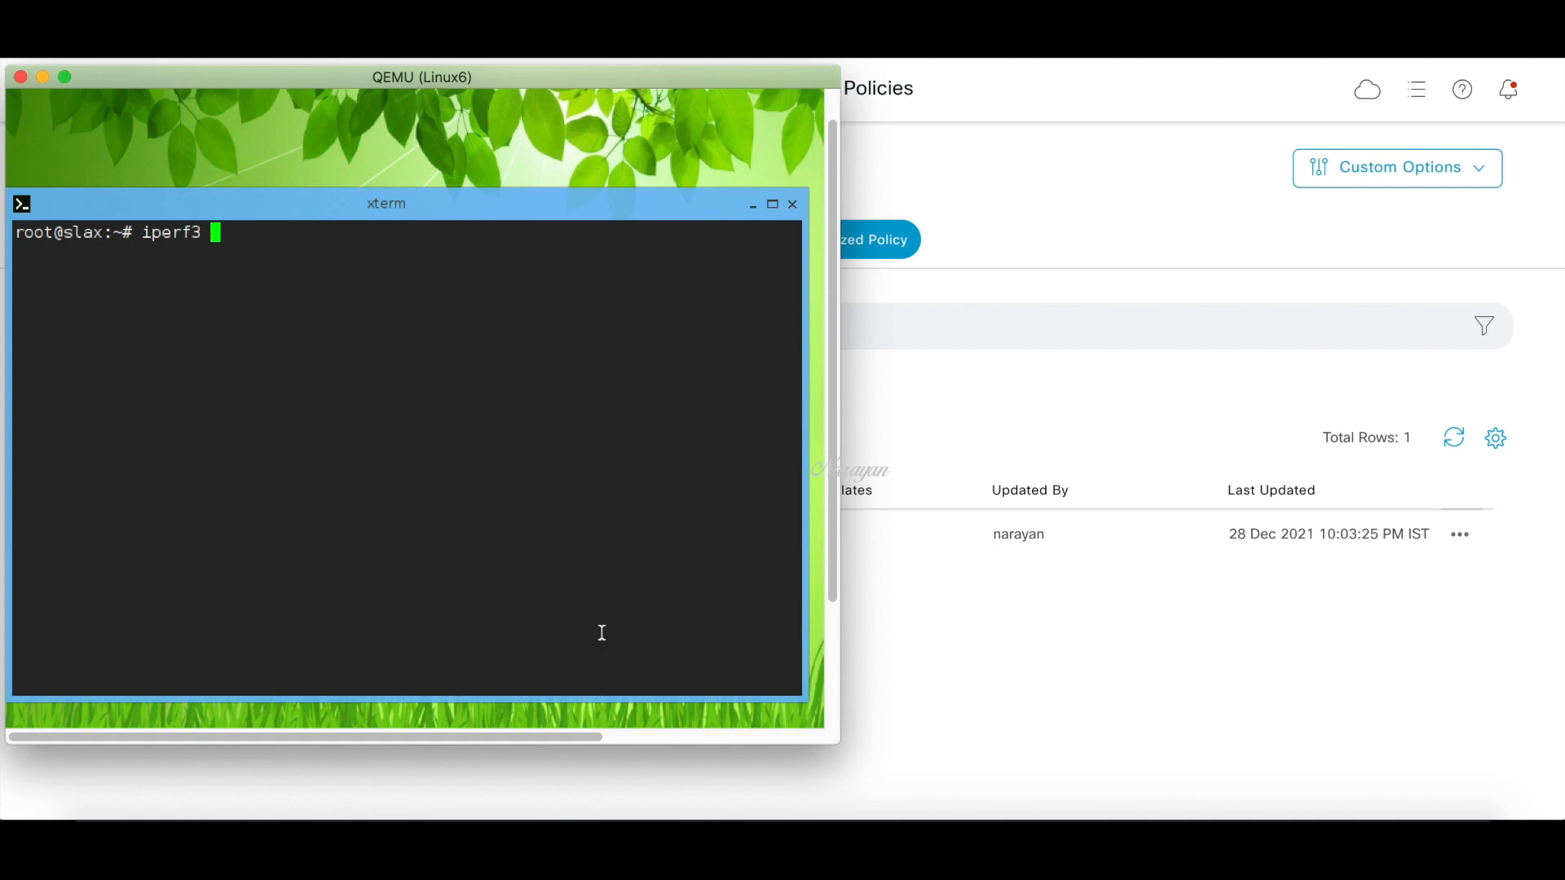
pyautogui.write('-c 172.16')
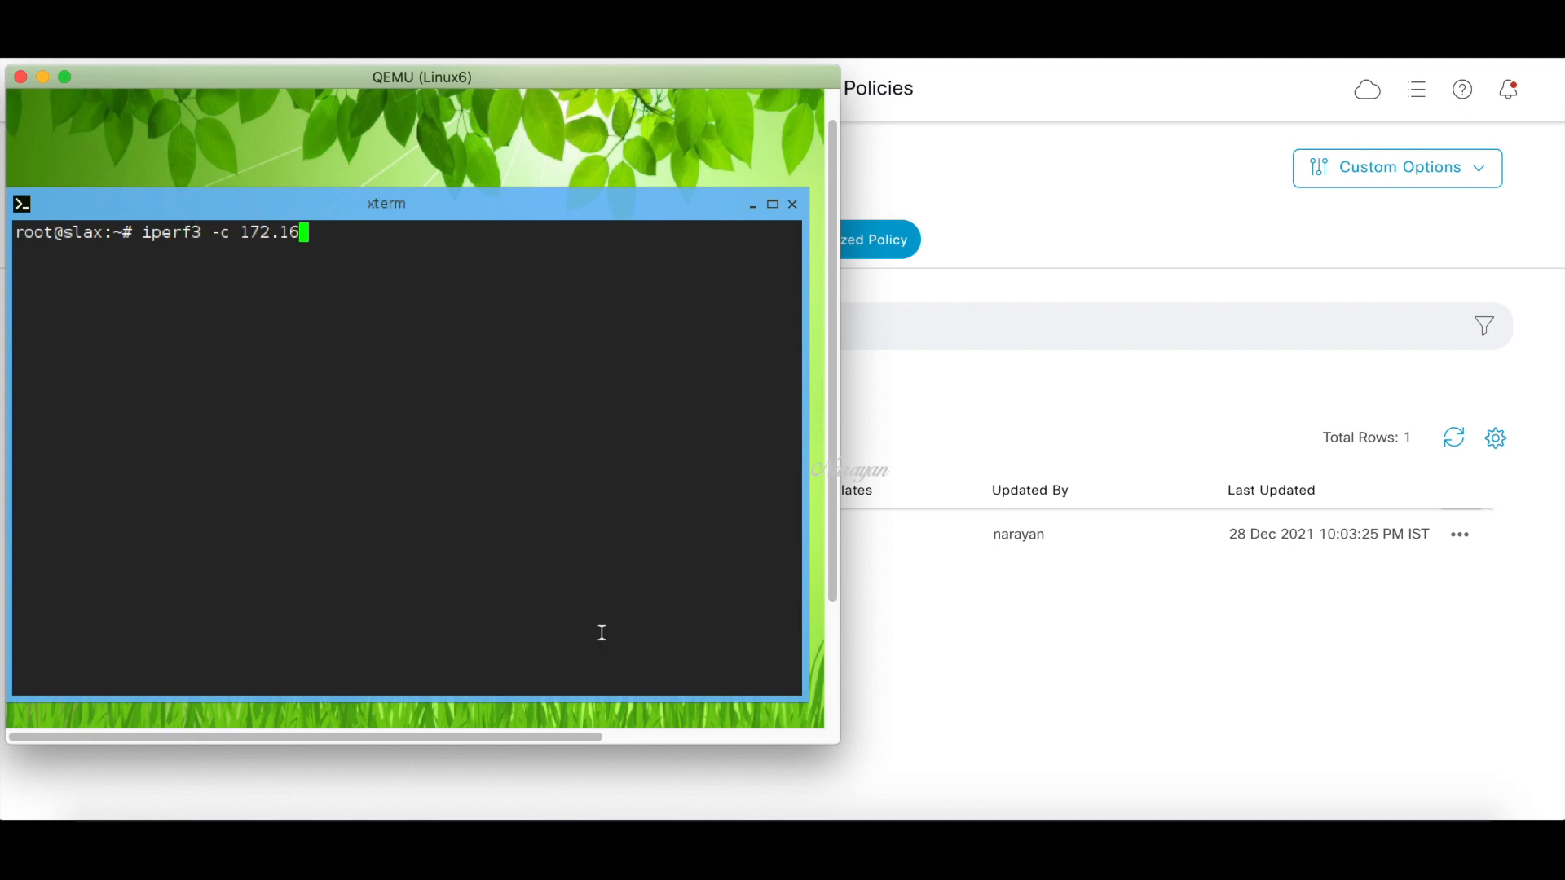
pyautogui.write('.1.11 -t 5')
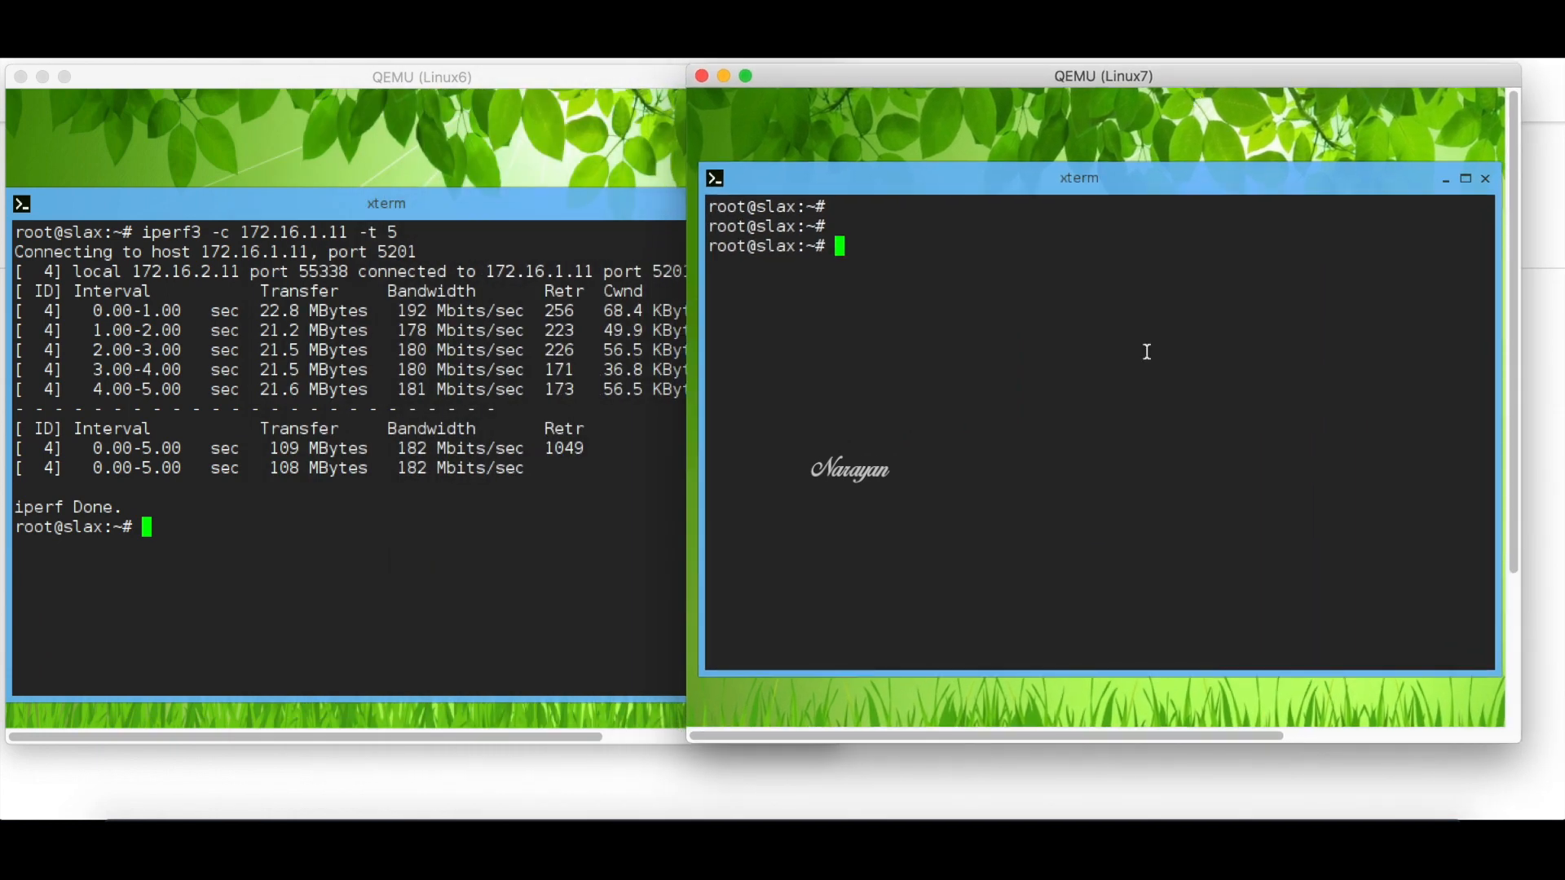
# Run iperf3 -c 172.17.1.11 from the Linux7 terminal
pyautogui.write('iperf3')
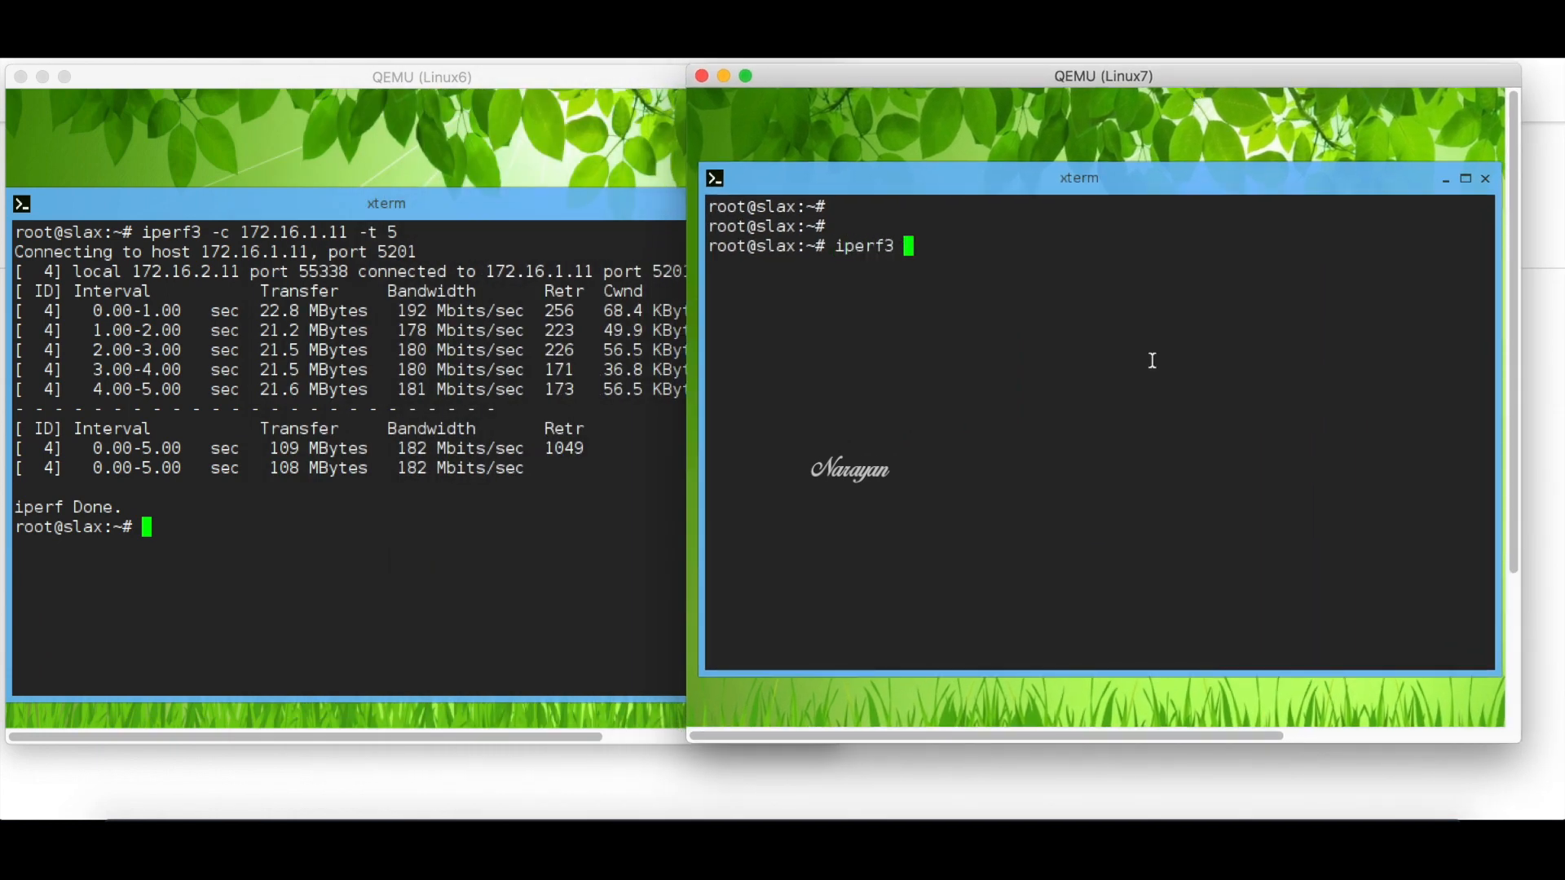
pyautogui.write('-c 172.17')
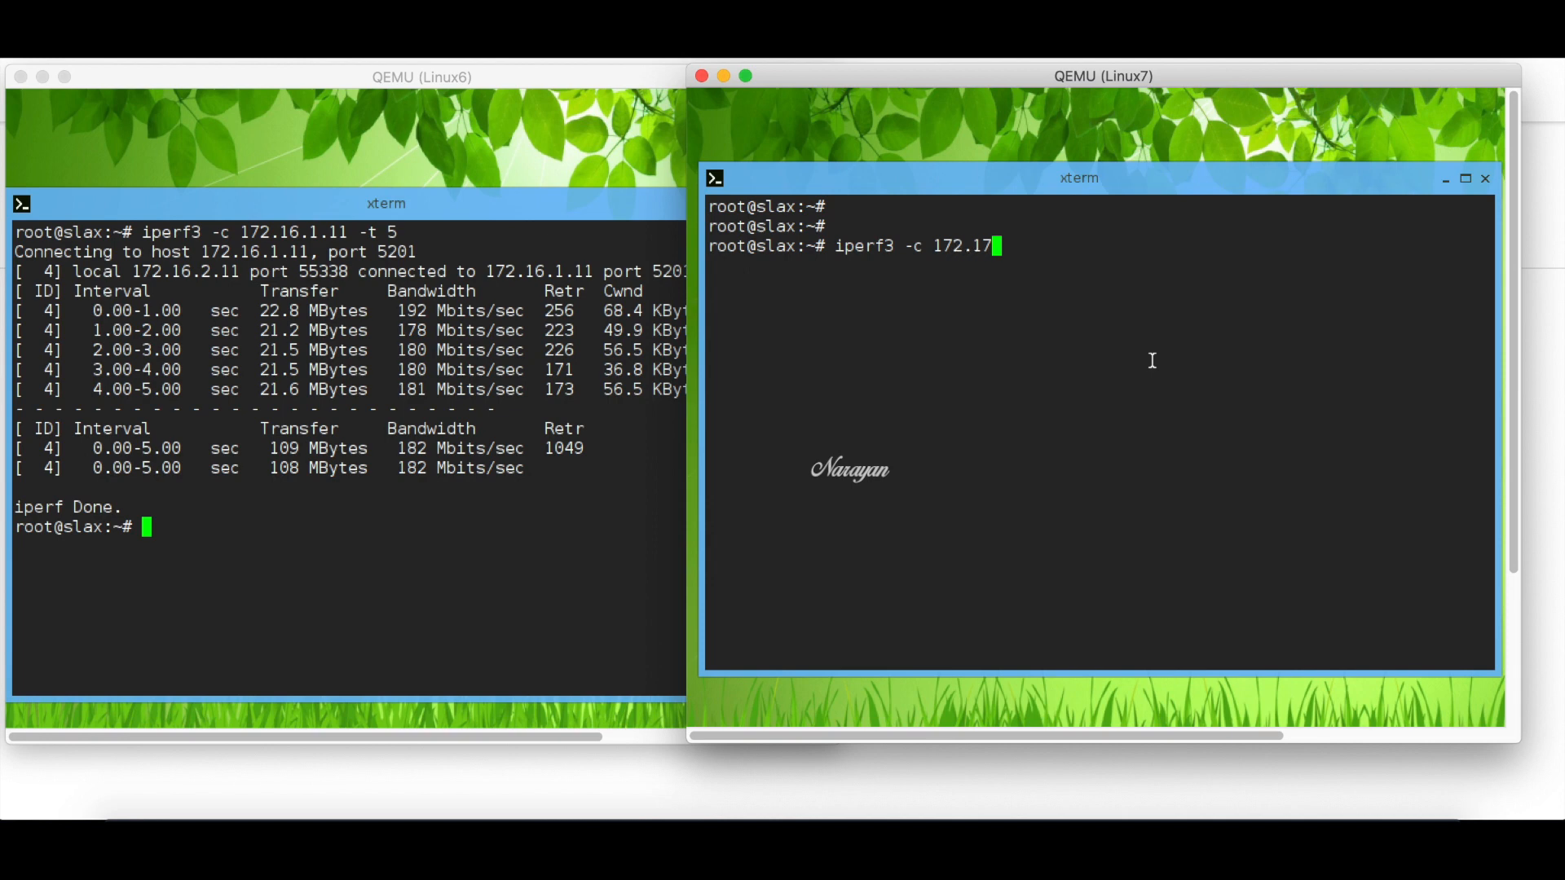
pyautogui.write('.1.11')
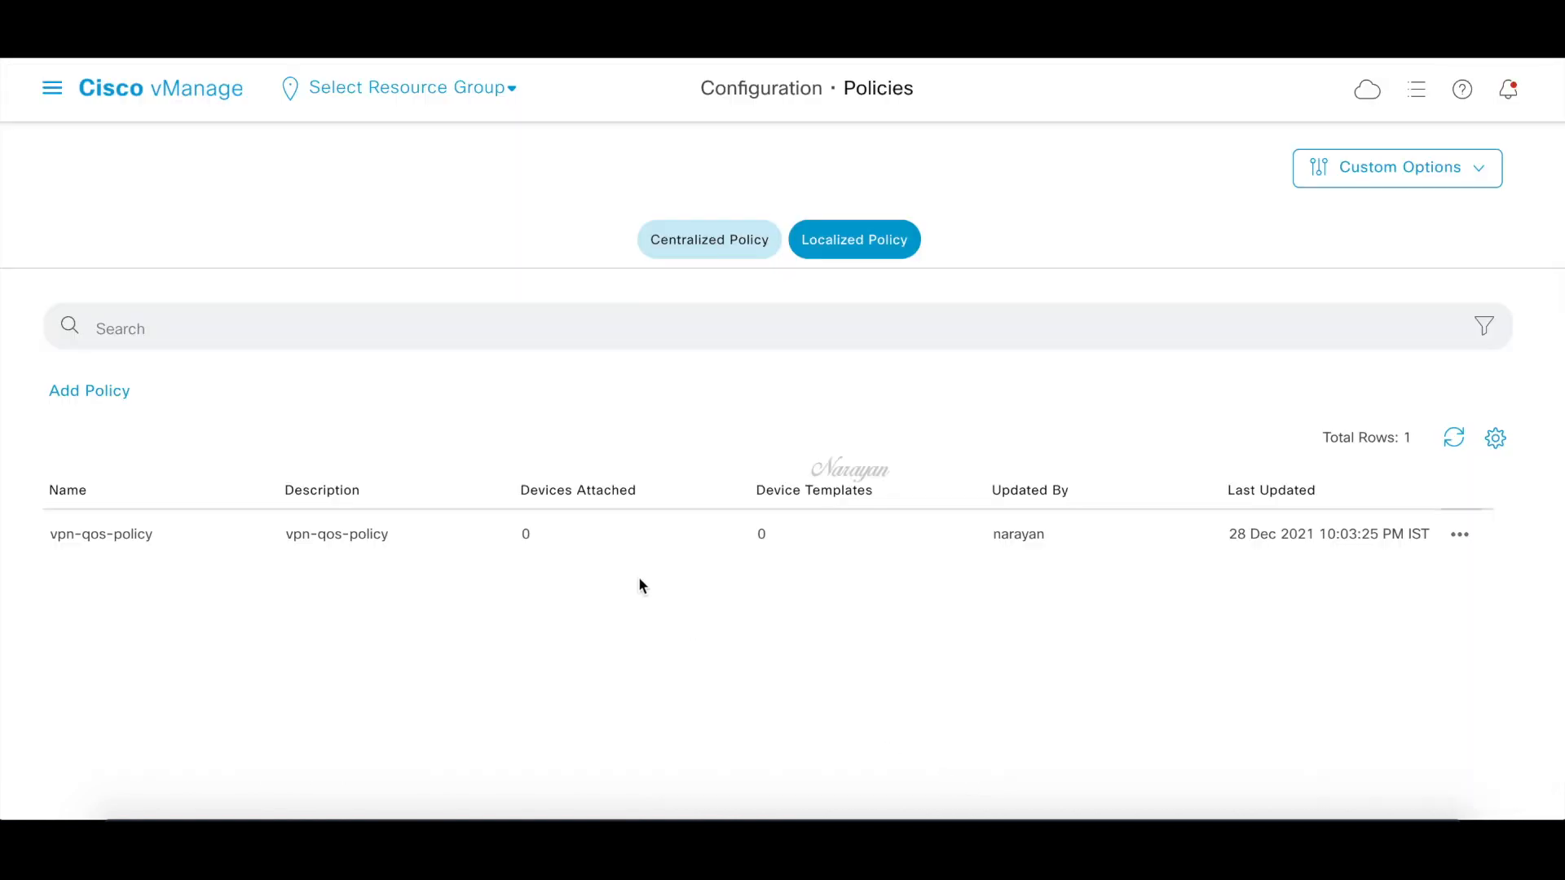
pyautogui.moveTo(632, 586)
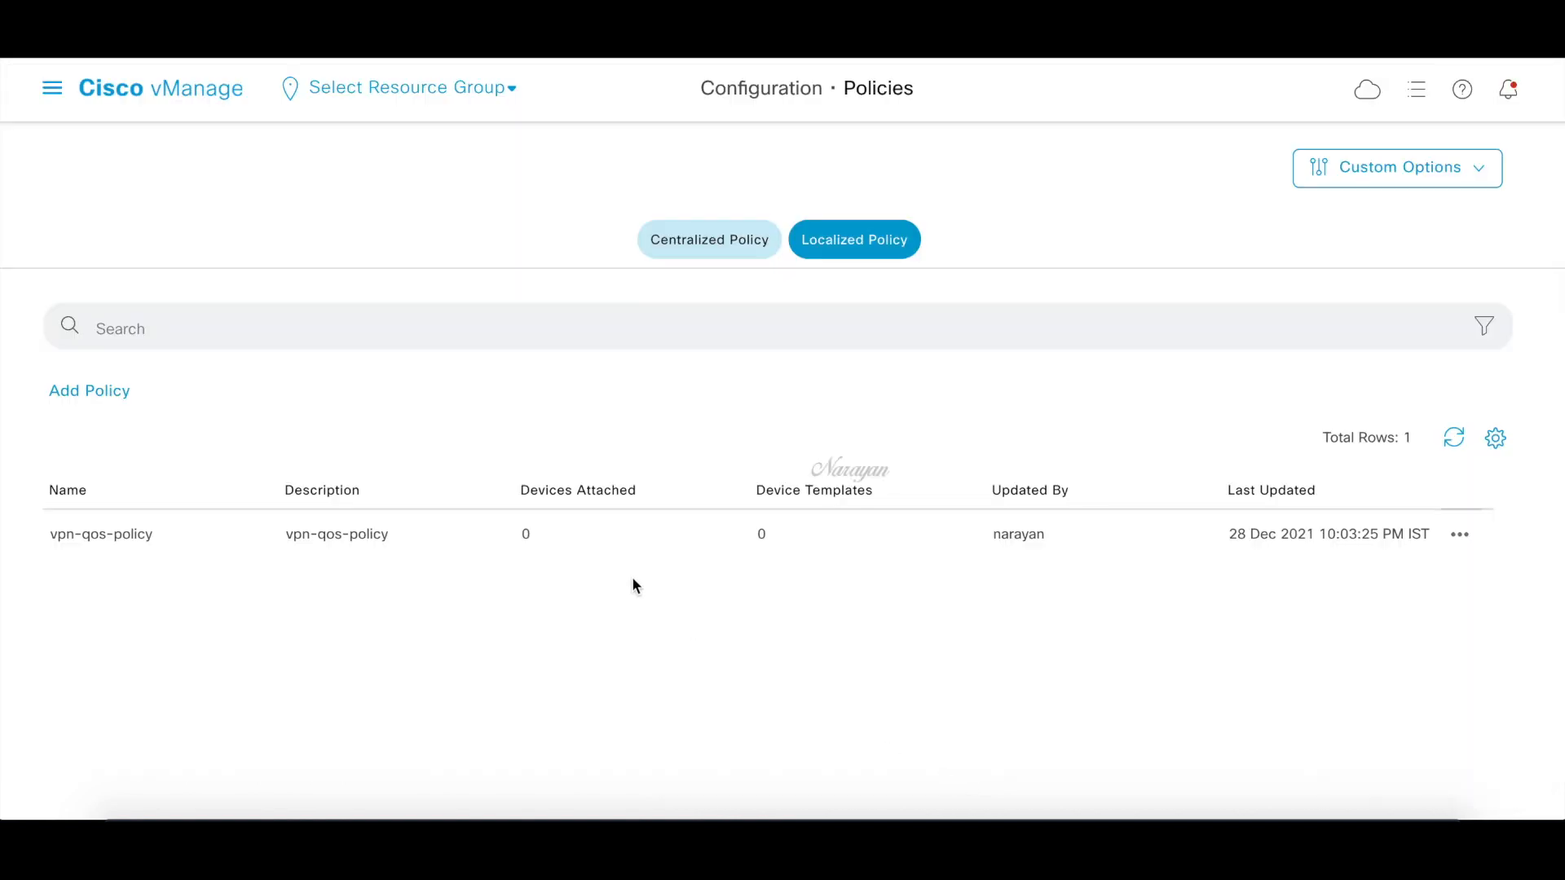
# Navigate to the device templates list showing per-vpn-qos-2
pyautogui.click(54, 88)
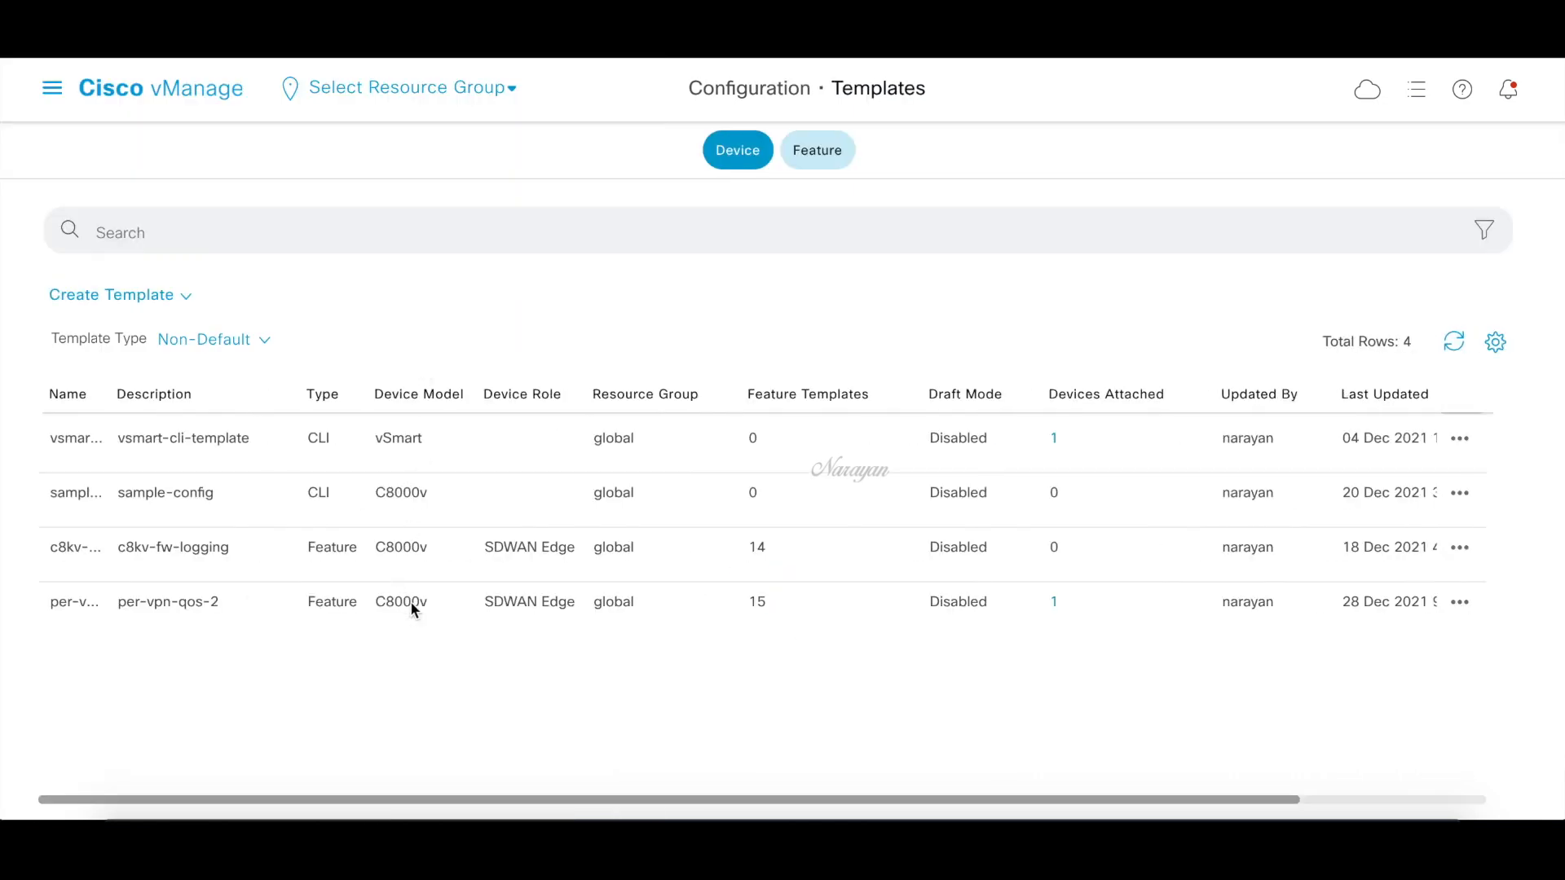
# Edit per-vpn-qos-2, choose vpn-qos-policy under Additional Templates > Policy, and update
pyautogui.click(1457, 601)
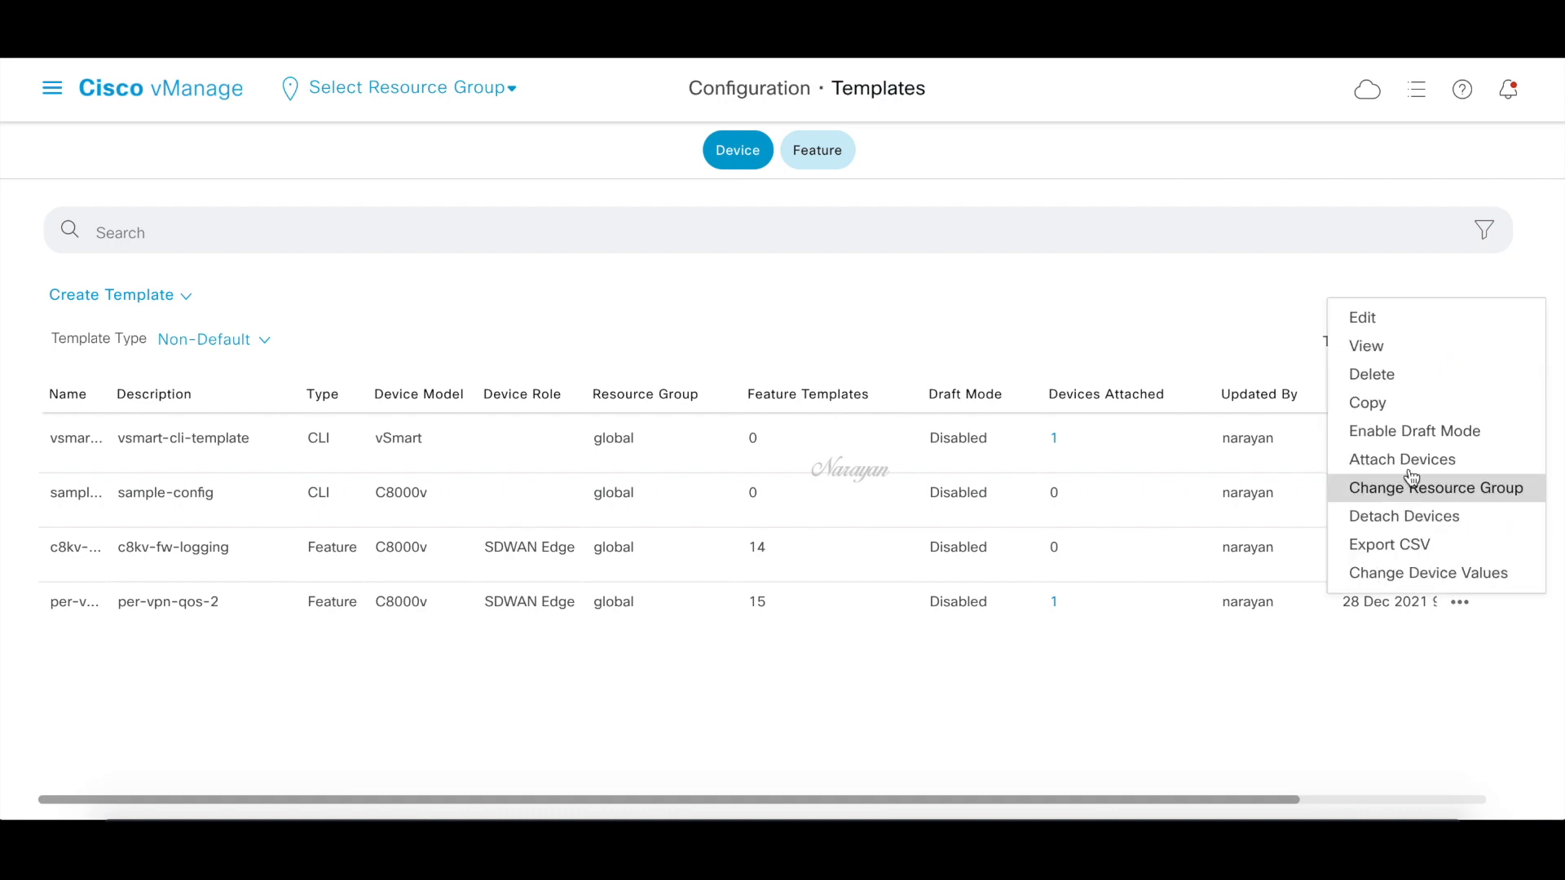
pyautogui.click(1361, 318)
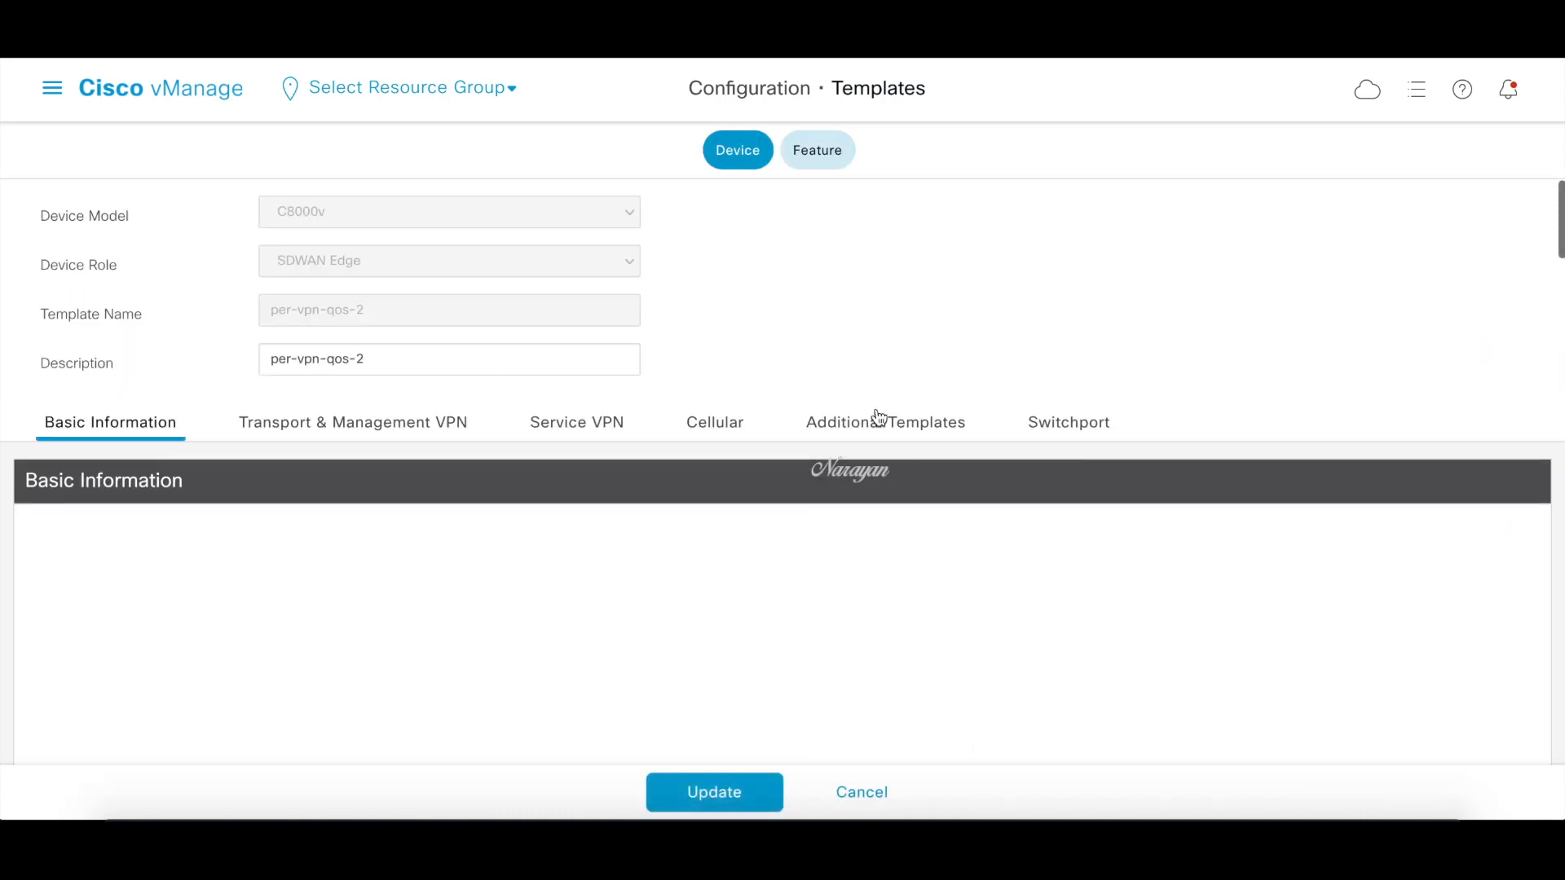
pyautogui.click(883, 420)
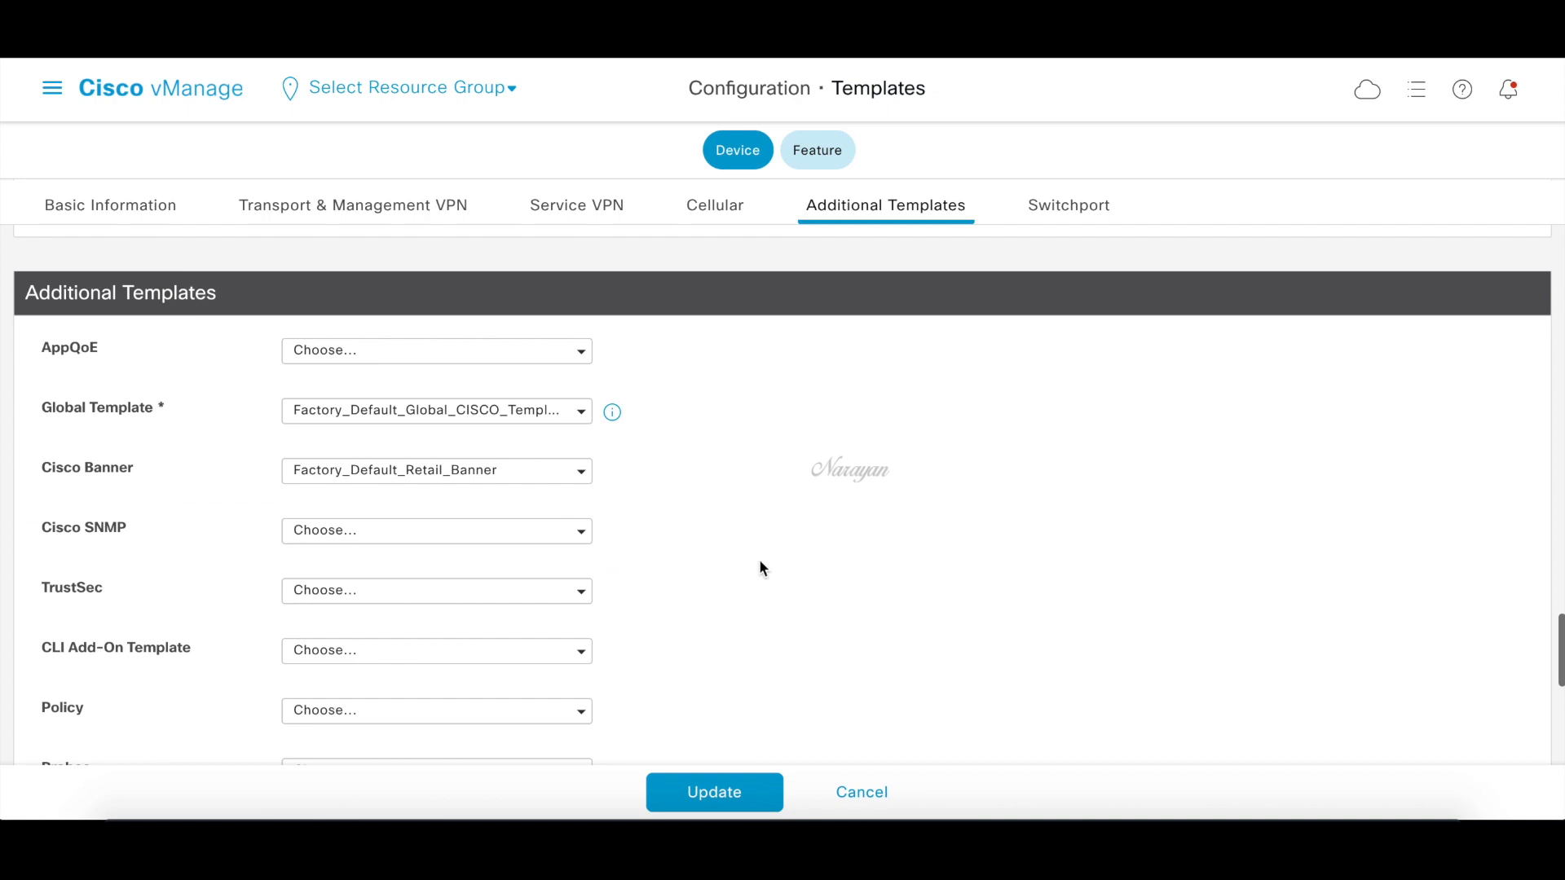
pyautogui.scroll(-3)
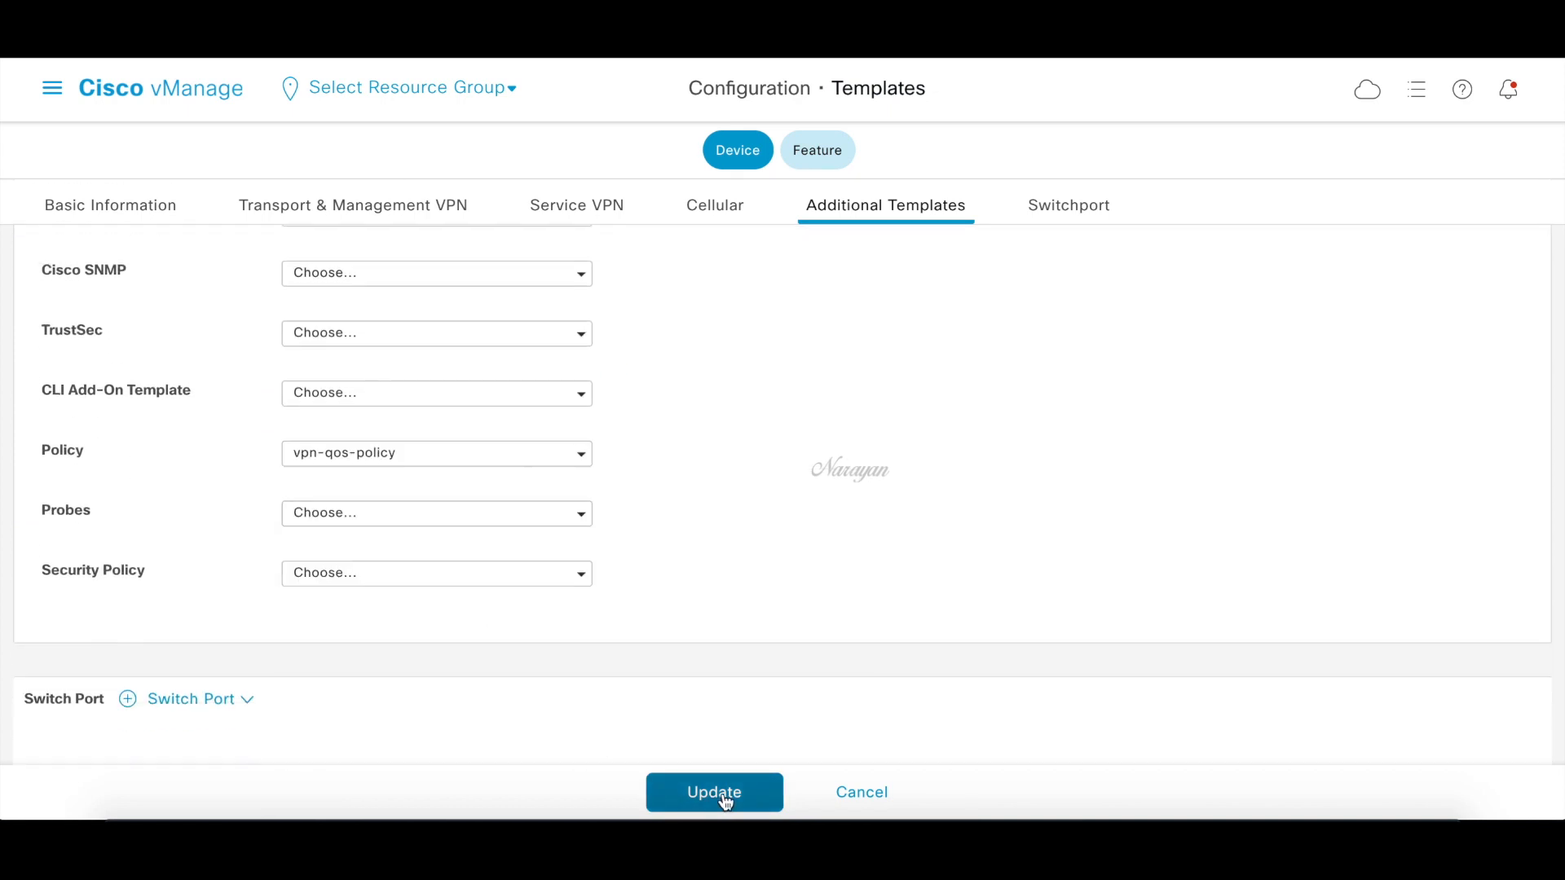
pyautogui.click(714, 792)
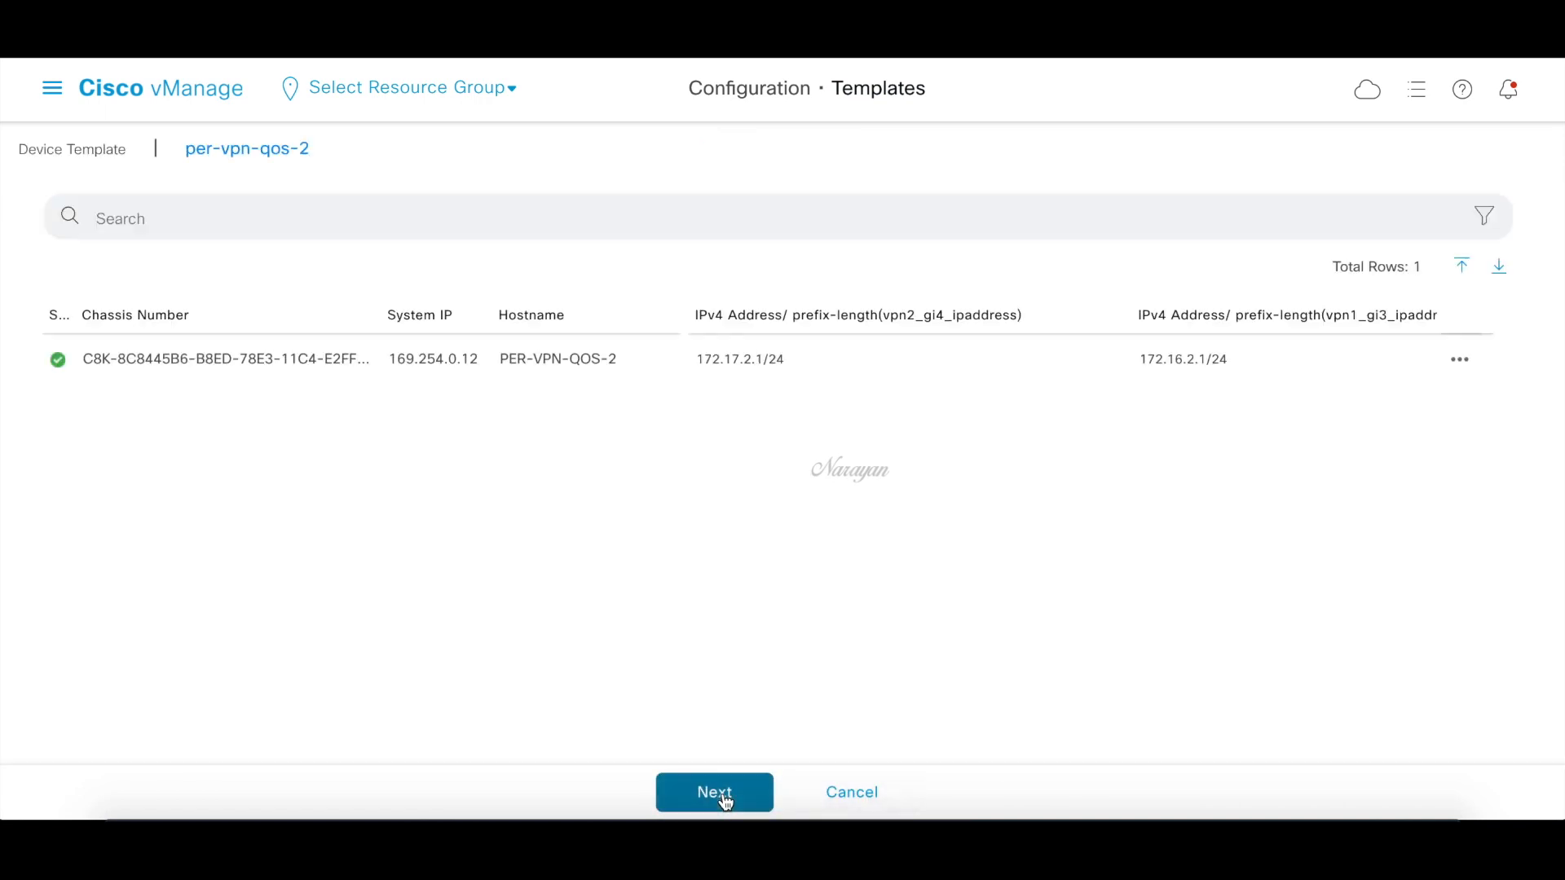
# Review the side-by-side config diff for PER-VPN-QOS-2 and push it with Configure Devices
pyautogui.click(714, 792)
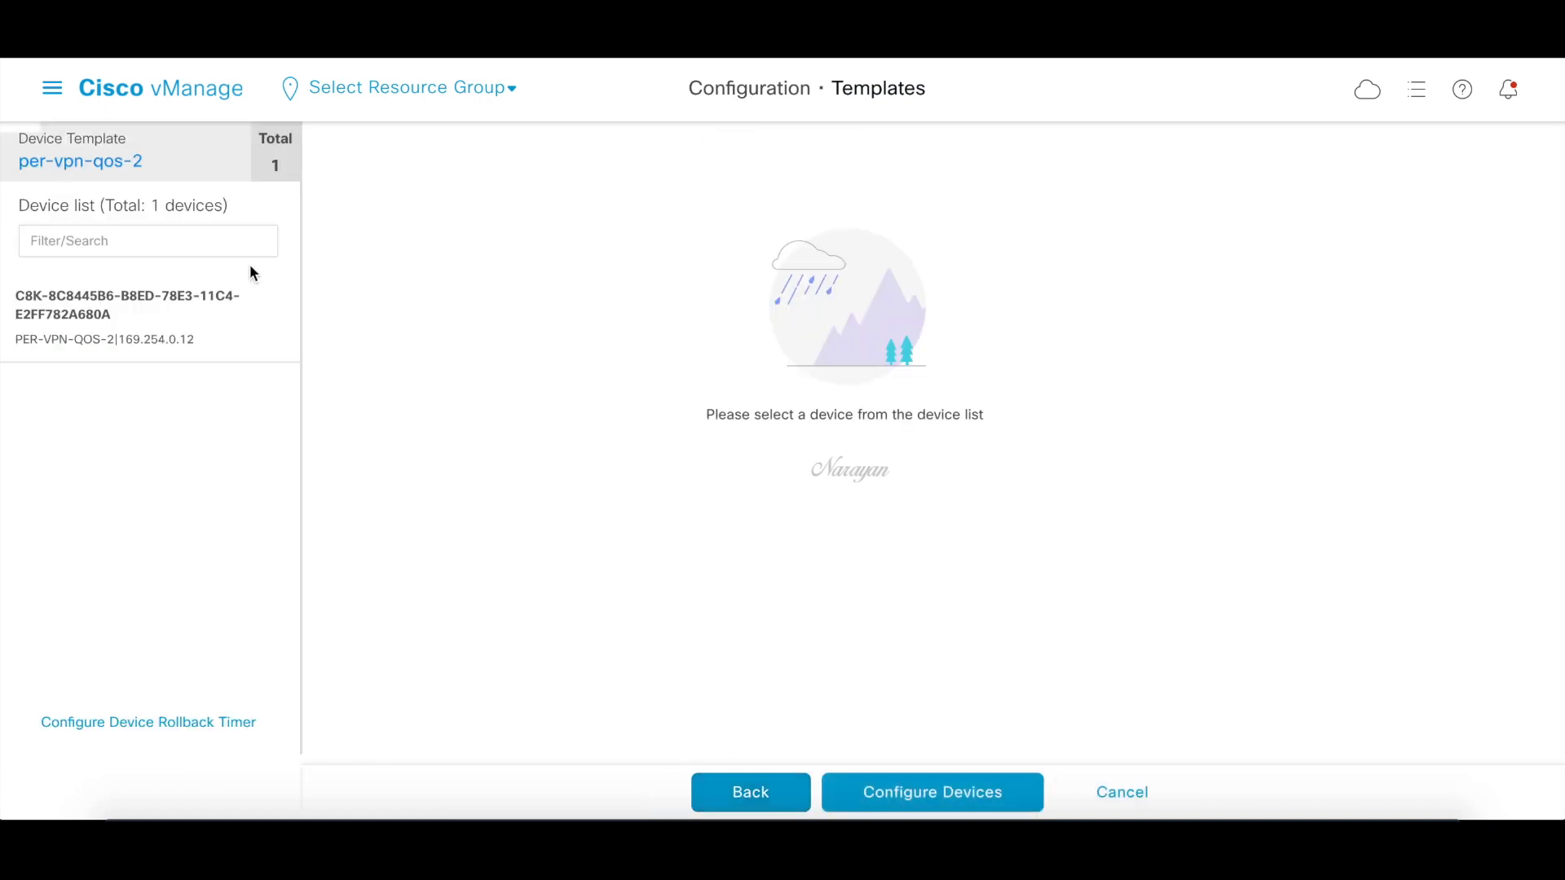
pyautogui.click(127, 305)
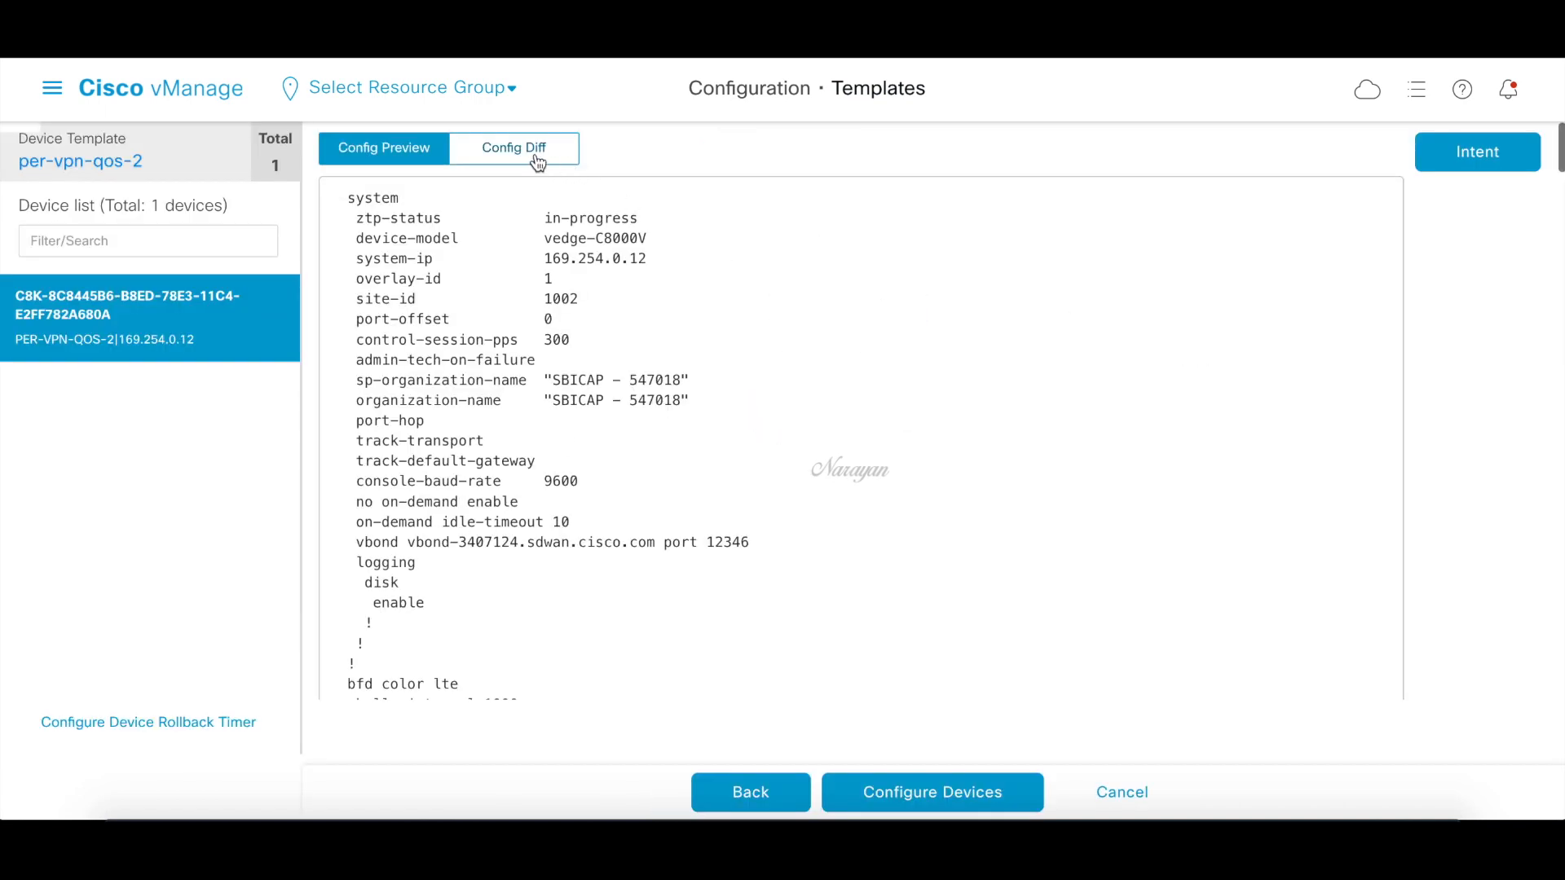
pyautogui.click(514, 148)
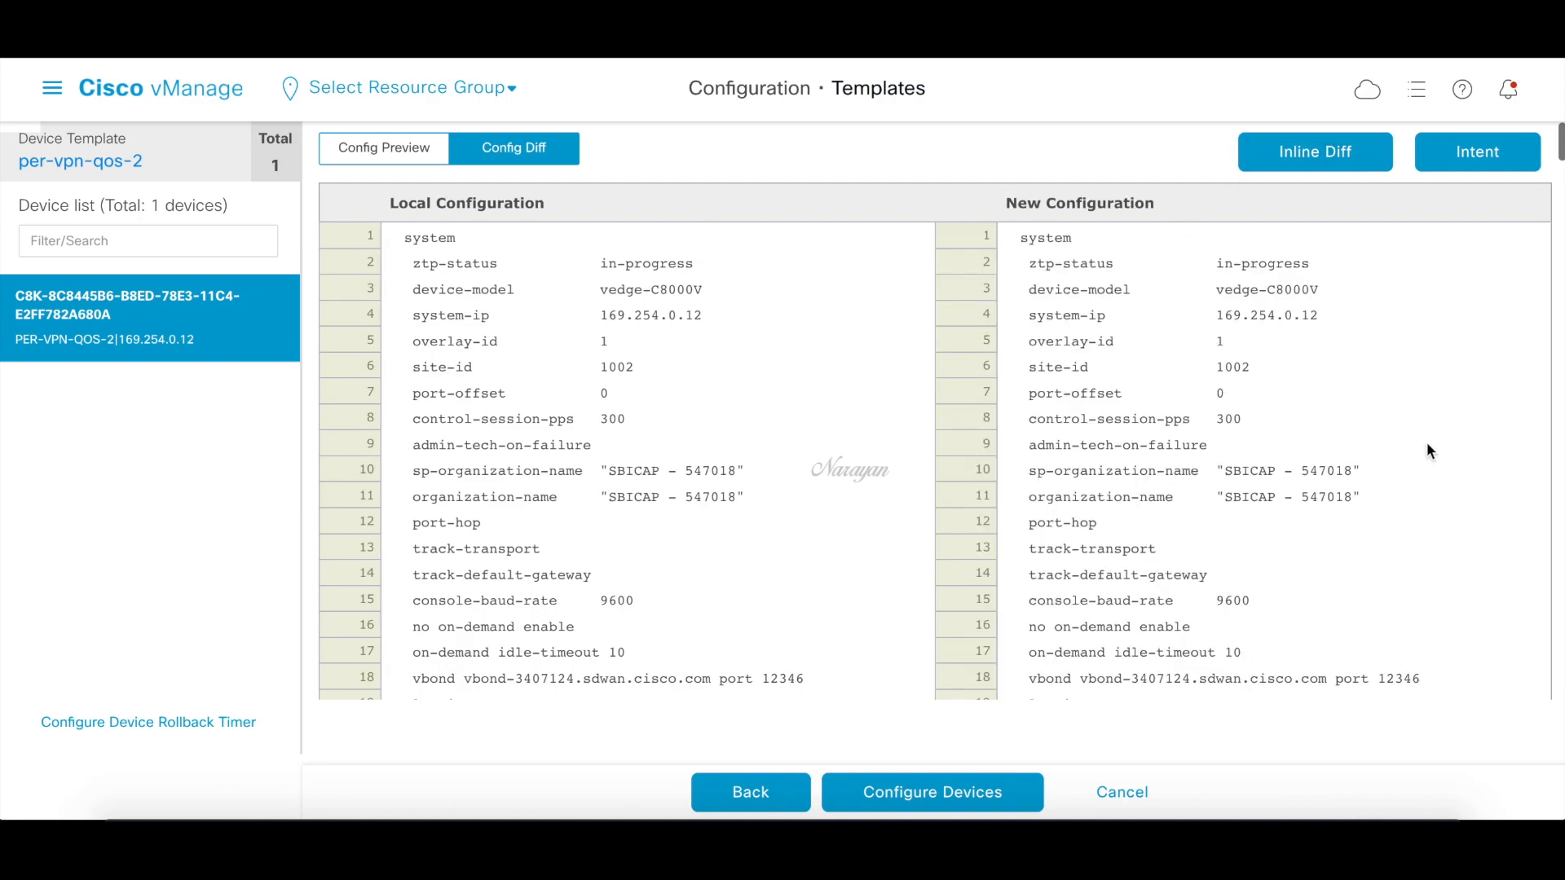
pyautogui.scroll(-3)
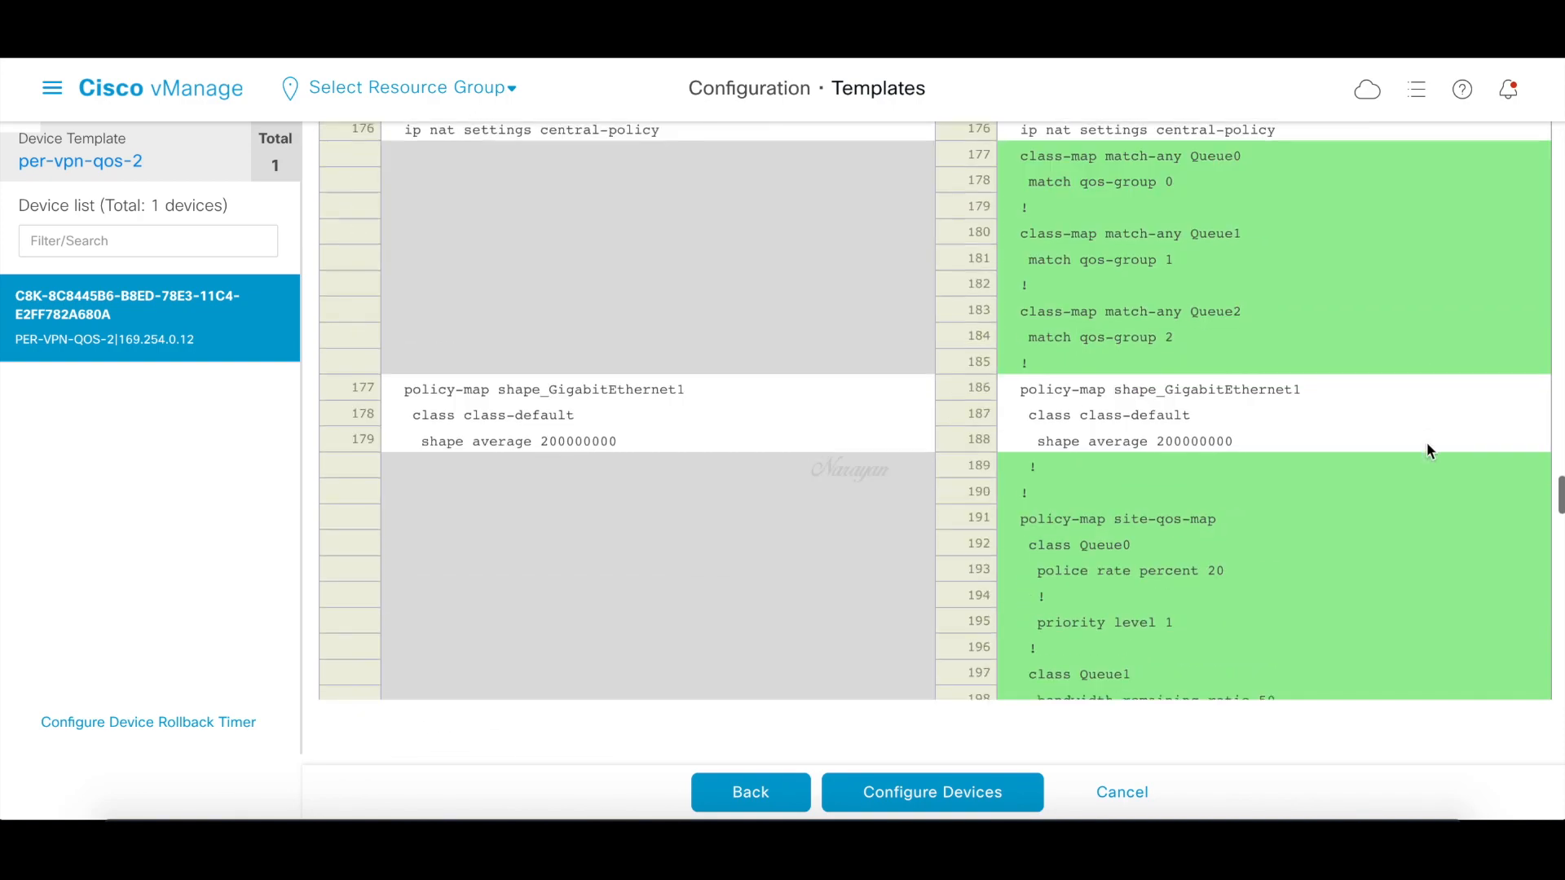
pyautogui.scroll(-3)
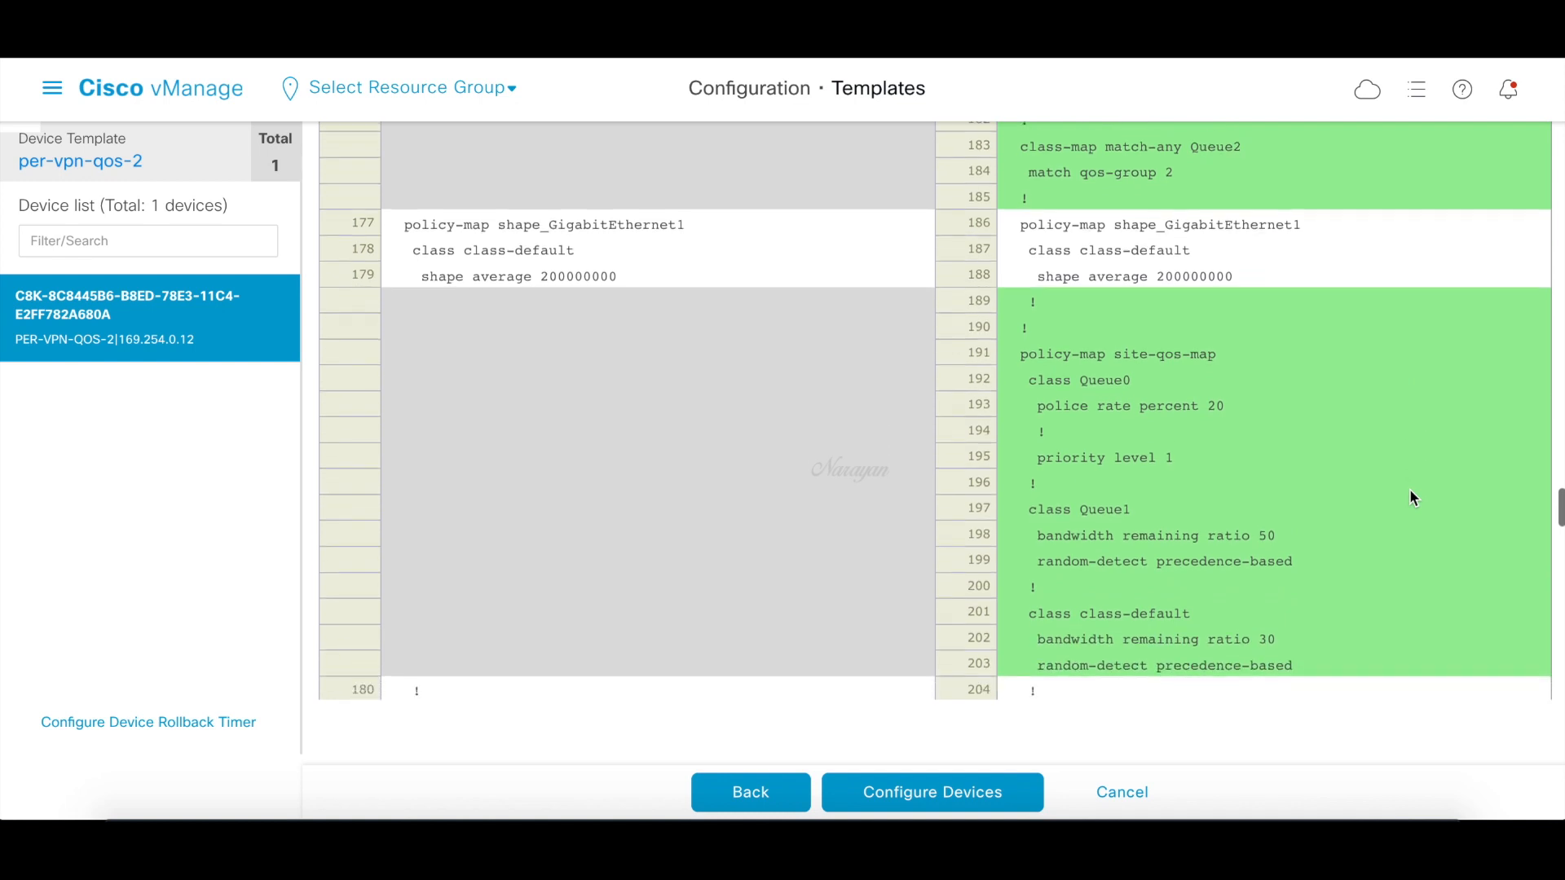
pyautogui.click(931, 792)
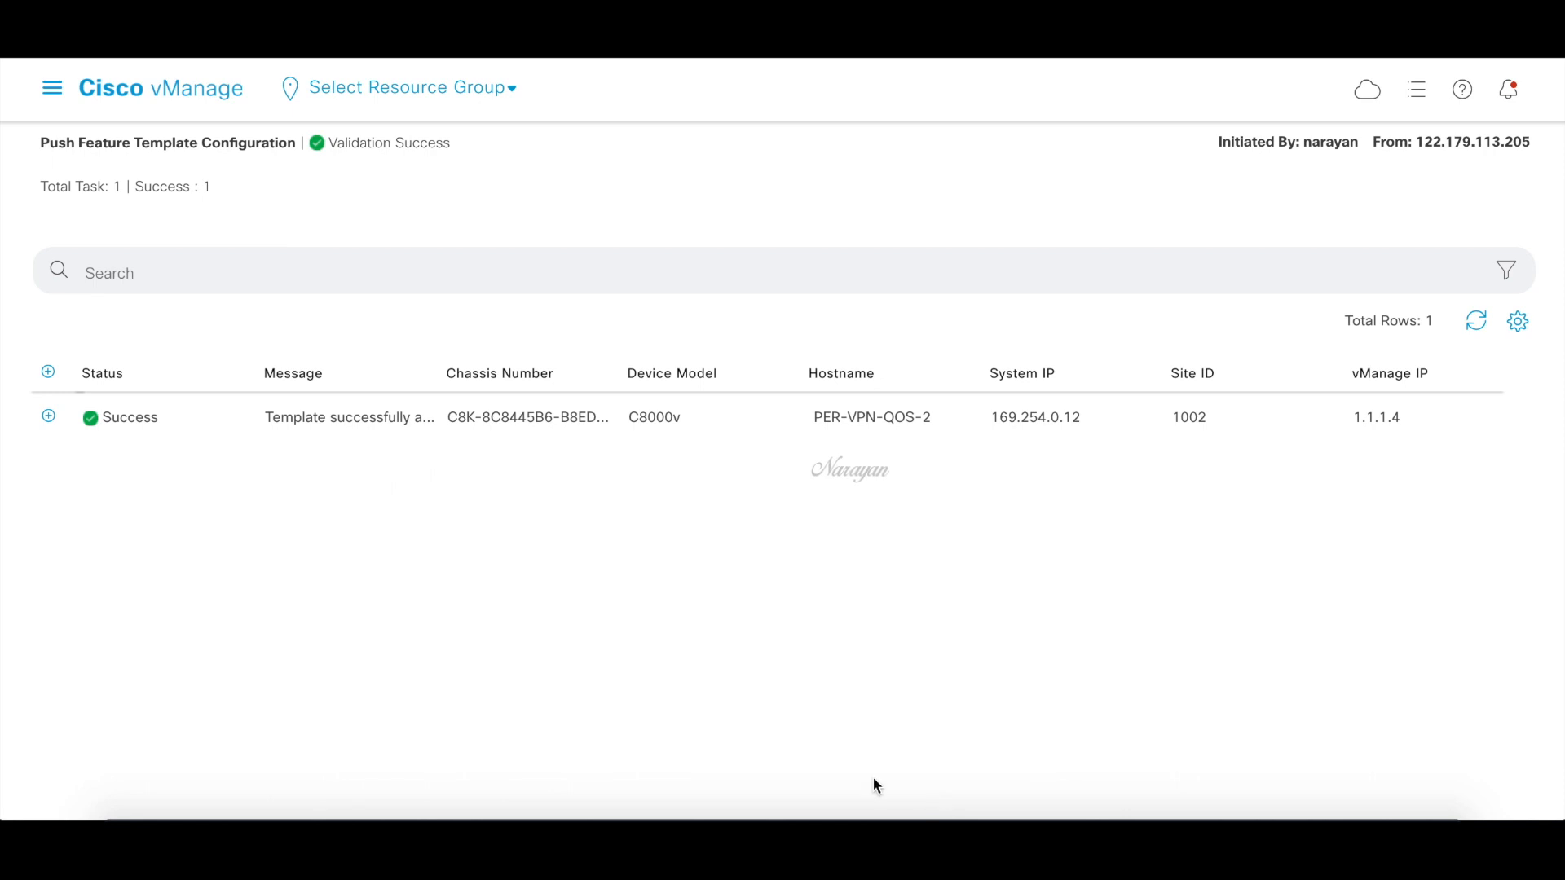
# Go to Configuration > Templates, Feature templates, and search 'gi' for c8kv-gi1
pyautogui.click(52, 88)
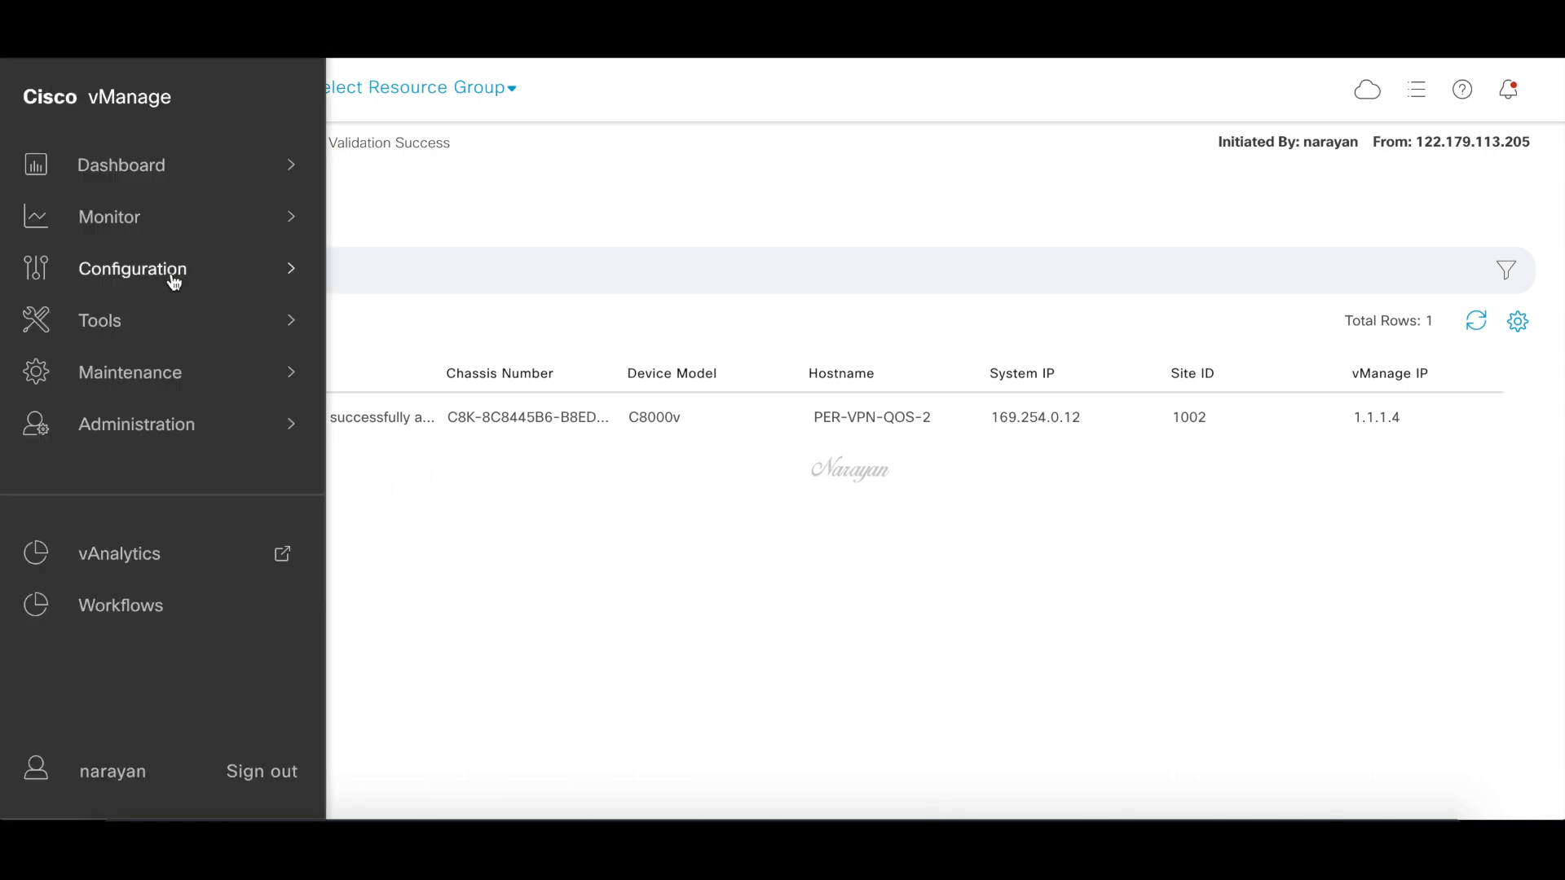
pyautogui.click(132, 269)
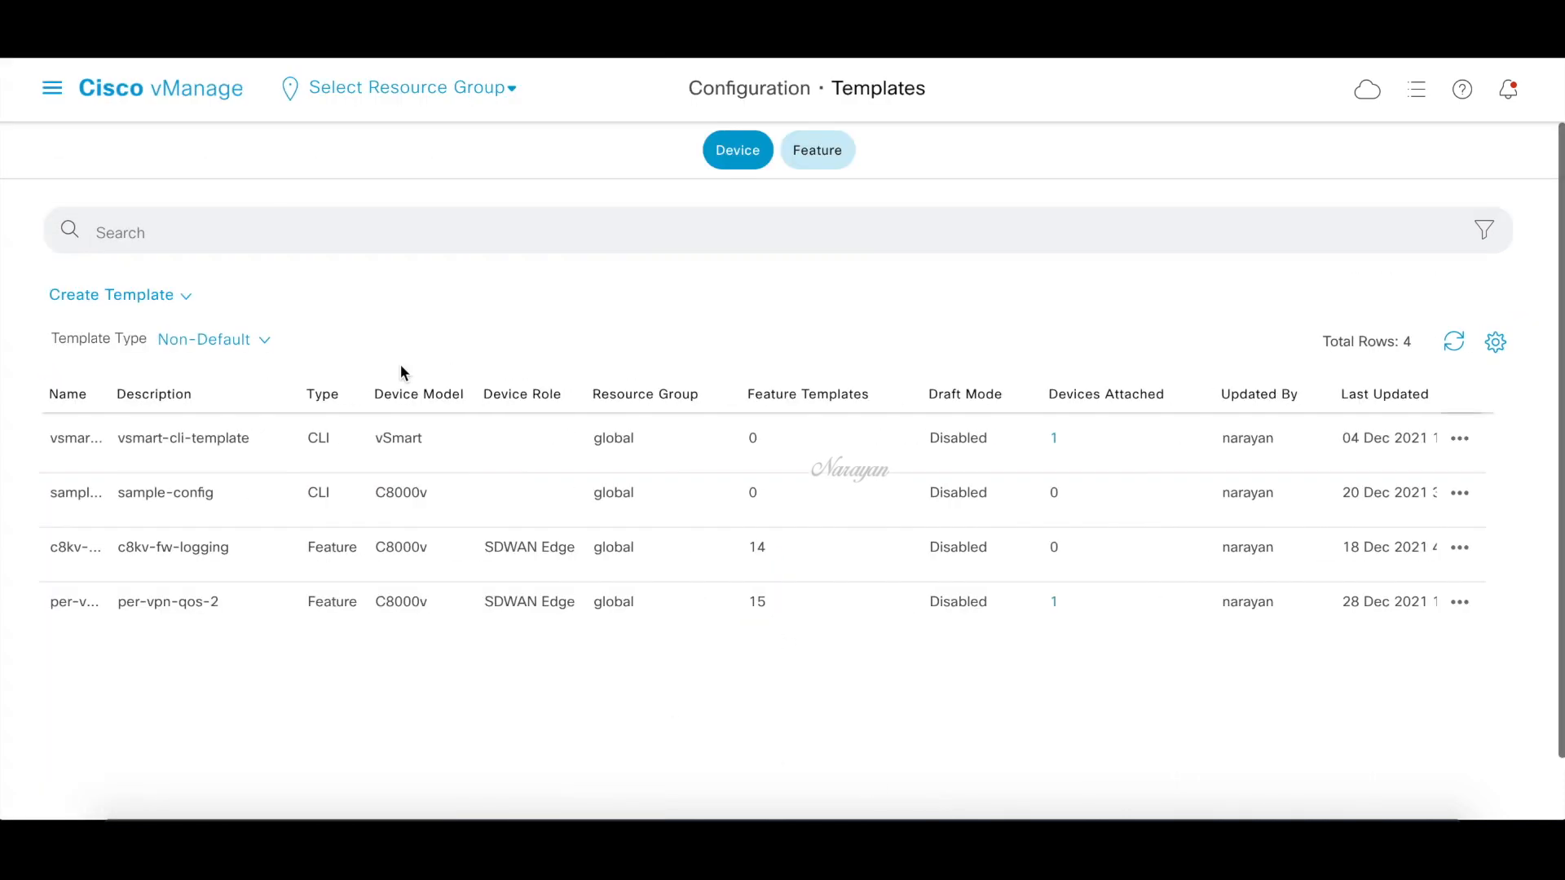
pyautogui.click(816, 150)
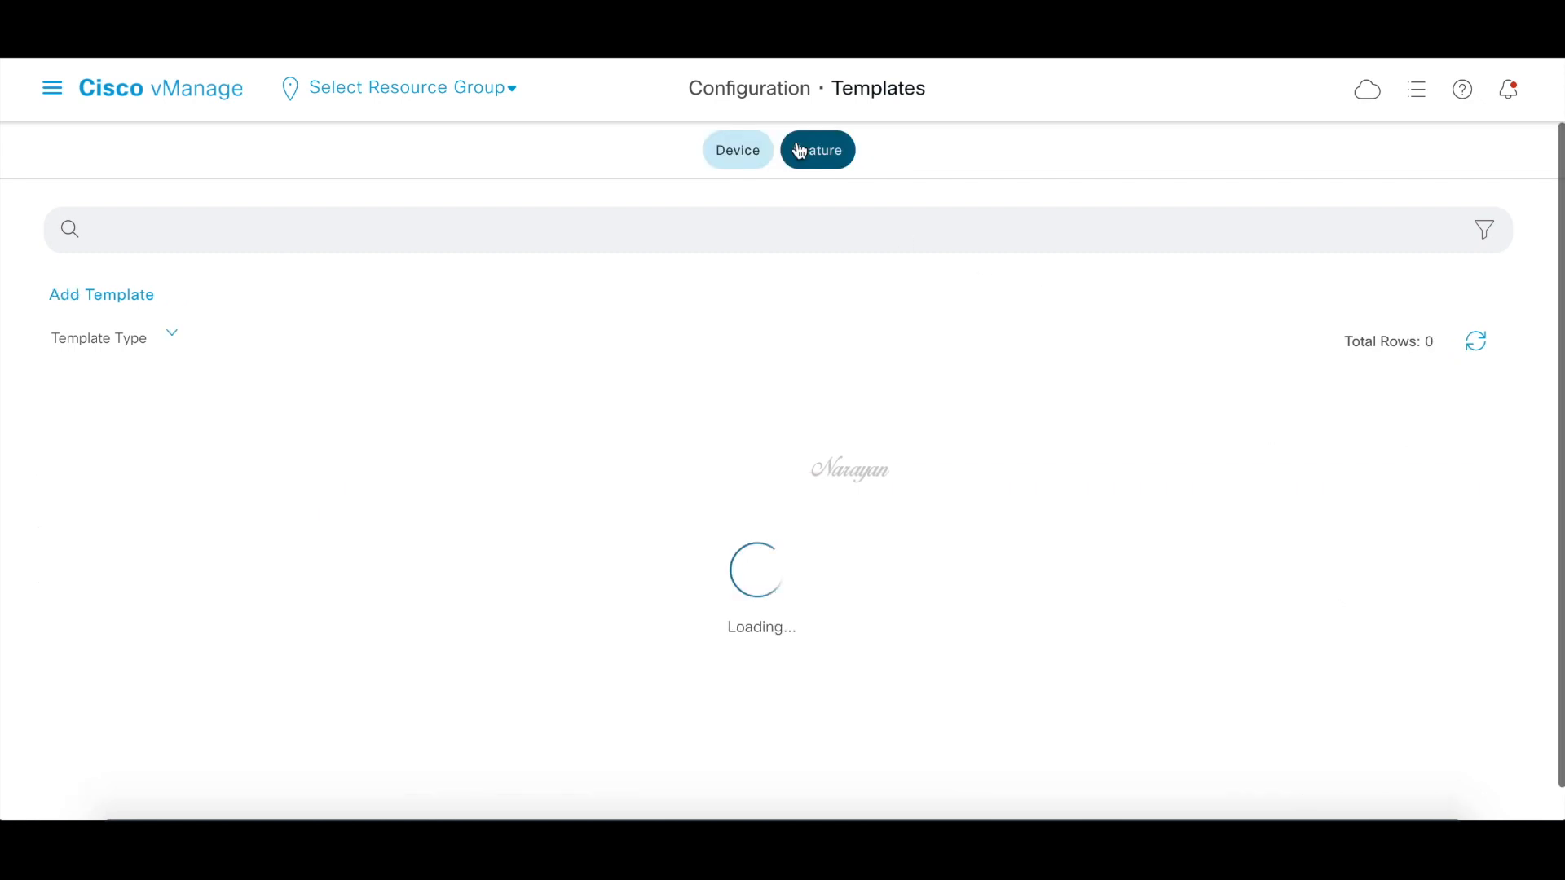
pyautogui.write('gi')
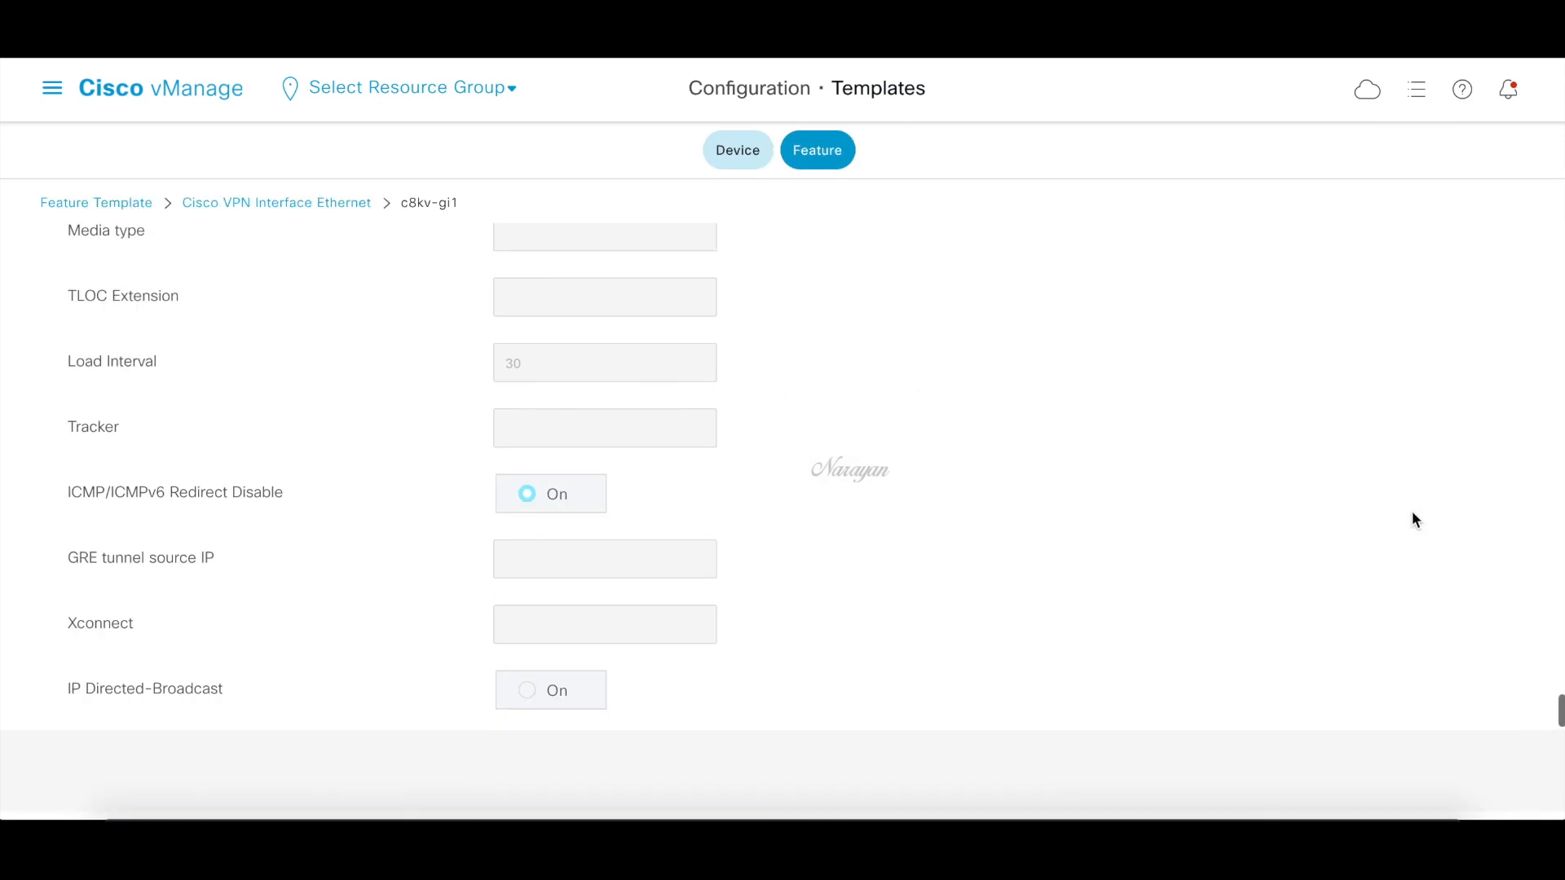
# Under ACL/QoS, set VPN QoS Map to Global value vpn-qos-map and update the template
pyautogui.scroll(3)
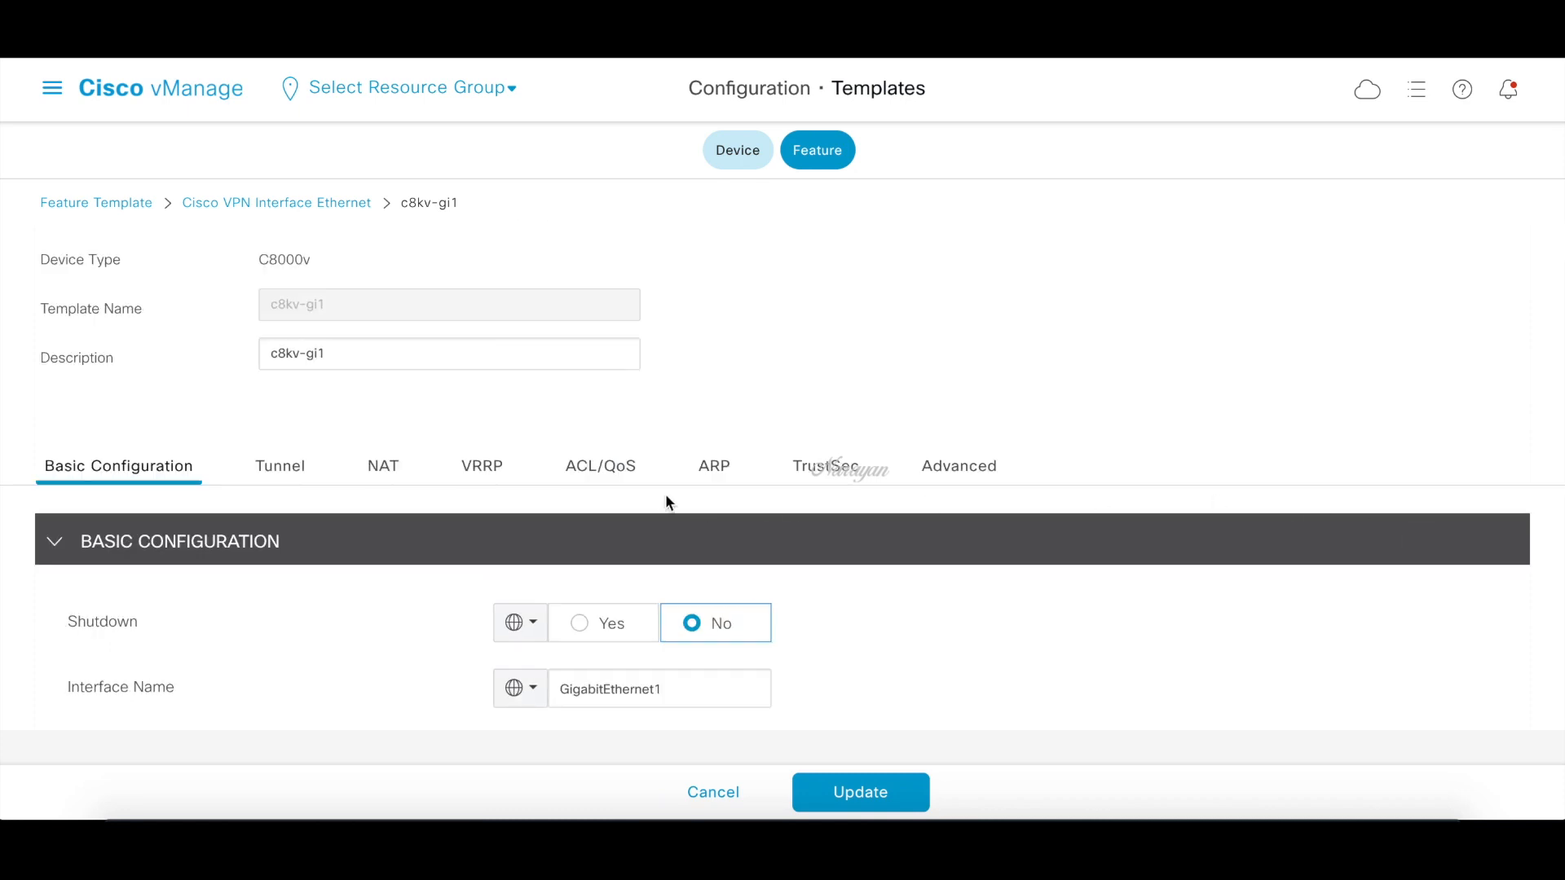
pyautogui.click(600, 466)
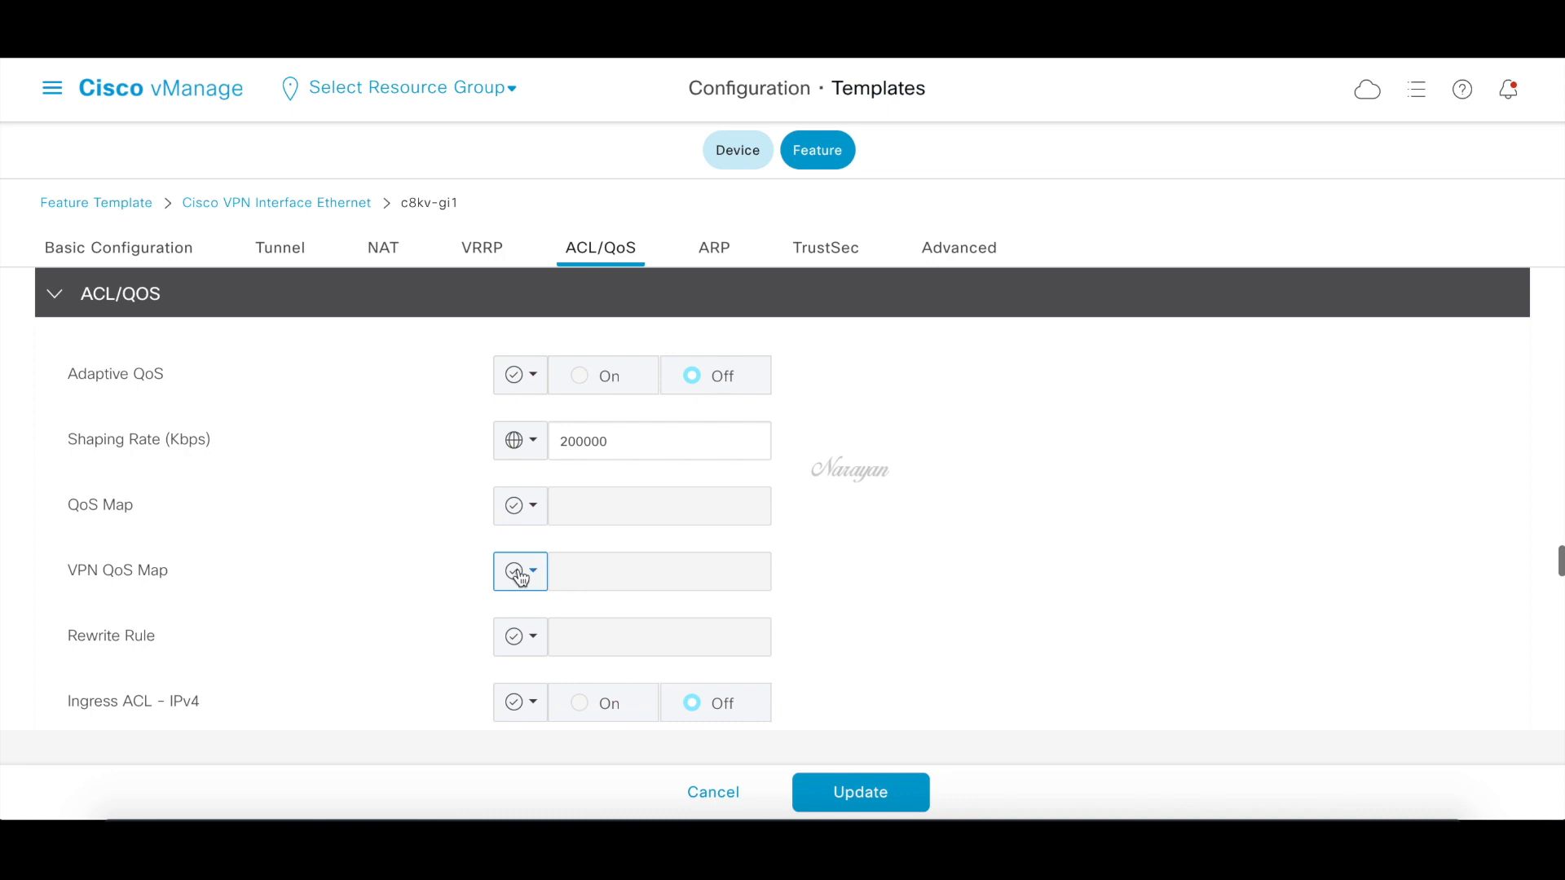
pyautogui.click(531, 571)
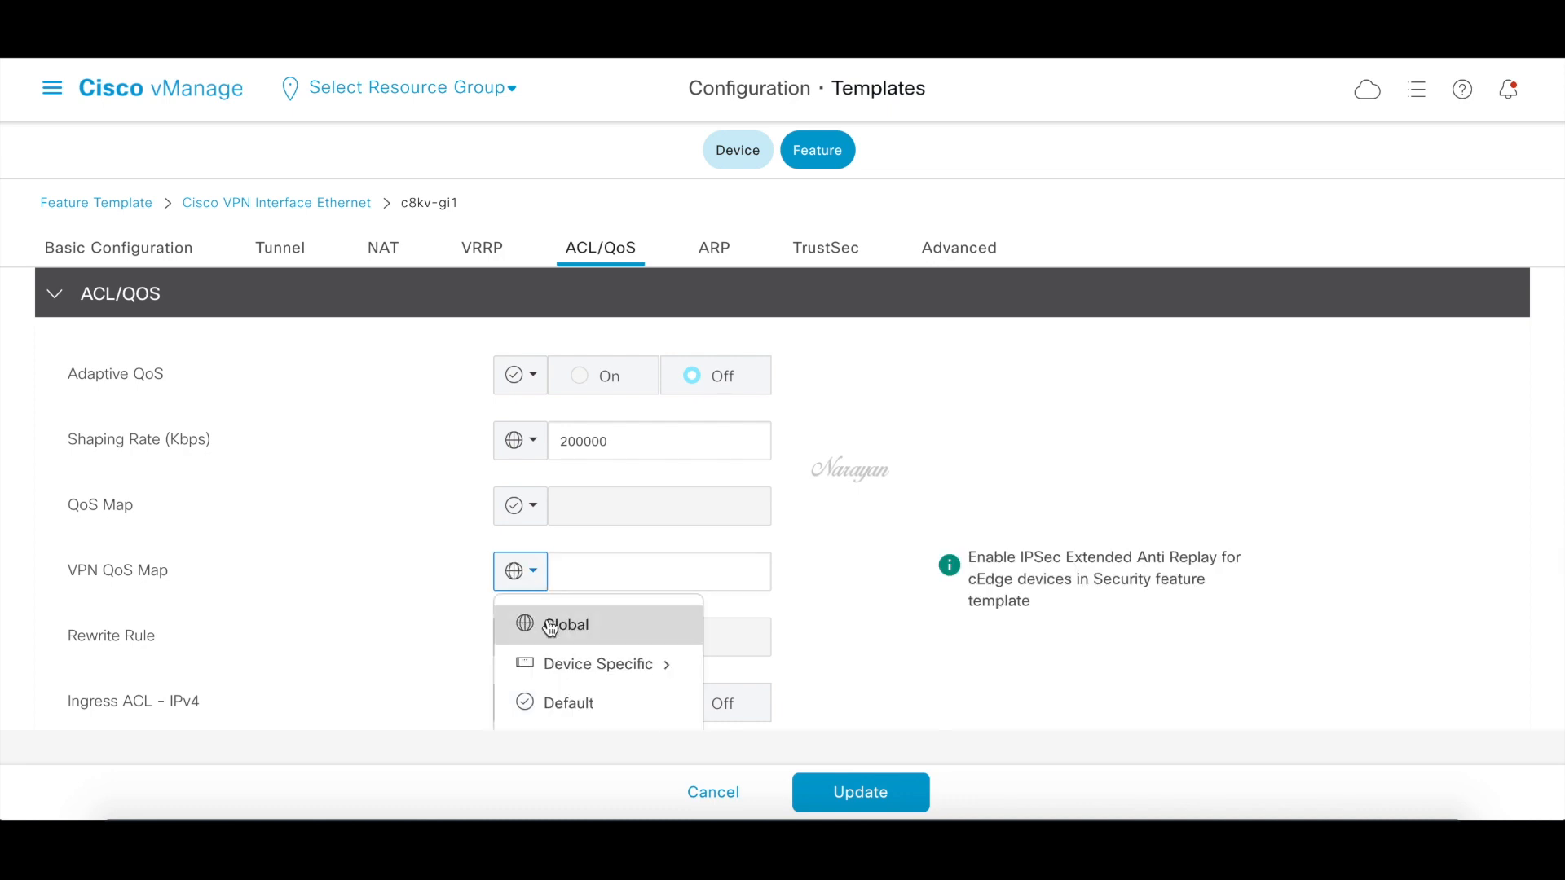
pyautogui.click(566, 624)
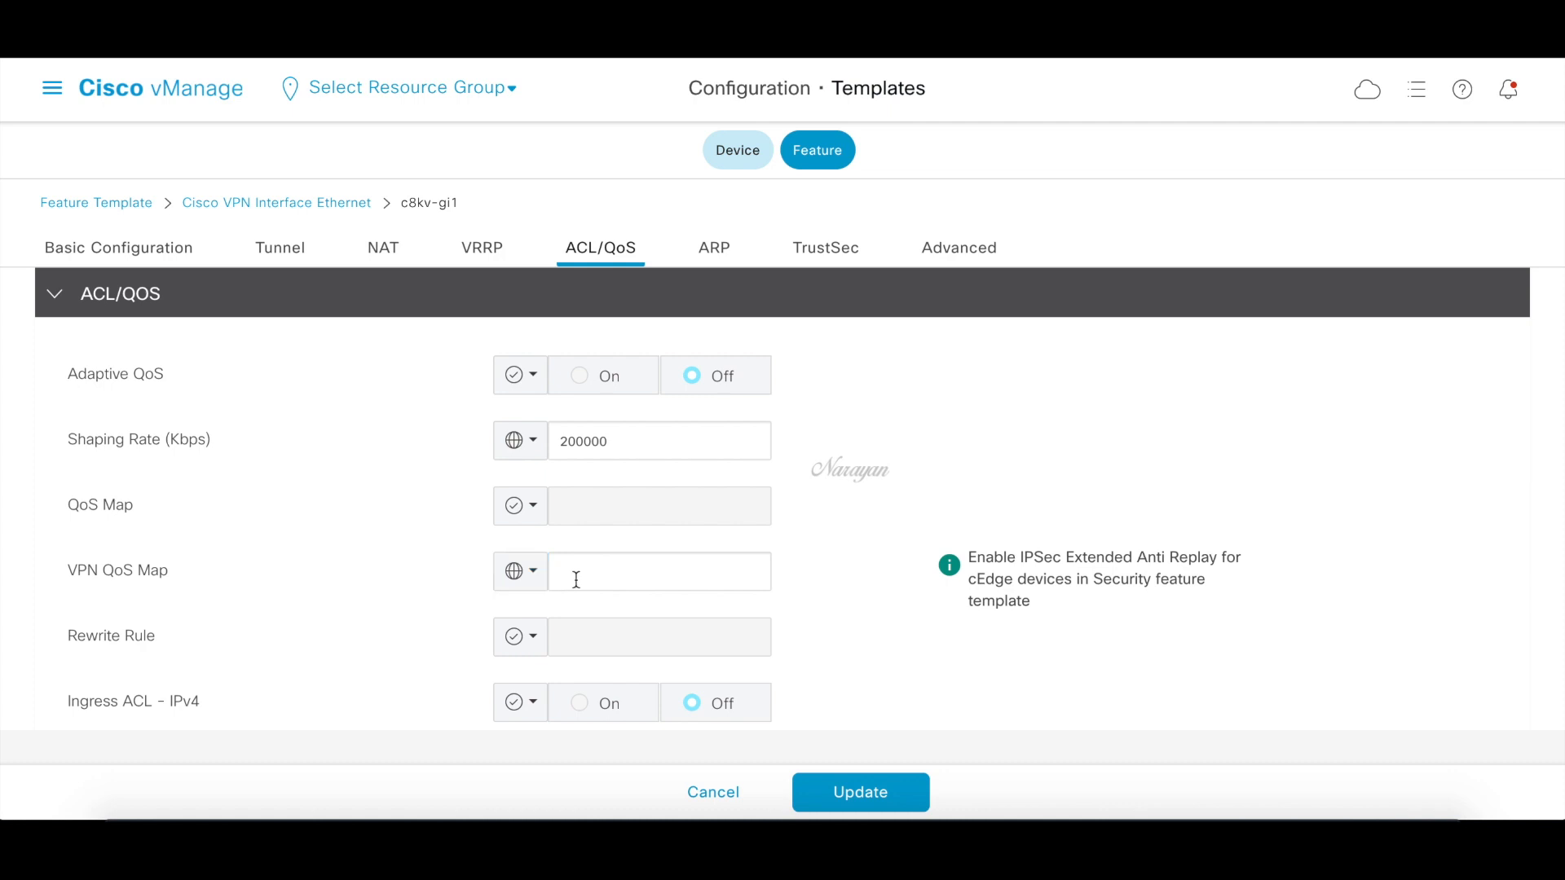
pyautogui.click(658, 570)
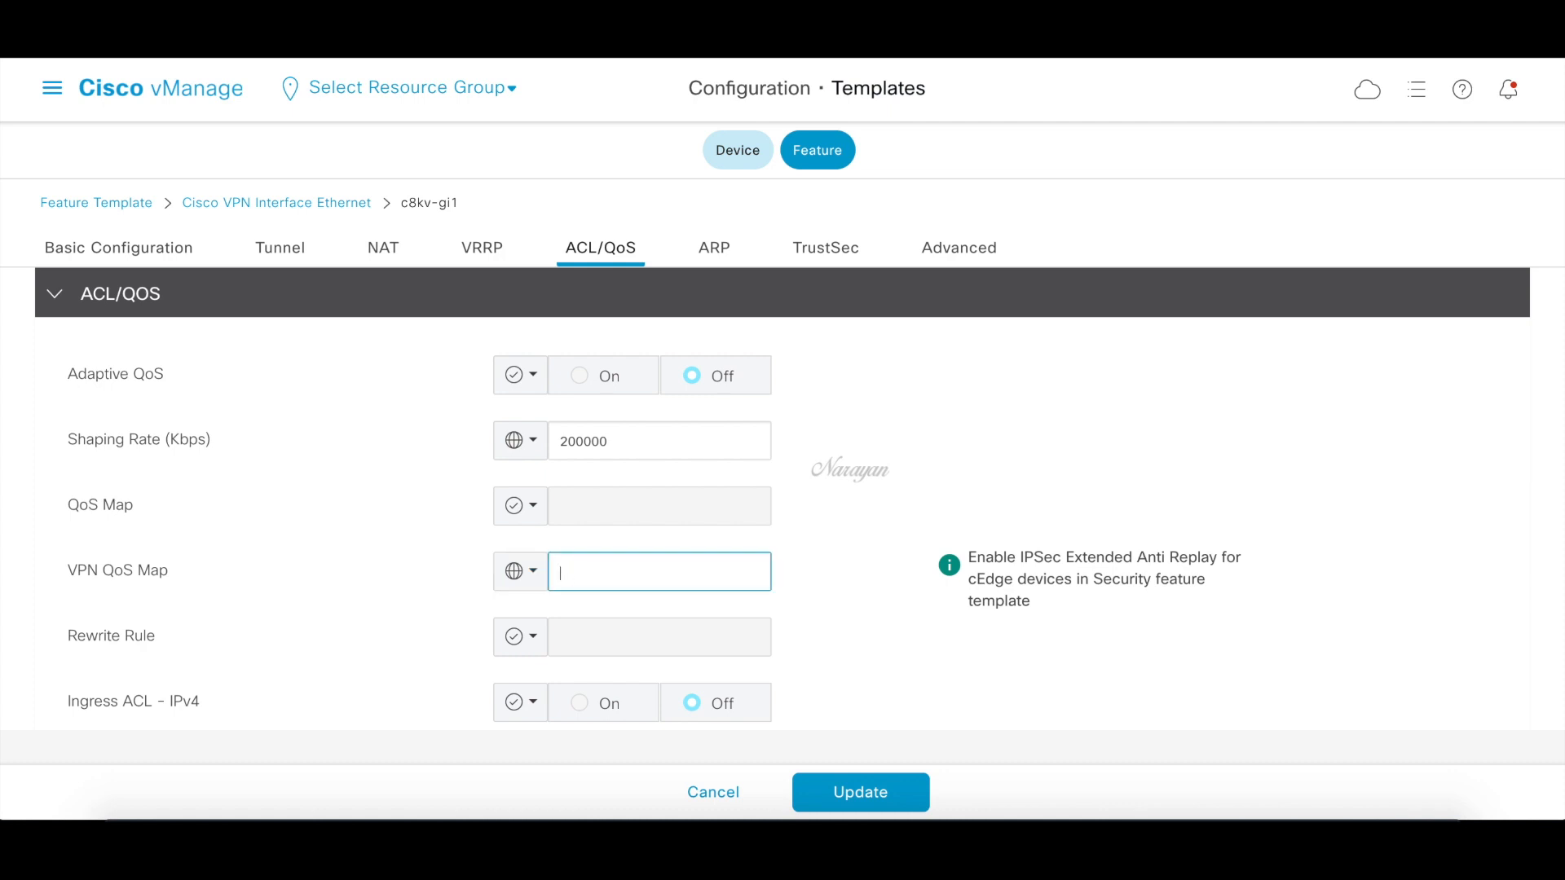
pyautogui.write('vpn-qos-map')
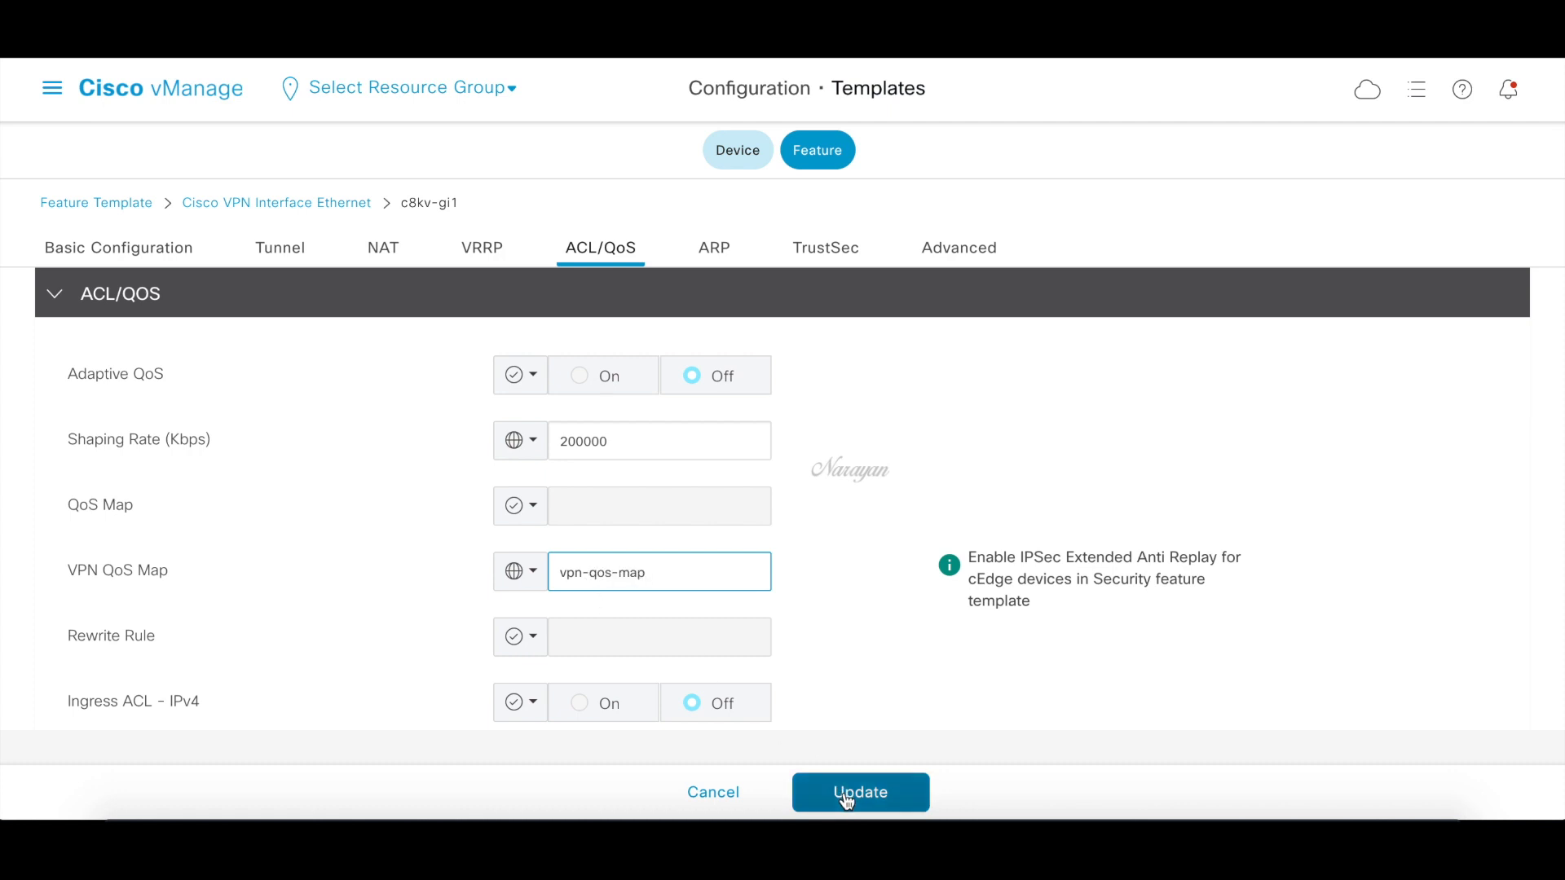
pyautogui.click(859, 792)
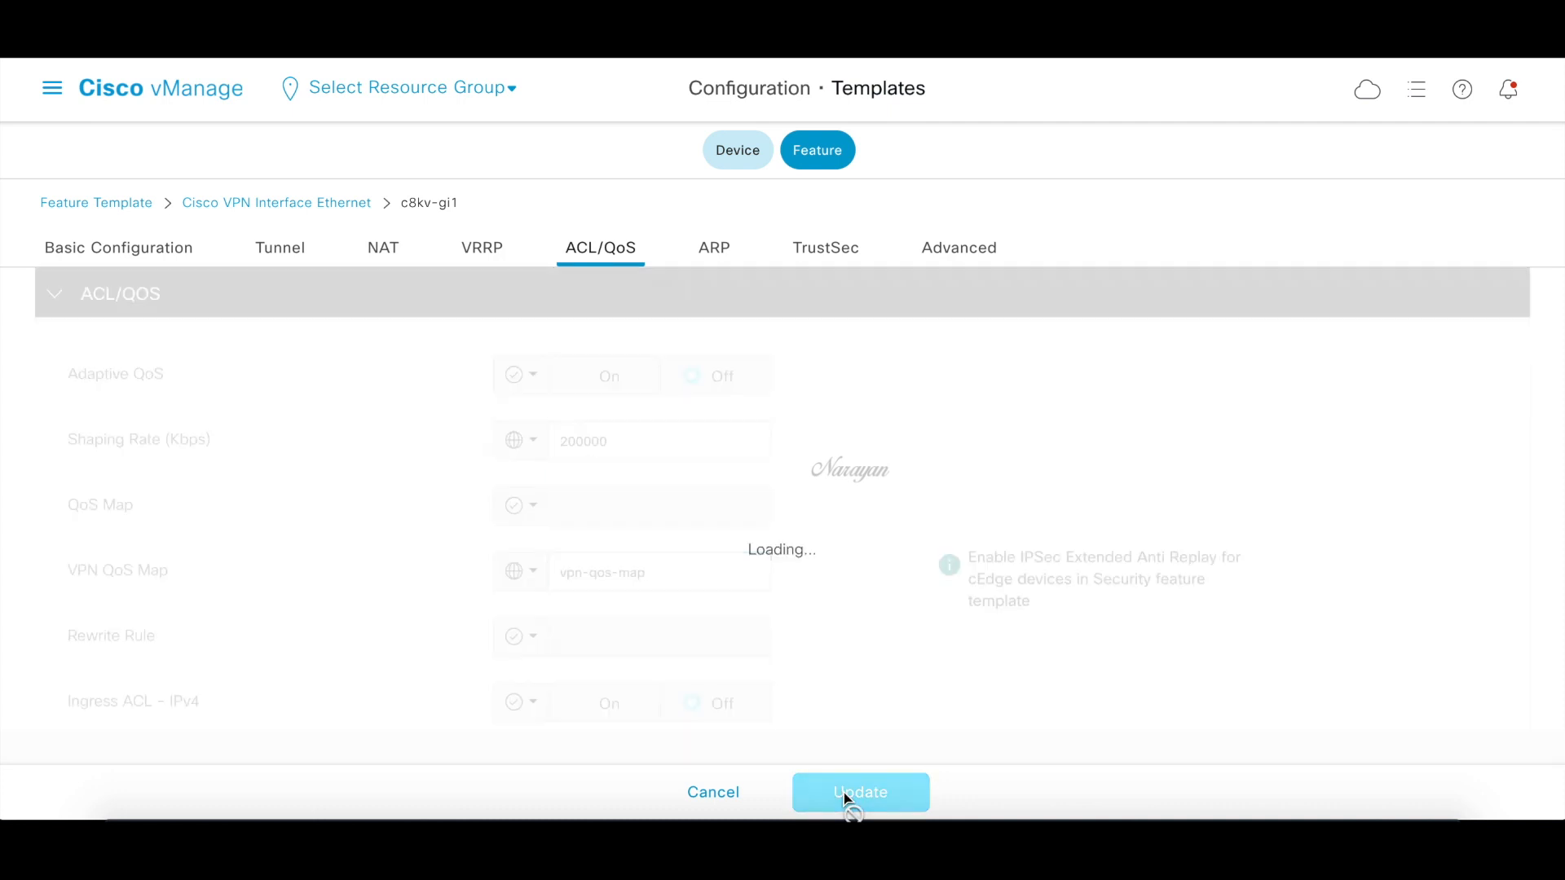
pyautogui.click(859, 792)
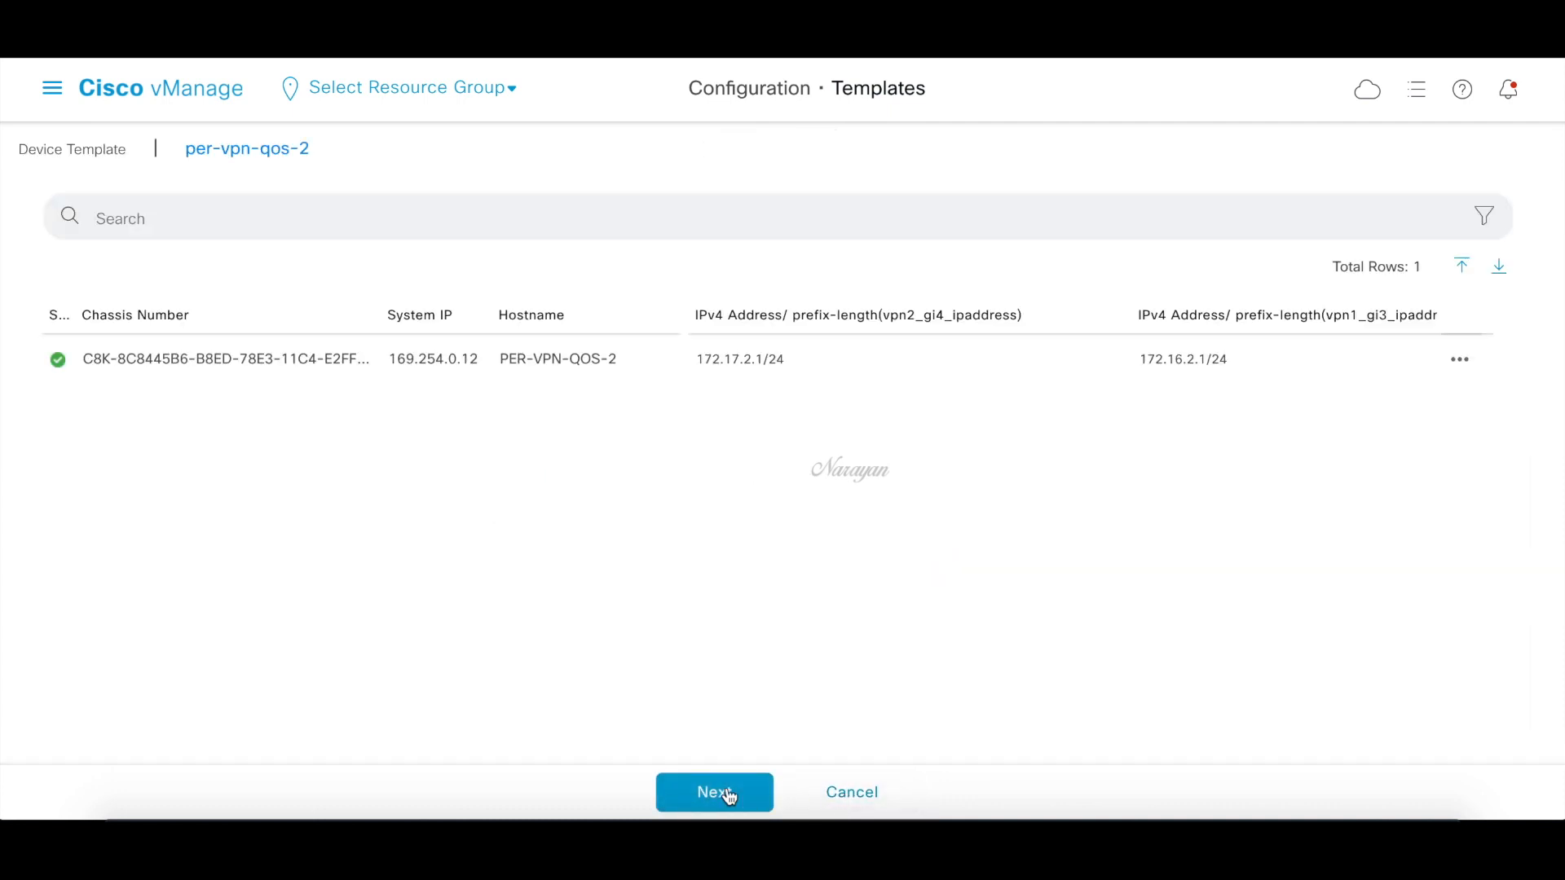
# Review the PER-VPN-QOS-2 diff, push with Configure Devices, and return to the test terminals
pyautogui.click(712, 792)
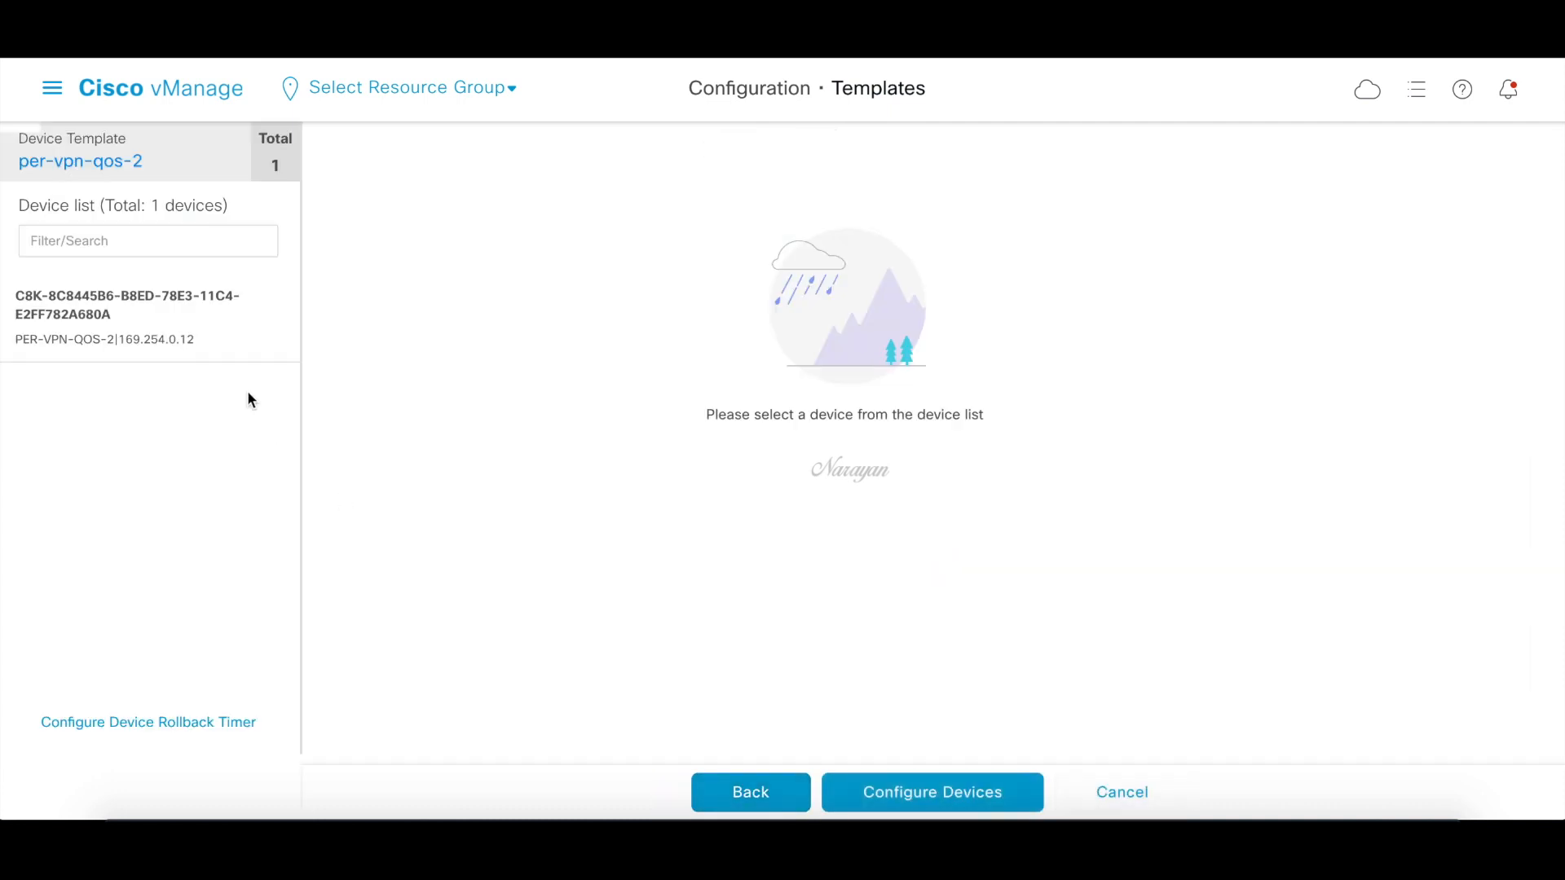
pyautogui.click(127, 304)
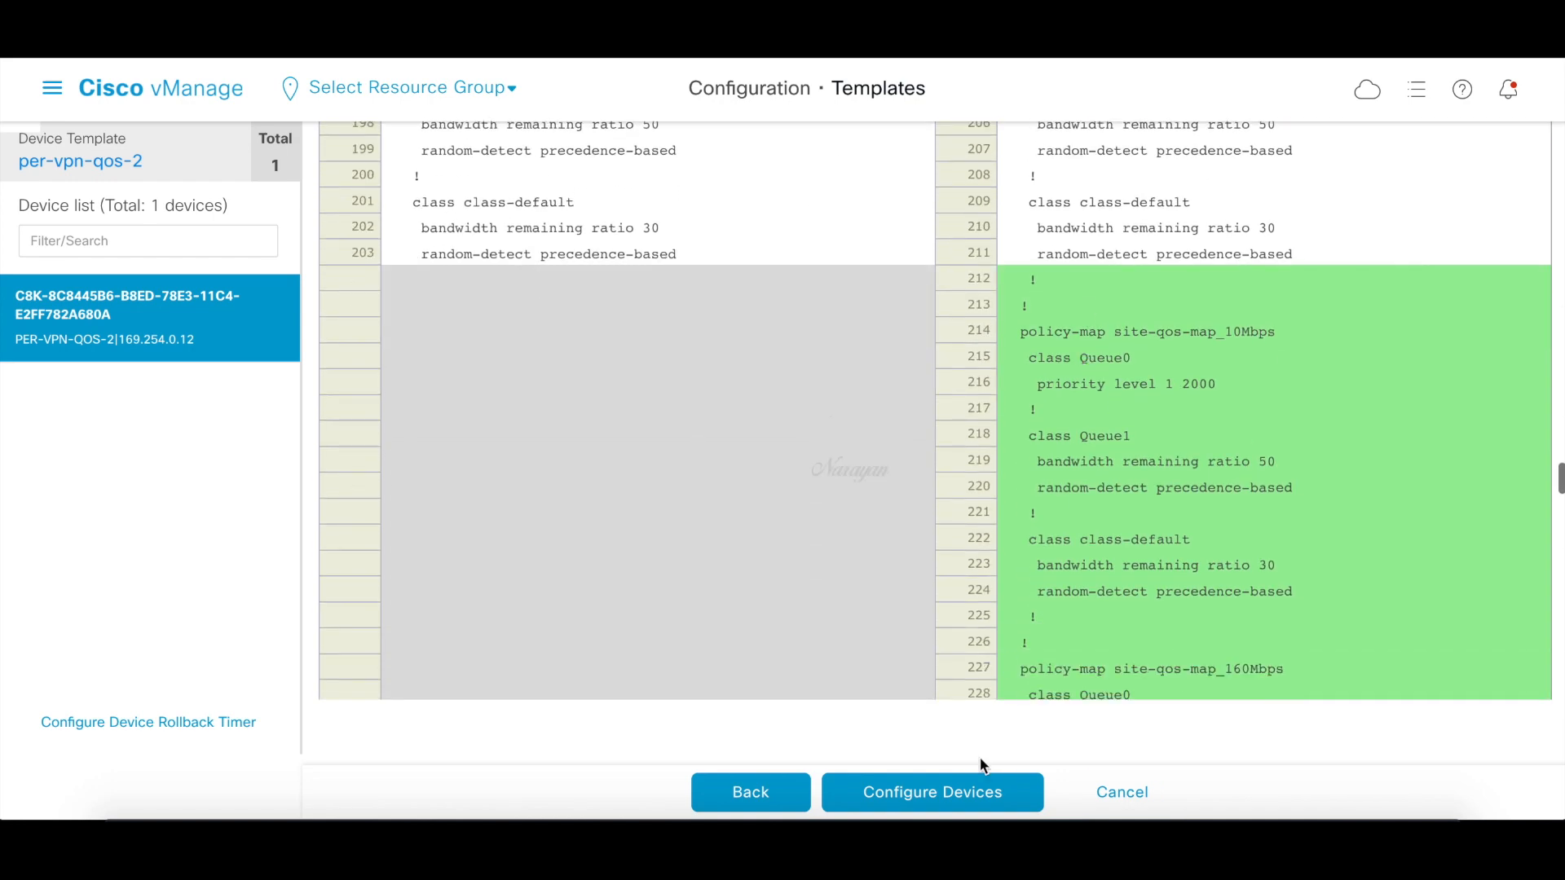
pyautogui.click(932, 792)
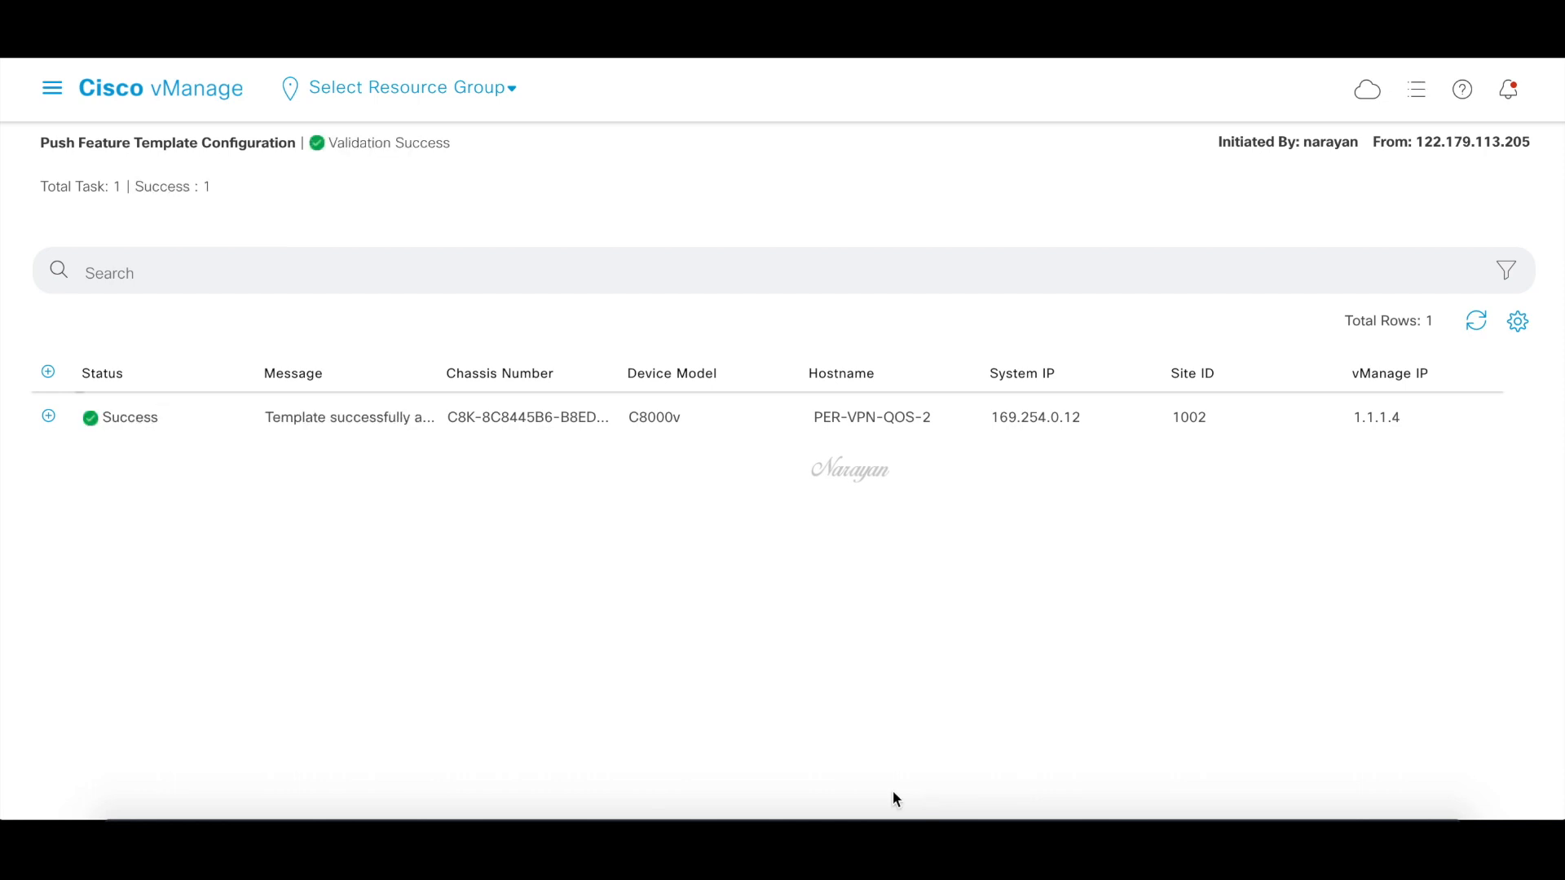
pyautogui.click(1110, 787)
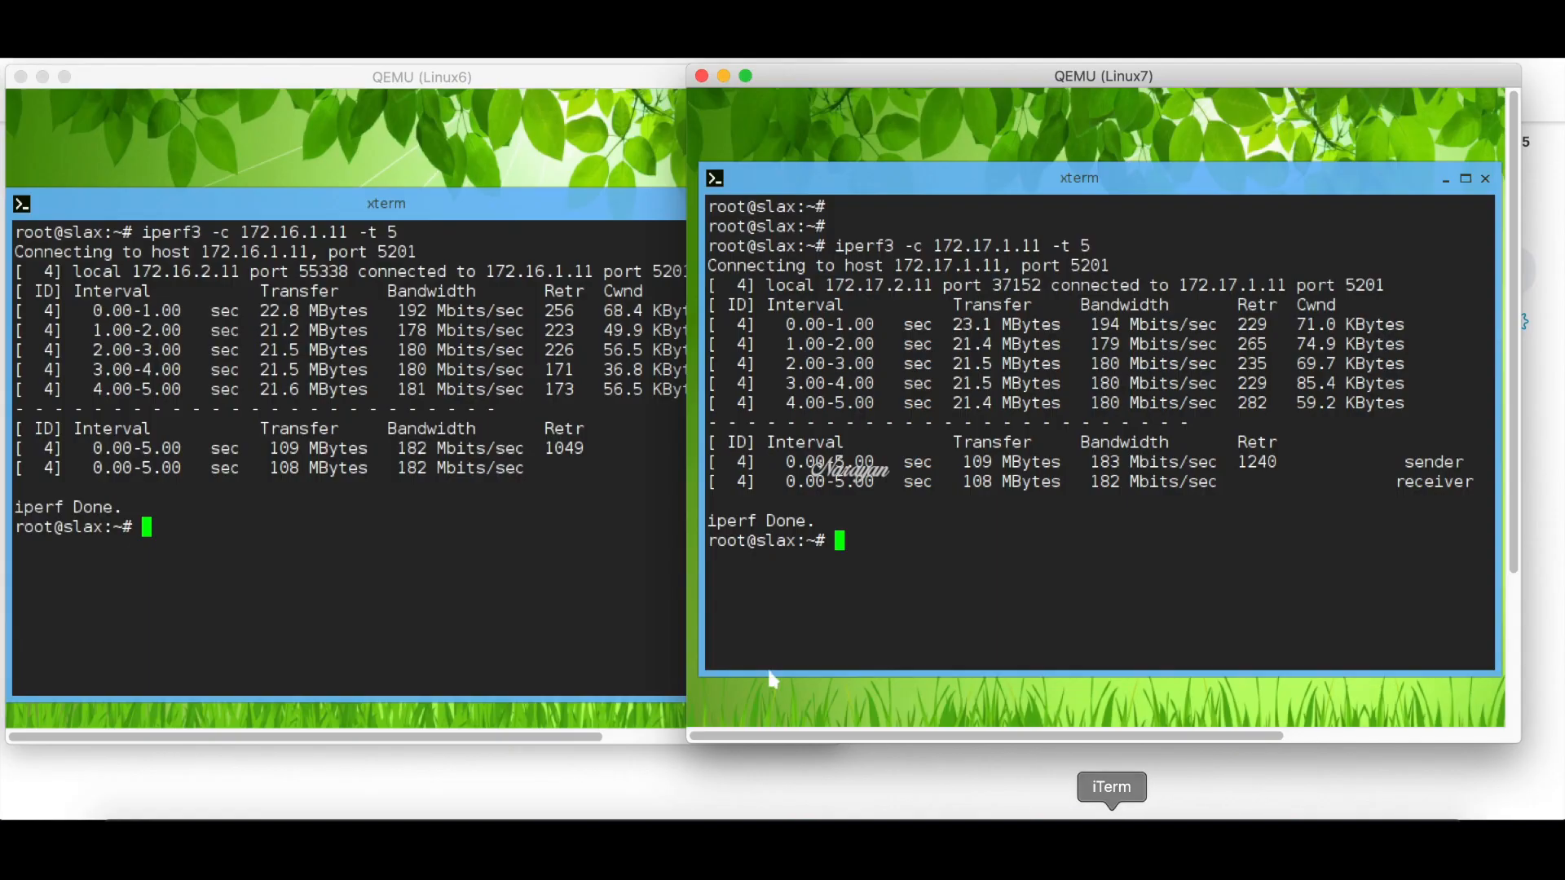
# Run iperf3 -c 172.16.1.11 -t 100 on Linux6 (~9 Mbits/sec) and iperf3 to 172.17.1.11 on Linux7, then open Dashboard
pyautogui.click(421, 76)
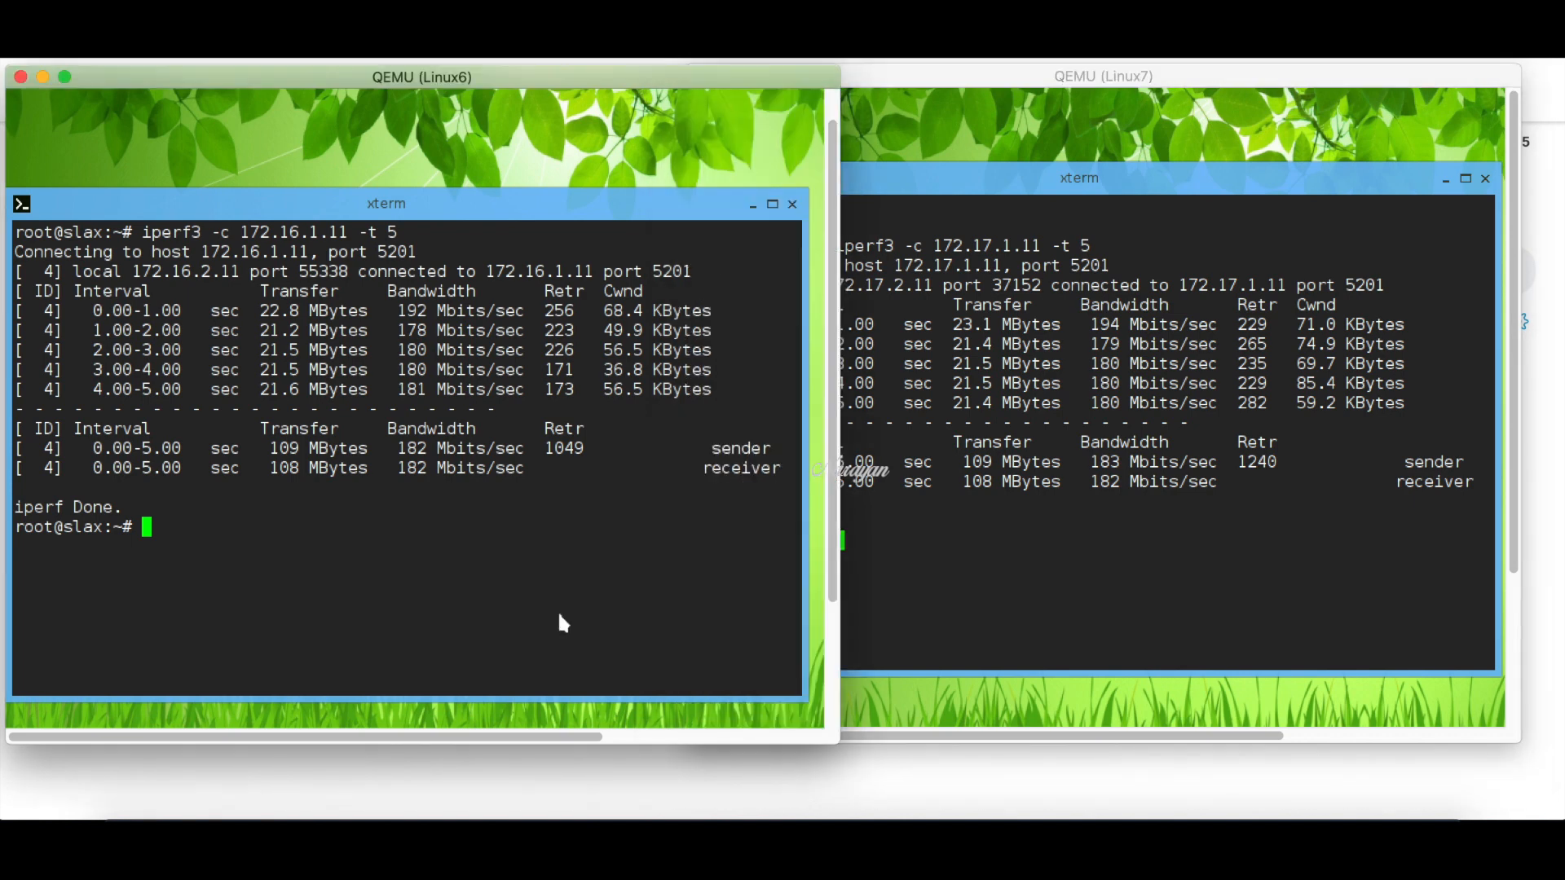
pyautogui.write('iperf3 -c 172.16.1.11 -t')
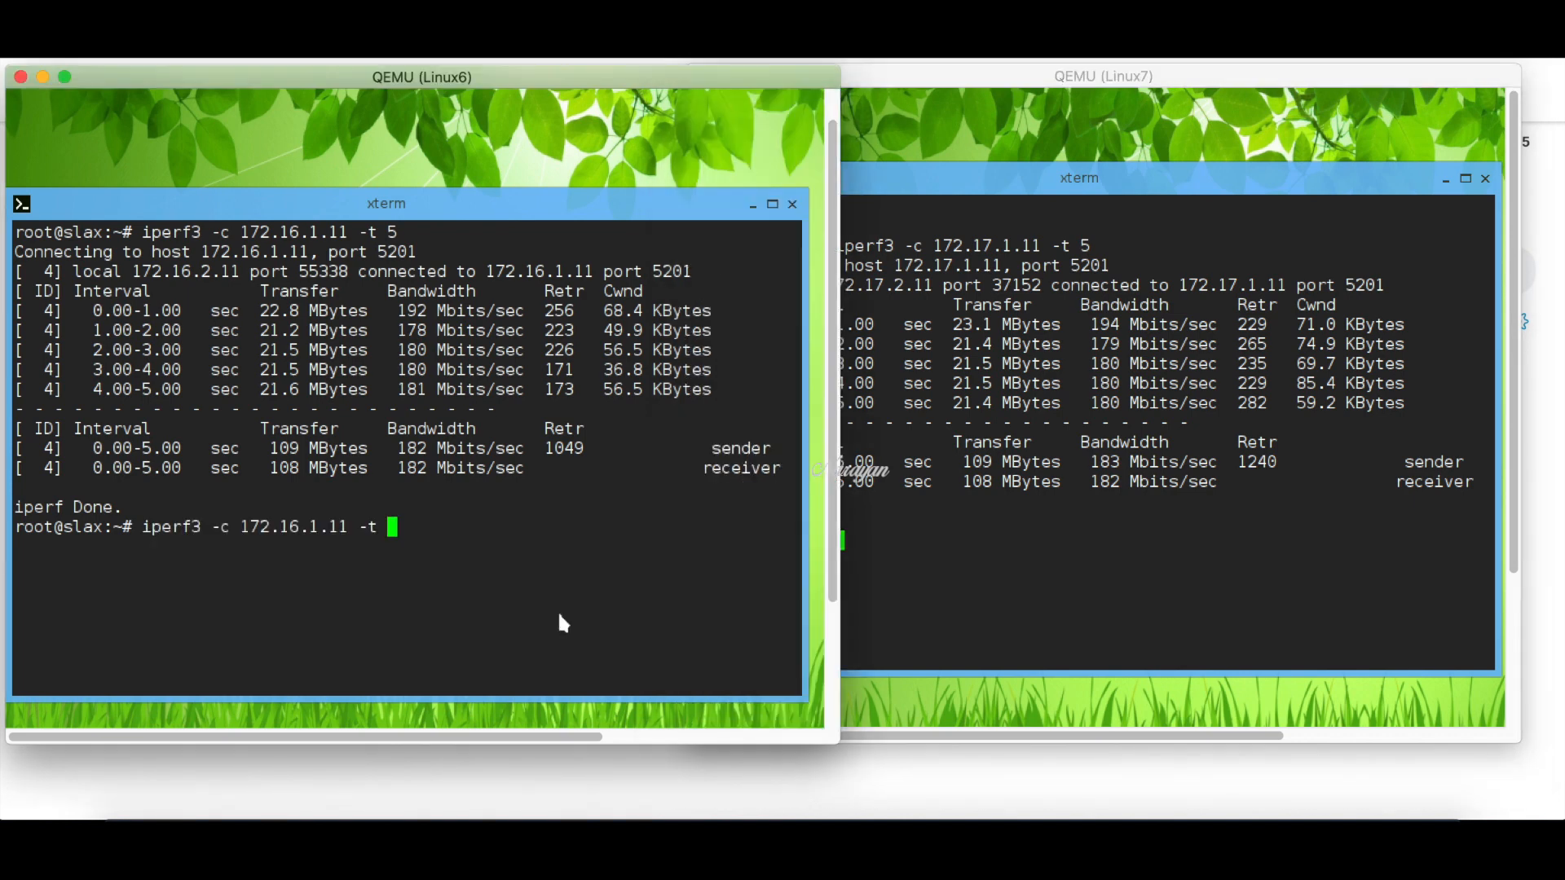
pyautogui.write('100')
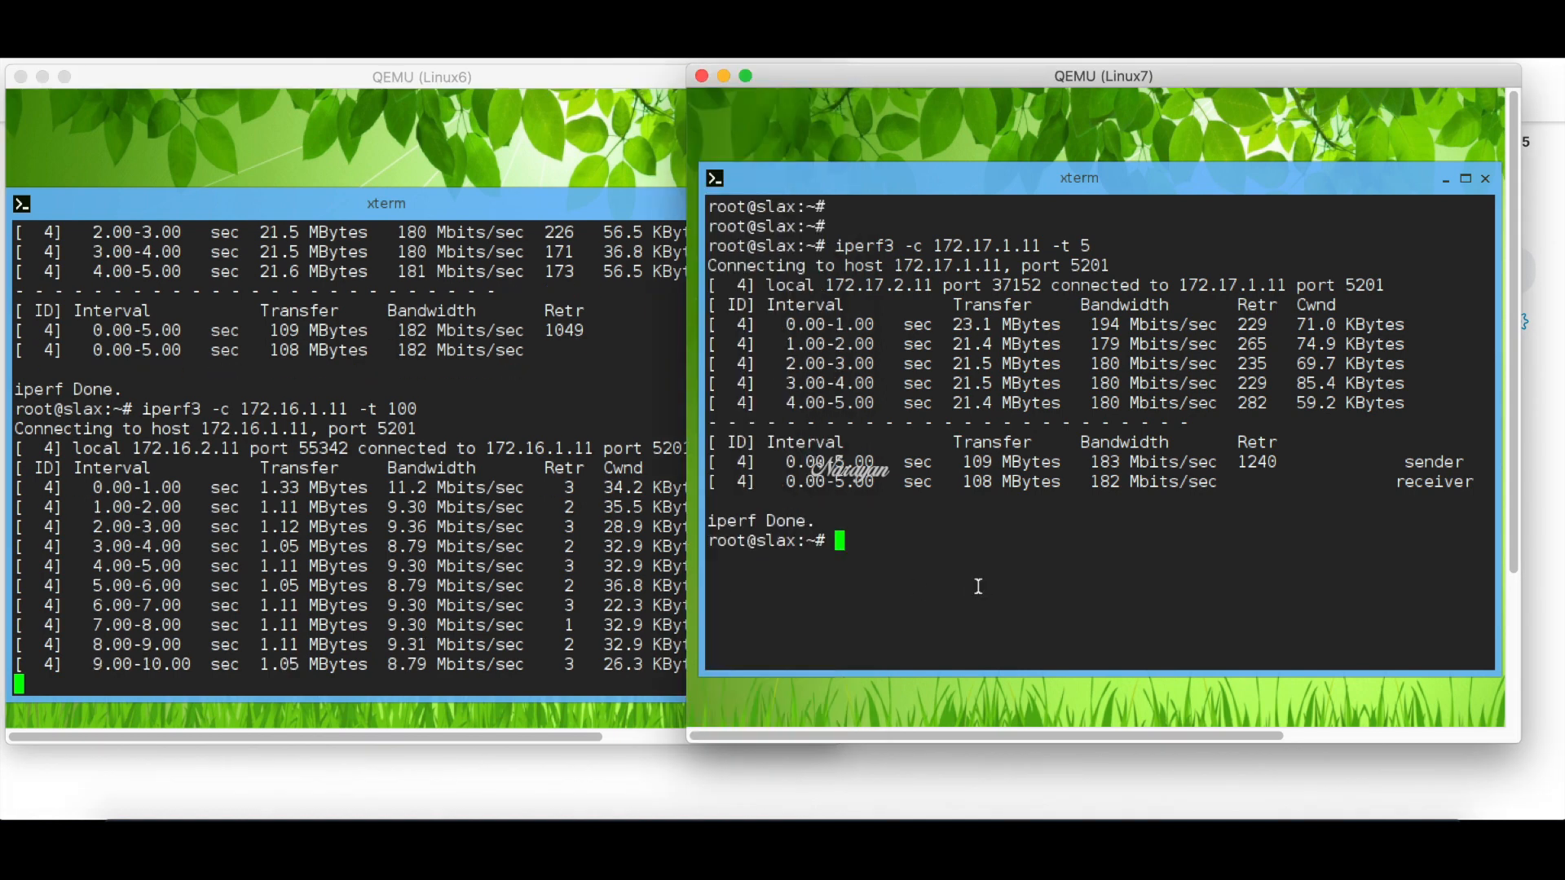
pyautogui.write('iperf3 -c 172.17.1.11 -t 5')
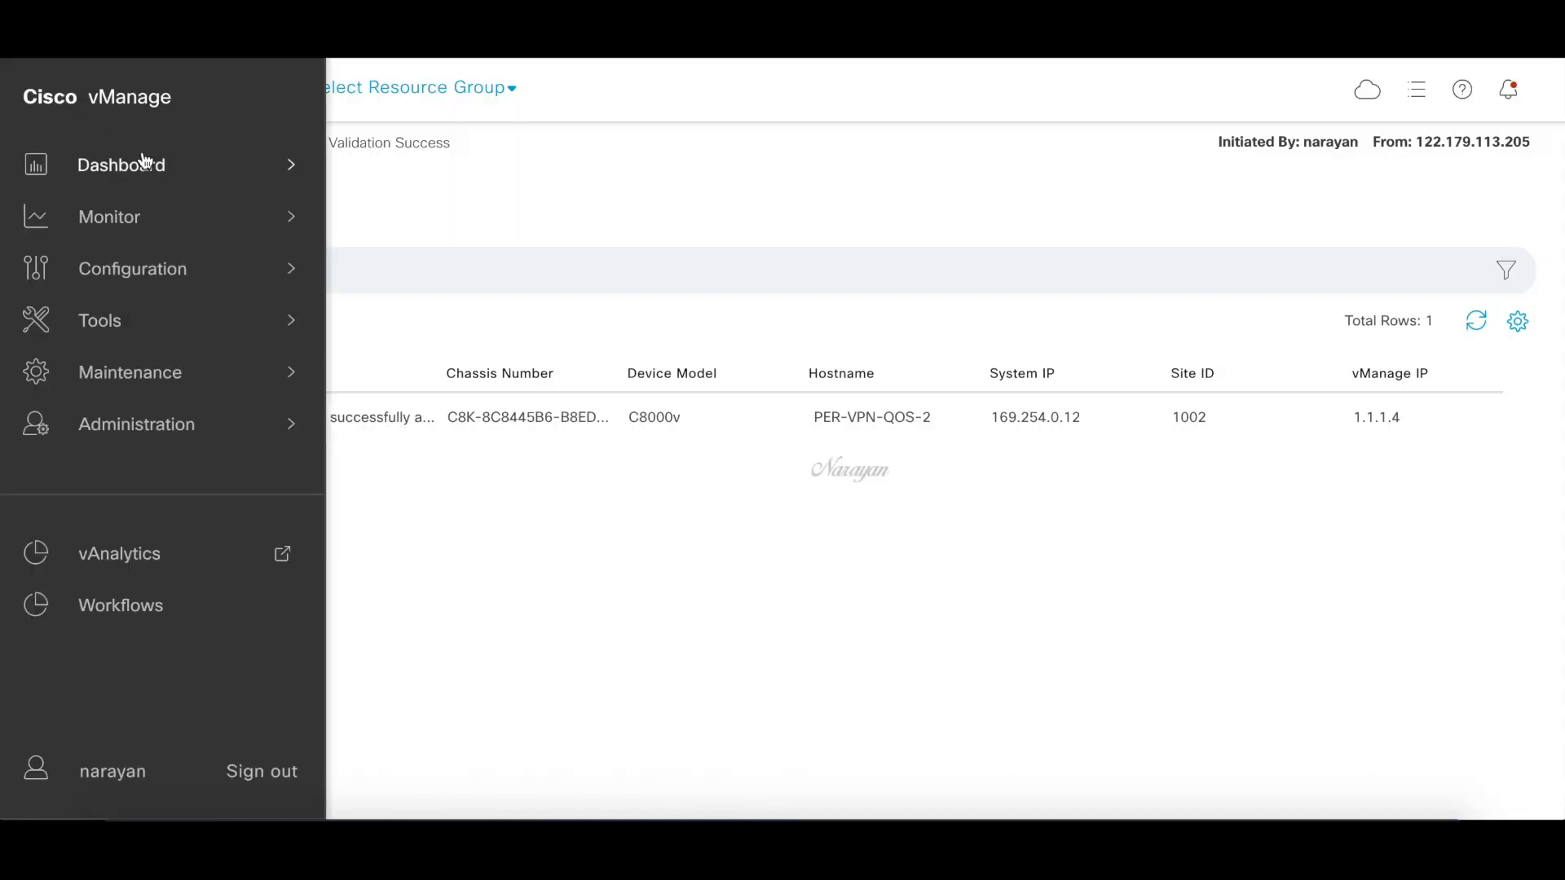
pyautogui.click(120, 164)
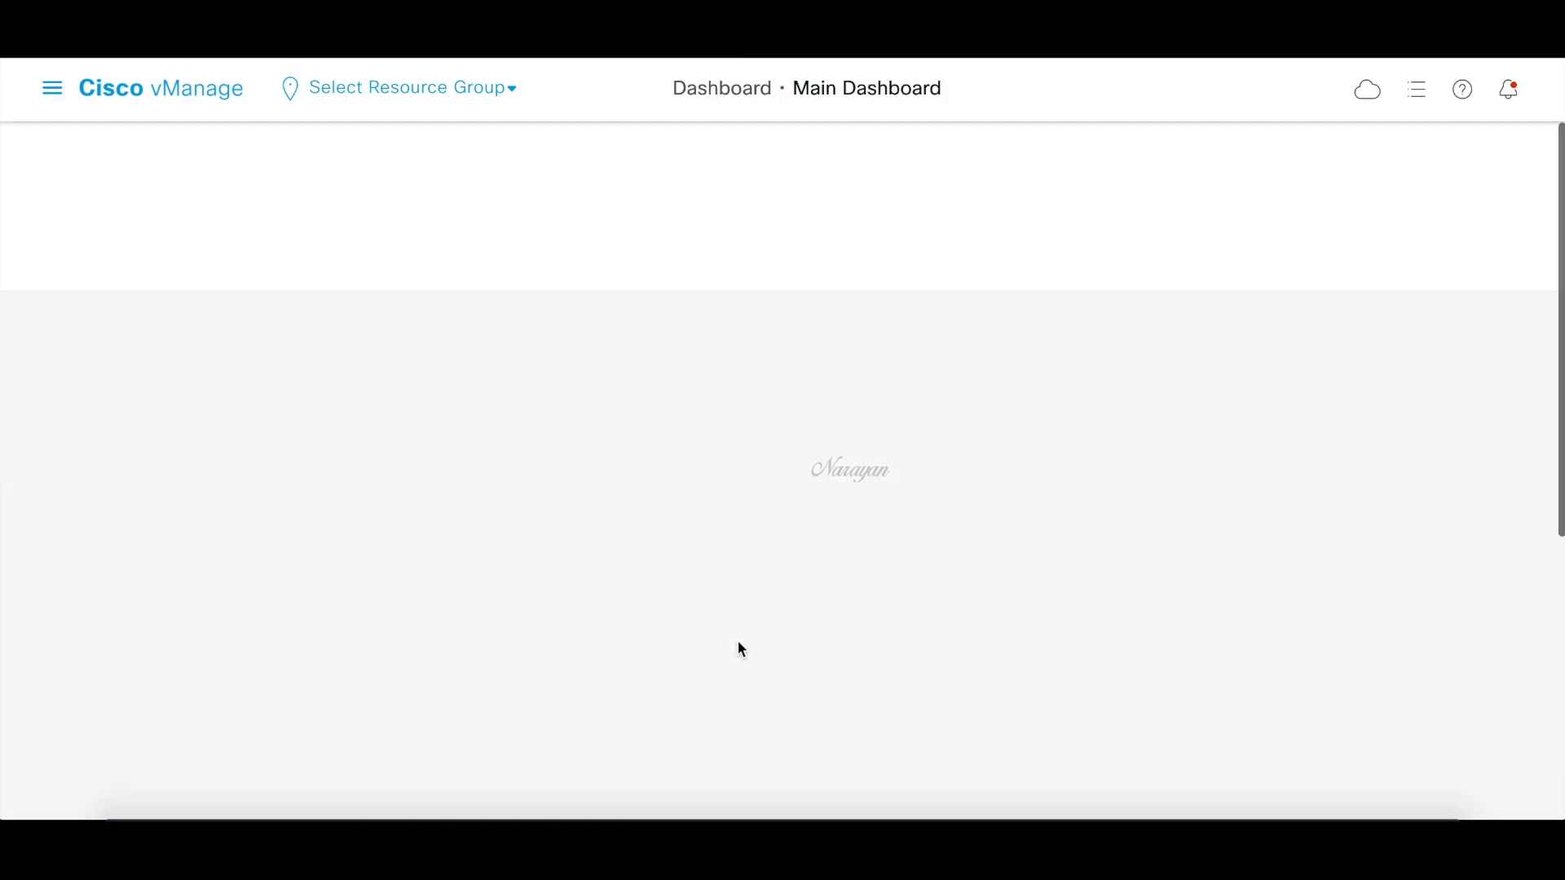